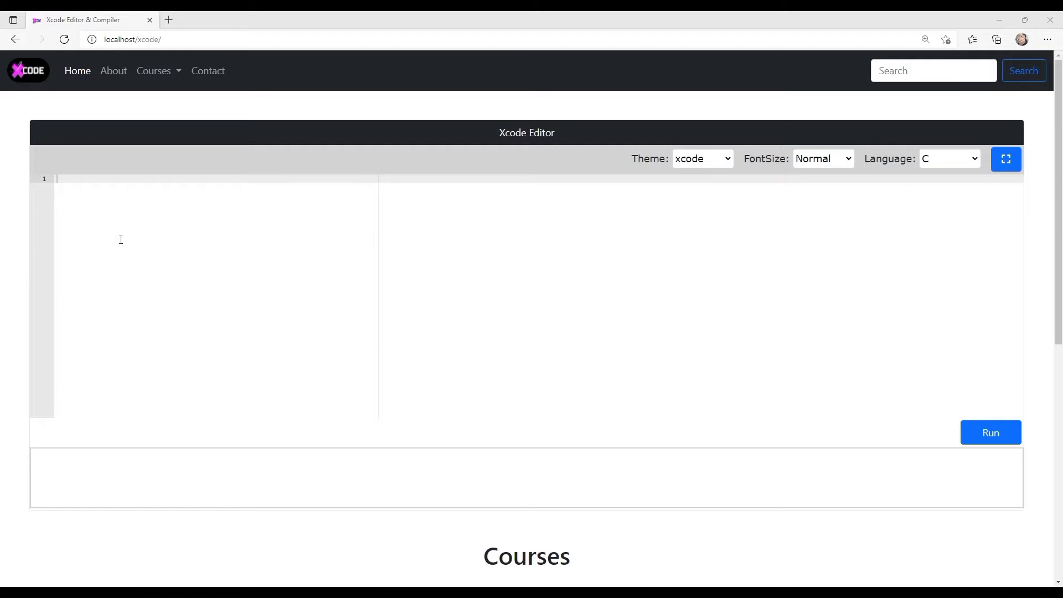
Step: Show the C Hello World program at font size 25 and run it to print Hello, World!
scroll("down", 3)
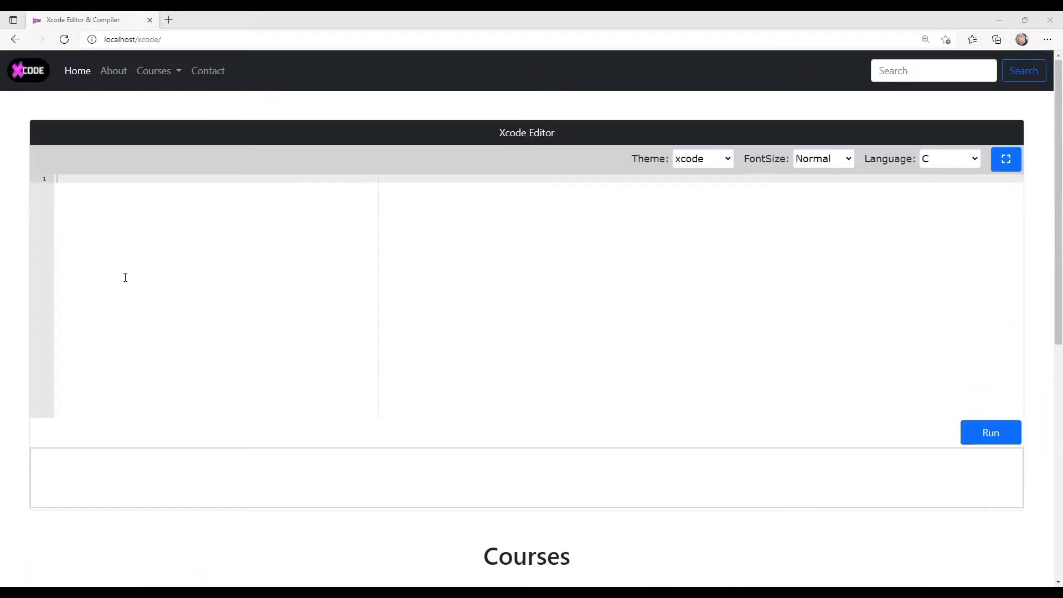
mouse_move(401, 262)
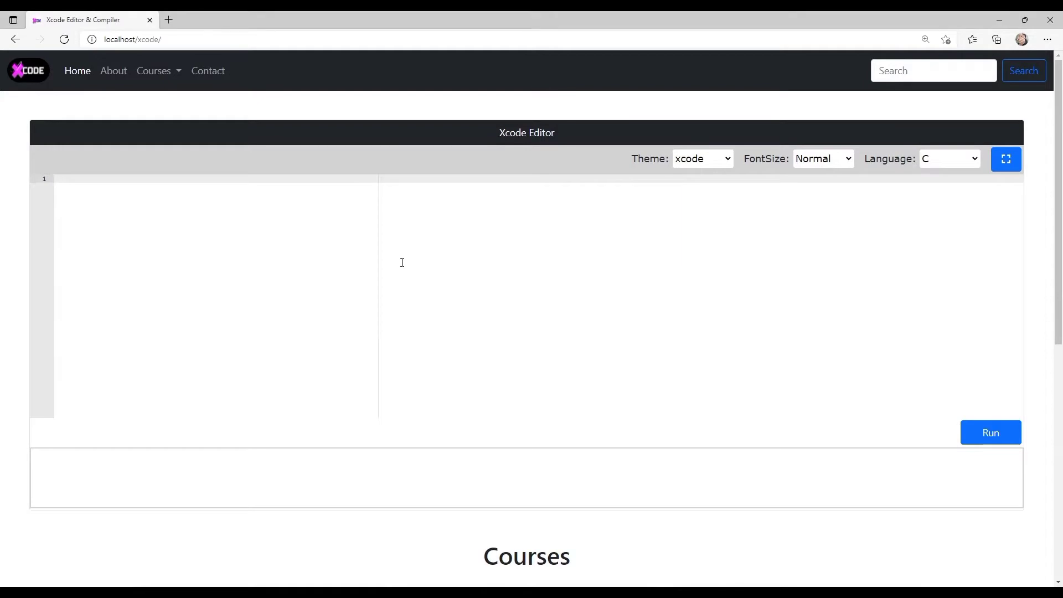
mouse_move(287, 393)
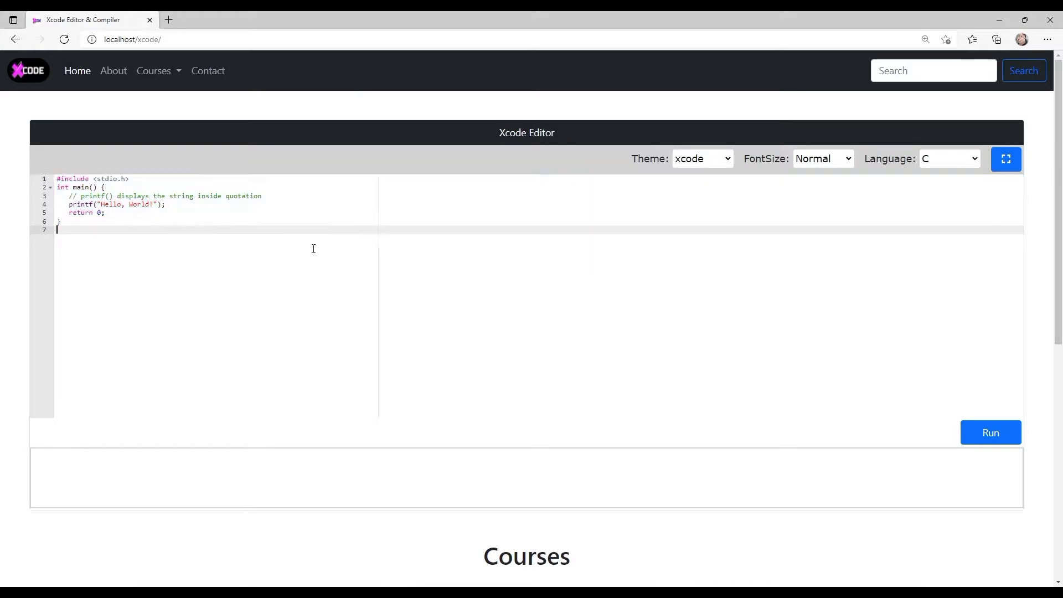
left_click(823, 158)
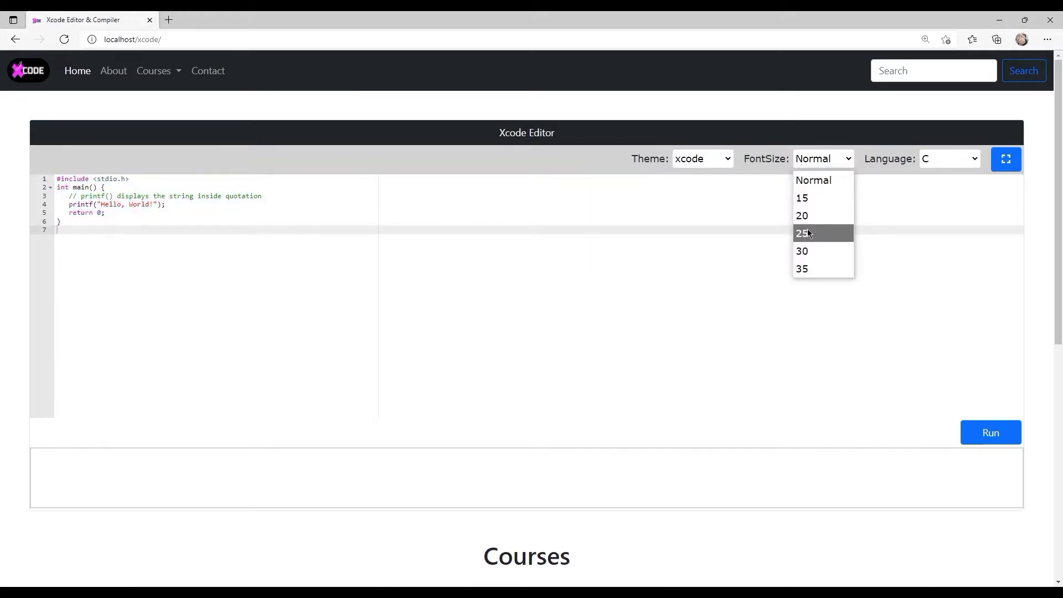
left_click(802, 234)
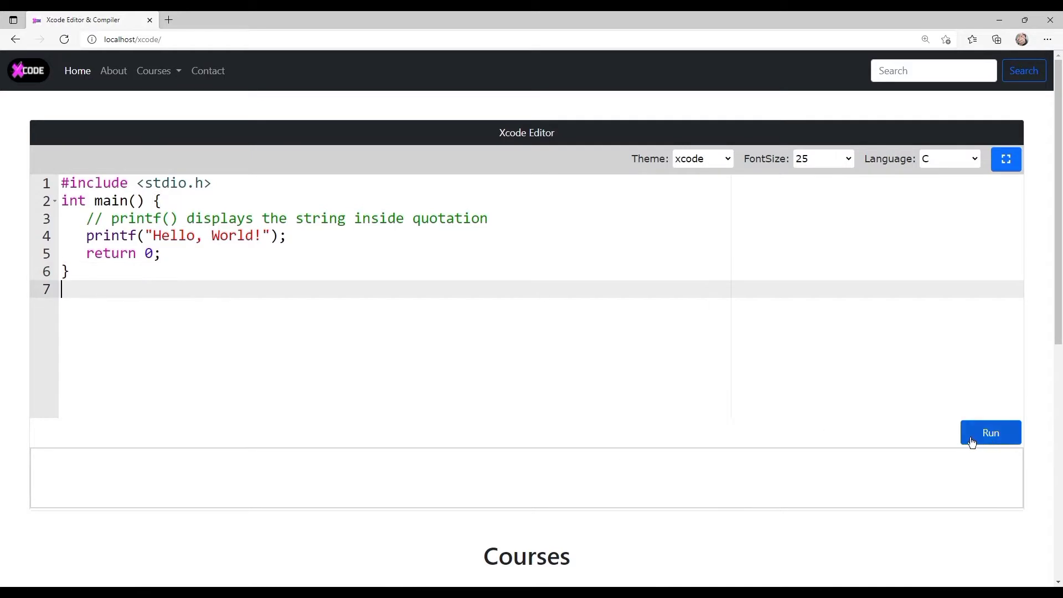
left_click(990, 433)
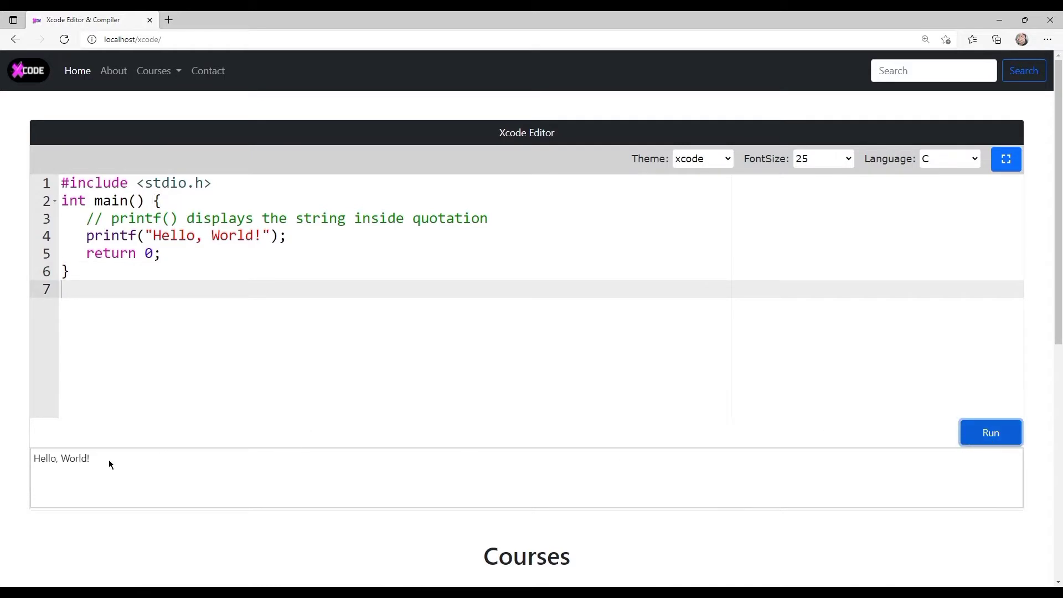
double_click(61, 459)
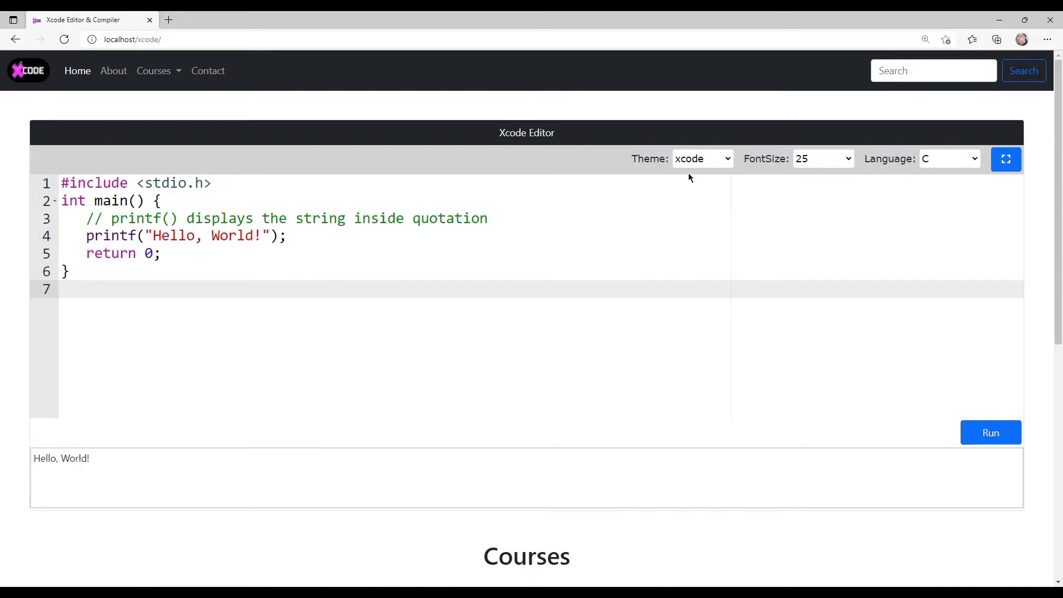
Step: Switch the editor colour theme to Monokai, then to Eclipse
left_click(702, 159)
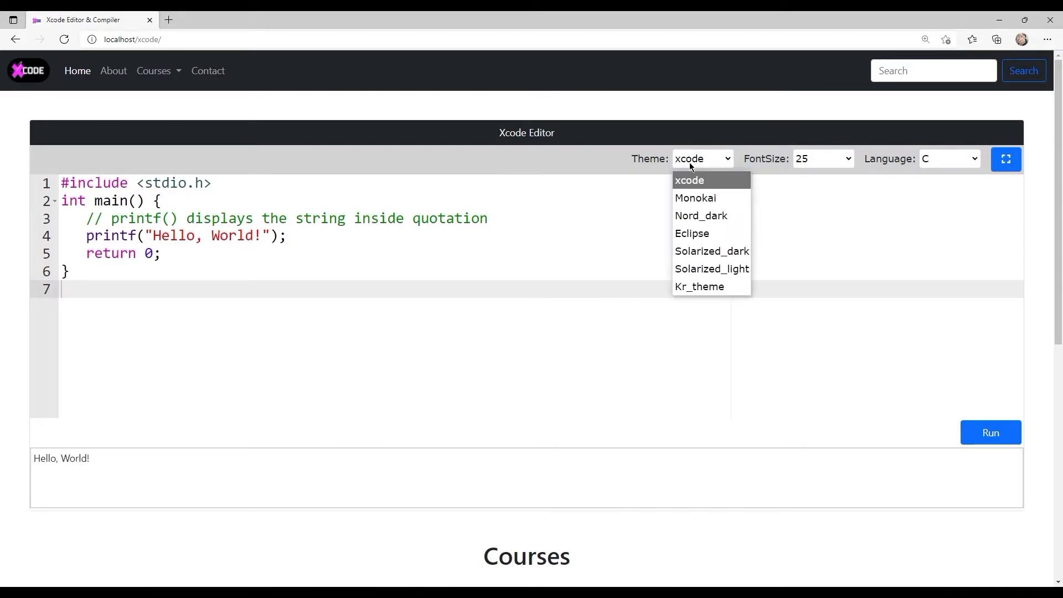
left_click(695, 197)
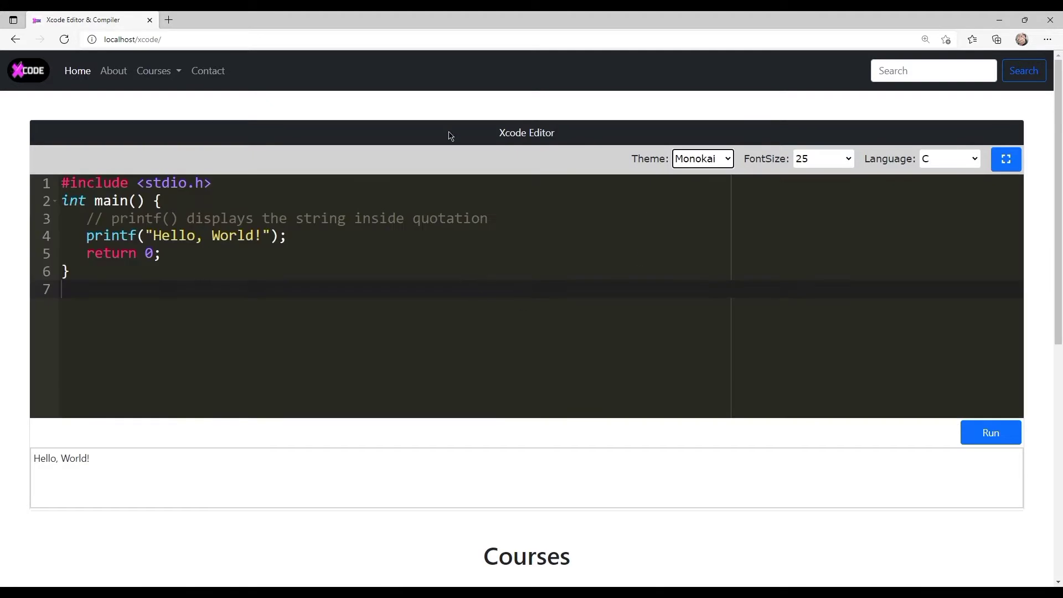
mouse_move(855, 205)
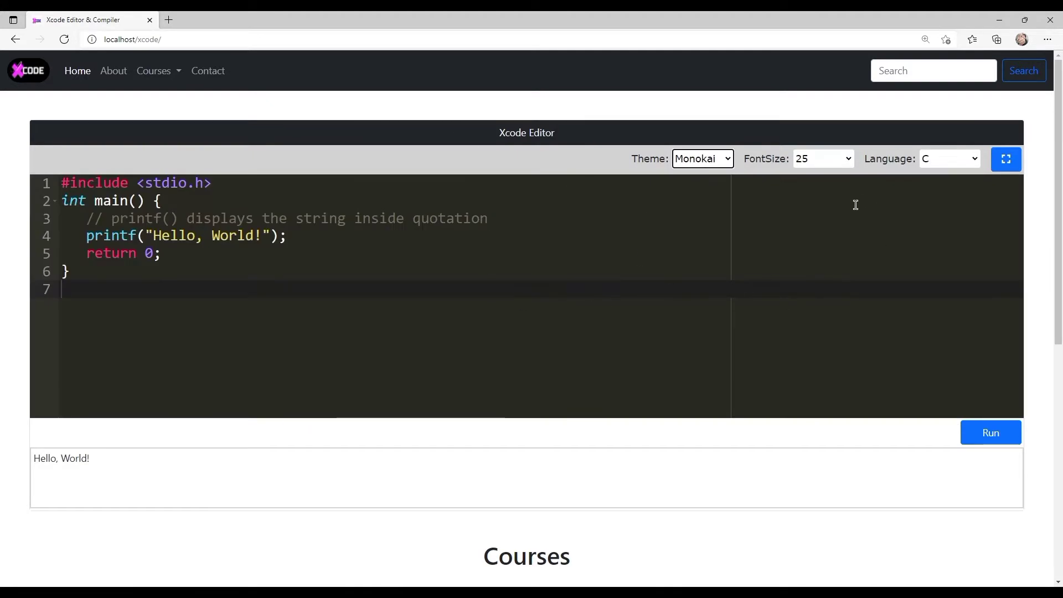
left_click(702, 158)
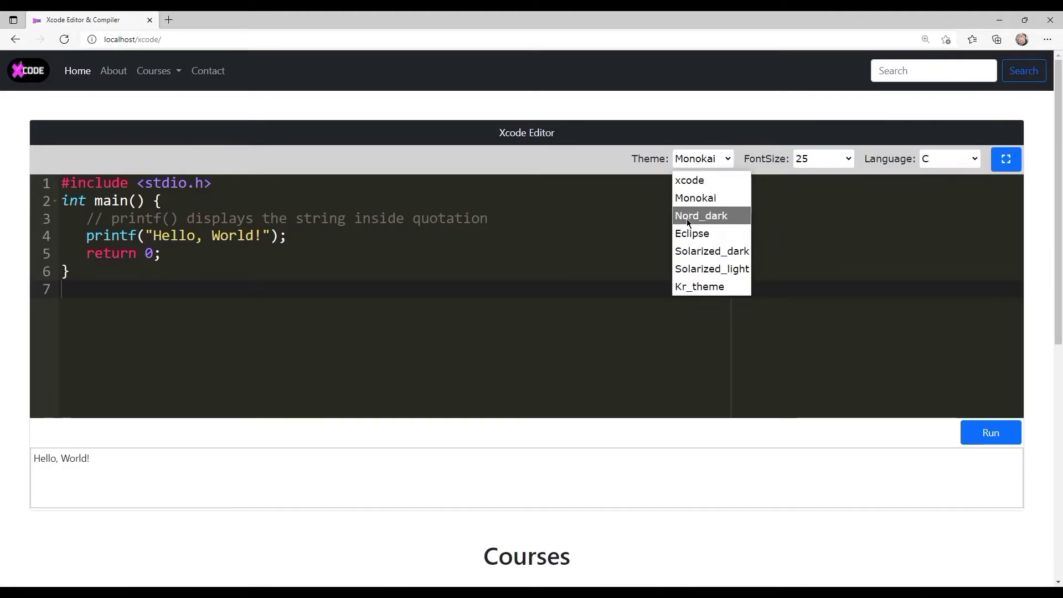
left_click(691, 233)
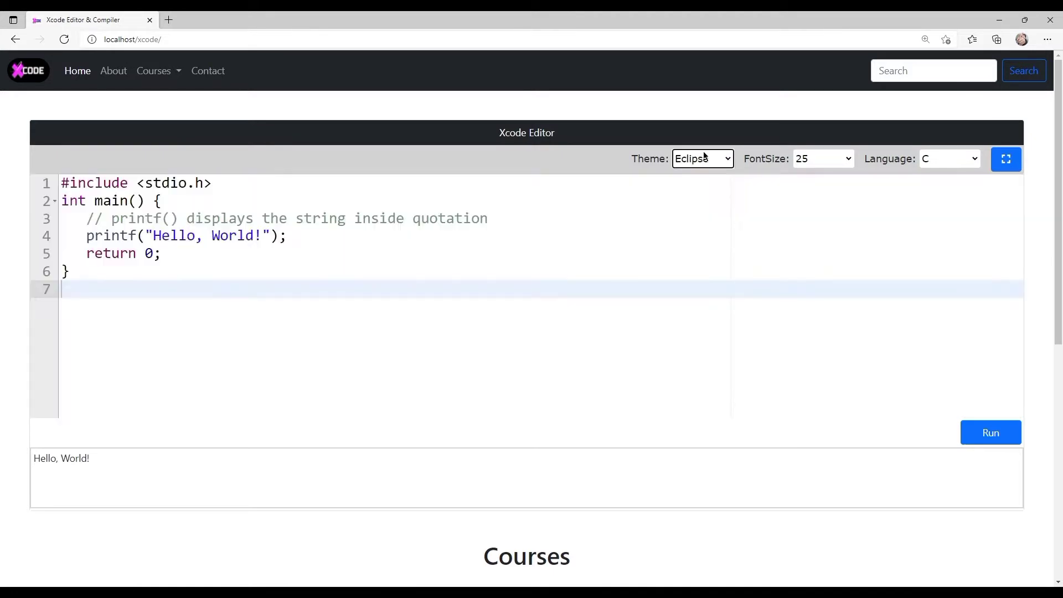
mouse_move(872, 129)
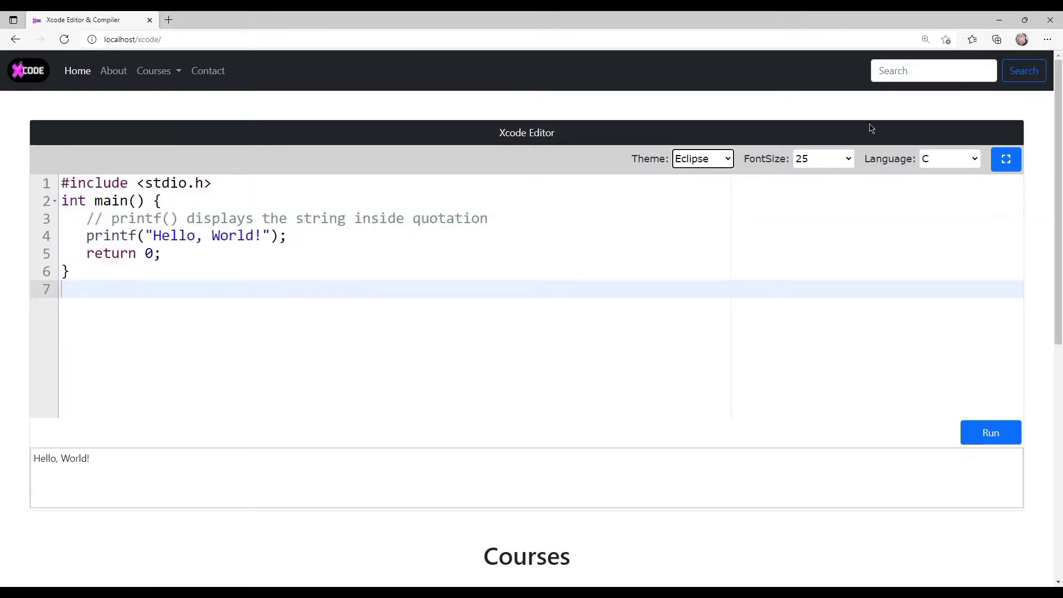
left_click(949, 158)
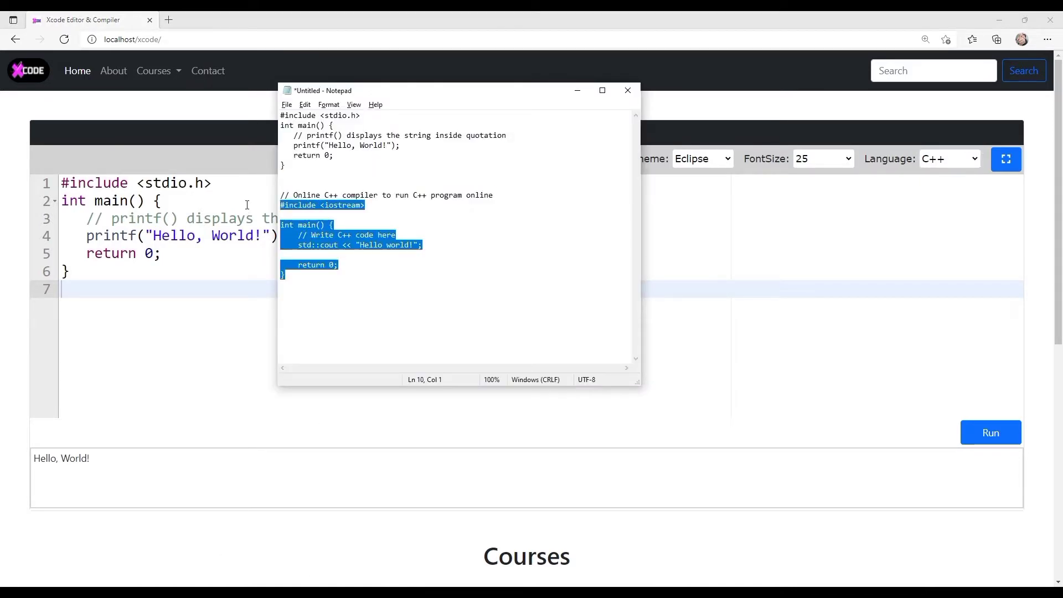
Step: Bring the C++ sample into the editor and run it to print Hello world cpp
left_click(626, 90)
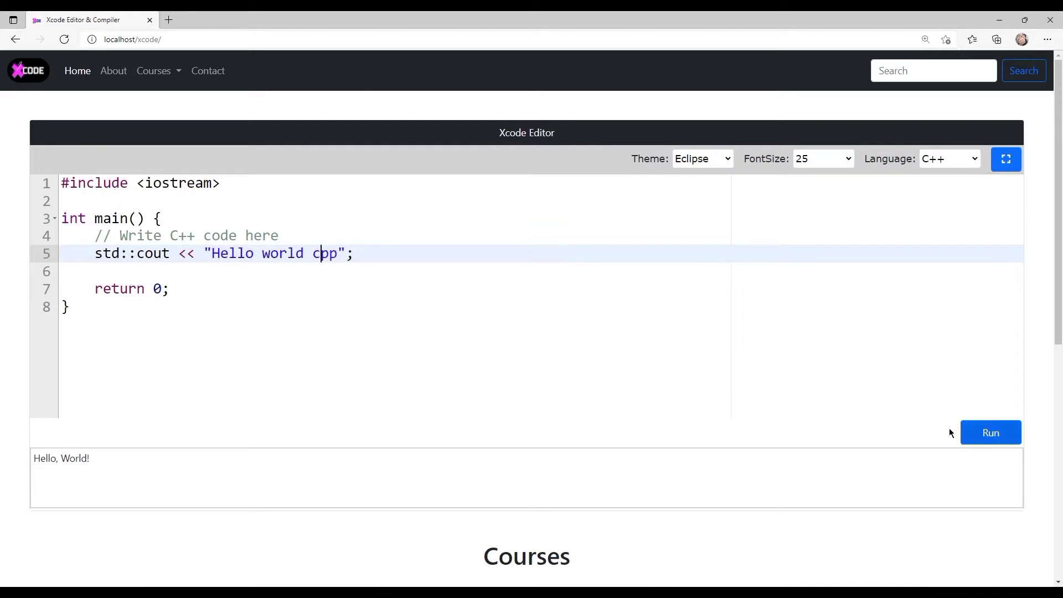
left_click(990, 433)
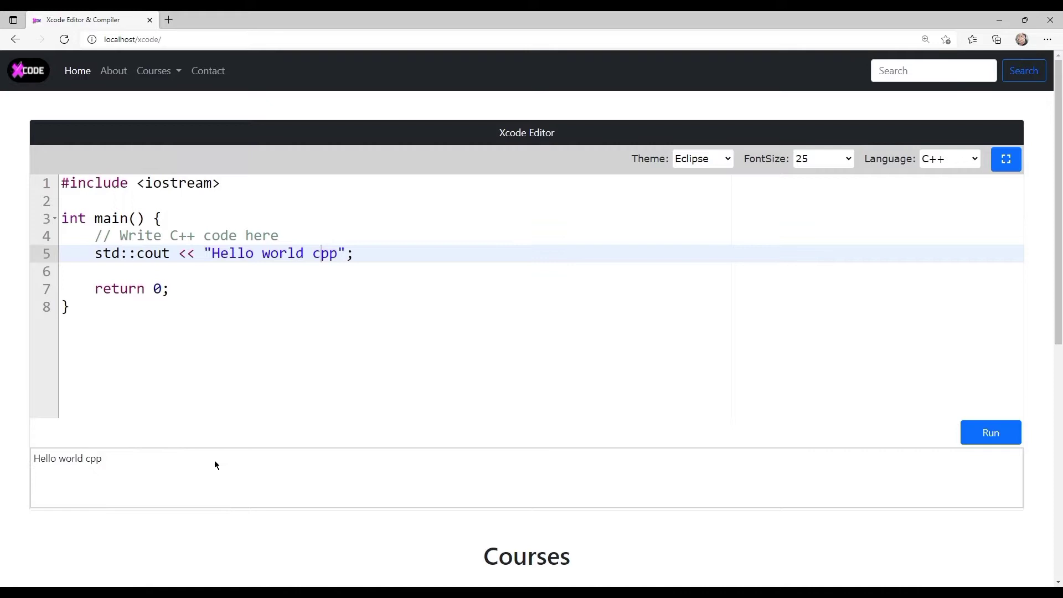
Step: Switch to PHP, write <?php echo "Hello"; and run it to print Hello
left_click(948, 158)
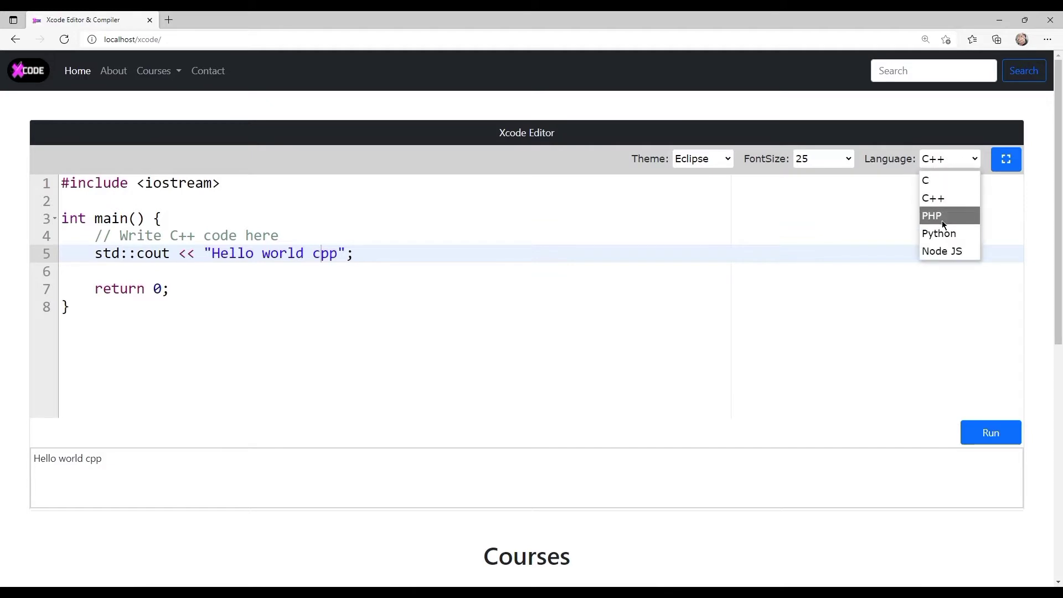
left_click(931, 216)
type("<")
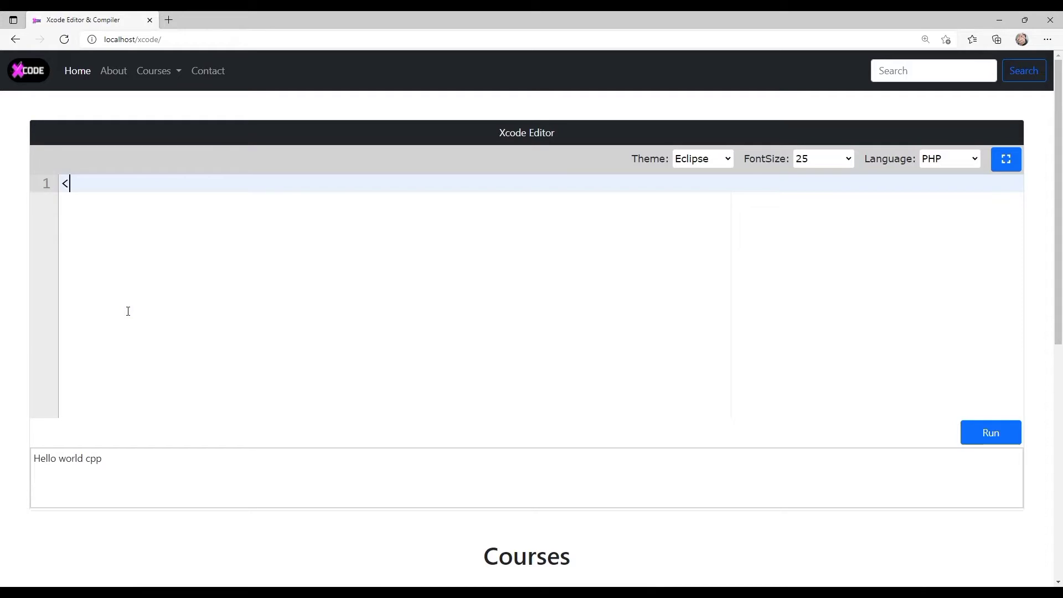
type("?php")
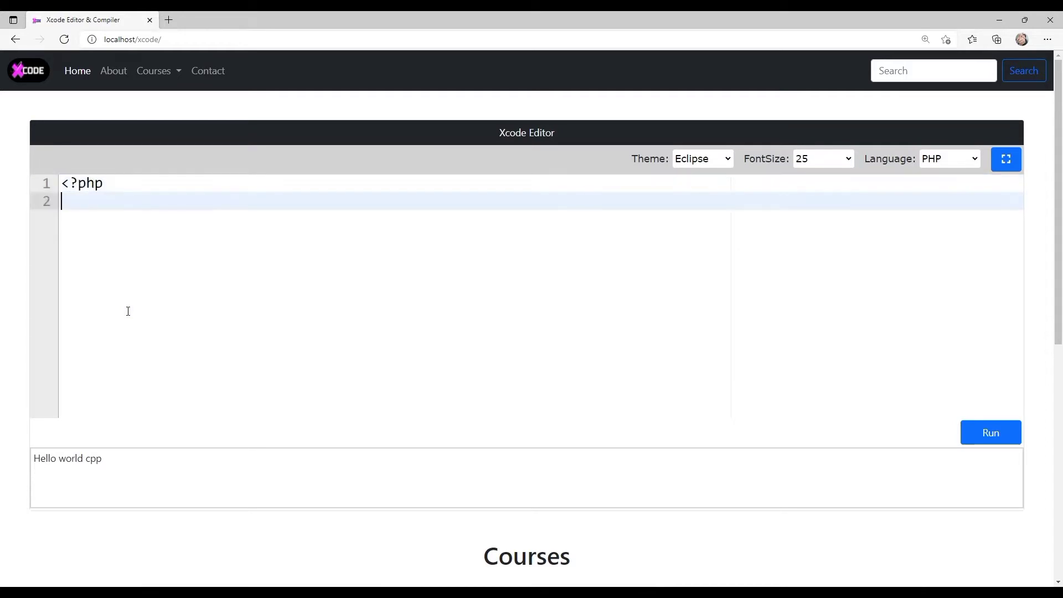
type("echo \"\"")
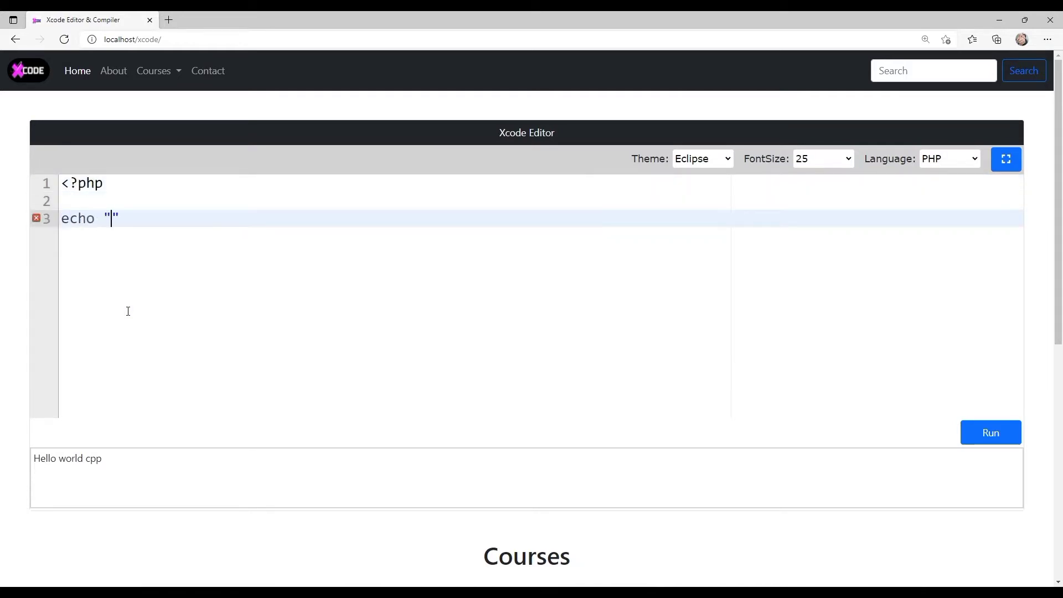
type("Hello")
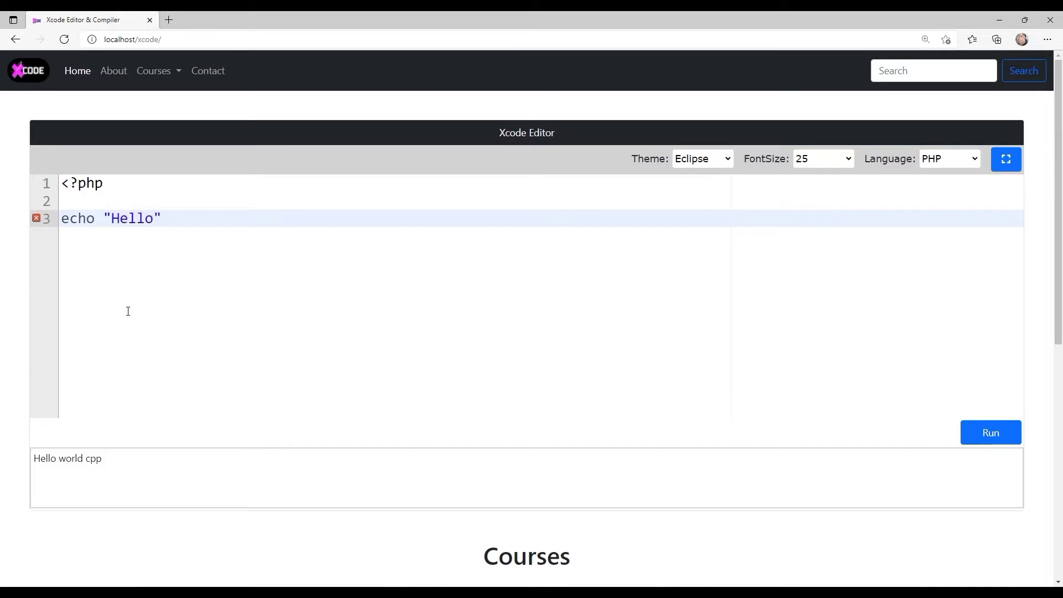
type(";")
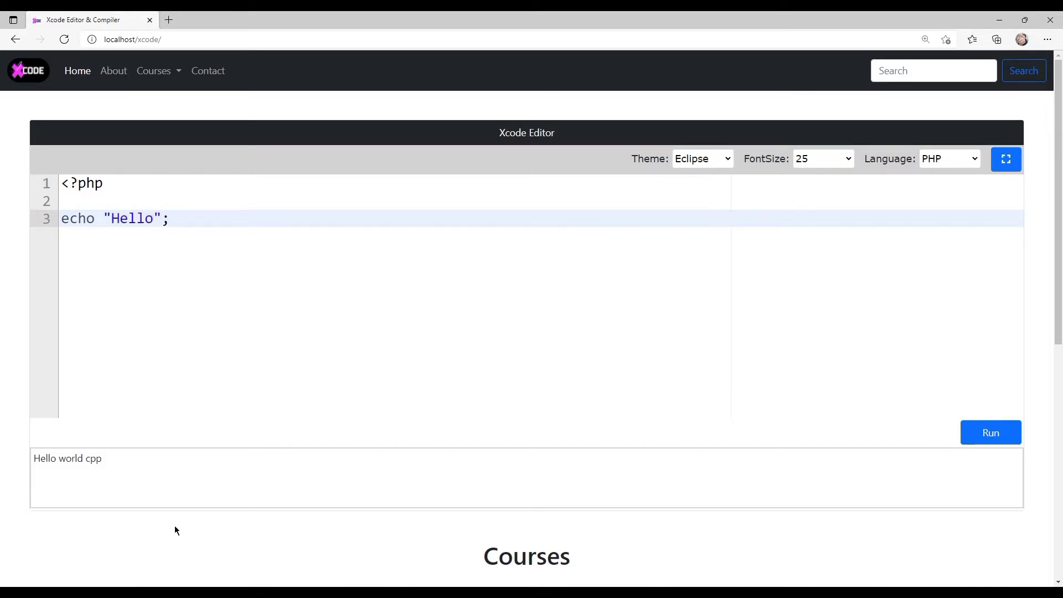
left_click(991, 433)
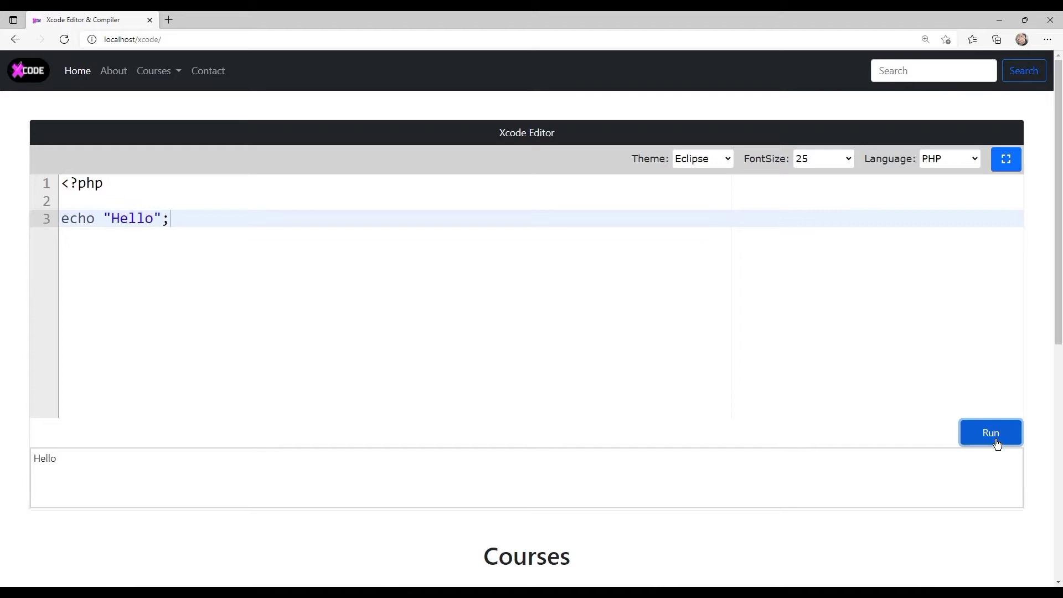
mouse_move(141, 481)
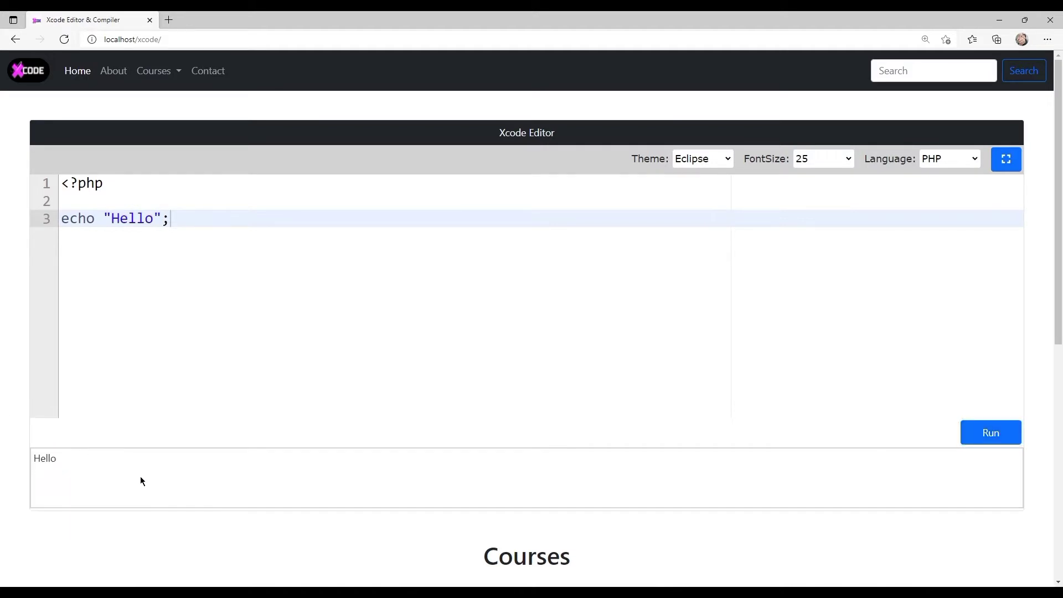
mouse_move(191, 219)
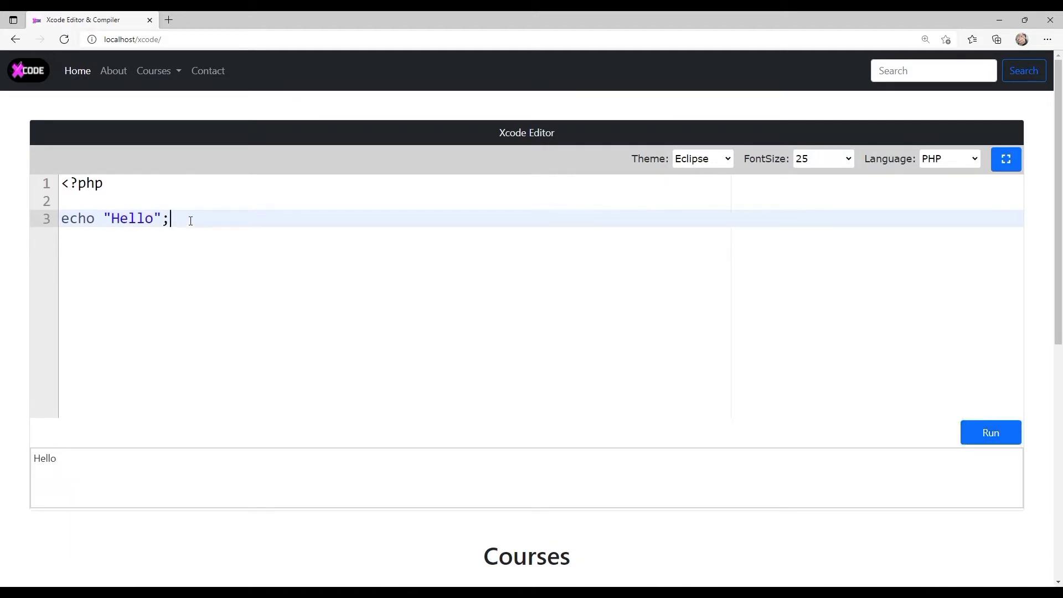
Step: Remove the semicolon to trigger a syntax error marker, then restore it
key("Backspace")
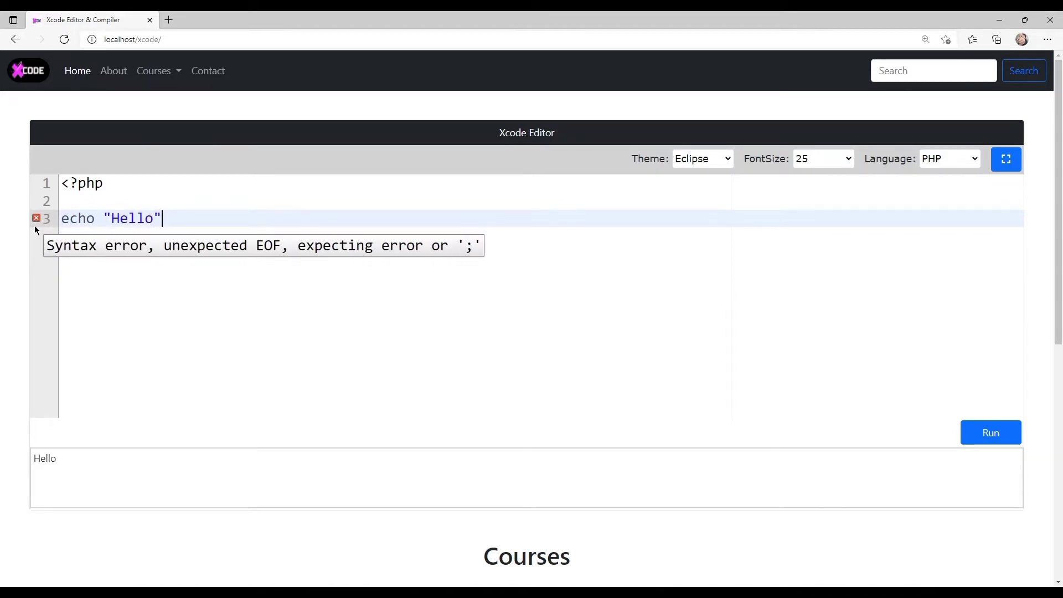
left_click(949, 158)
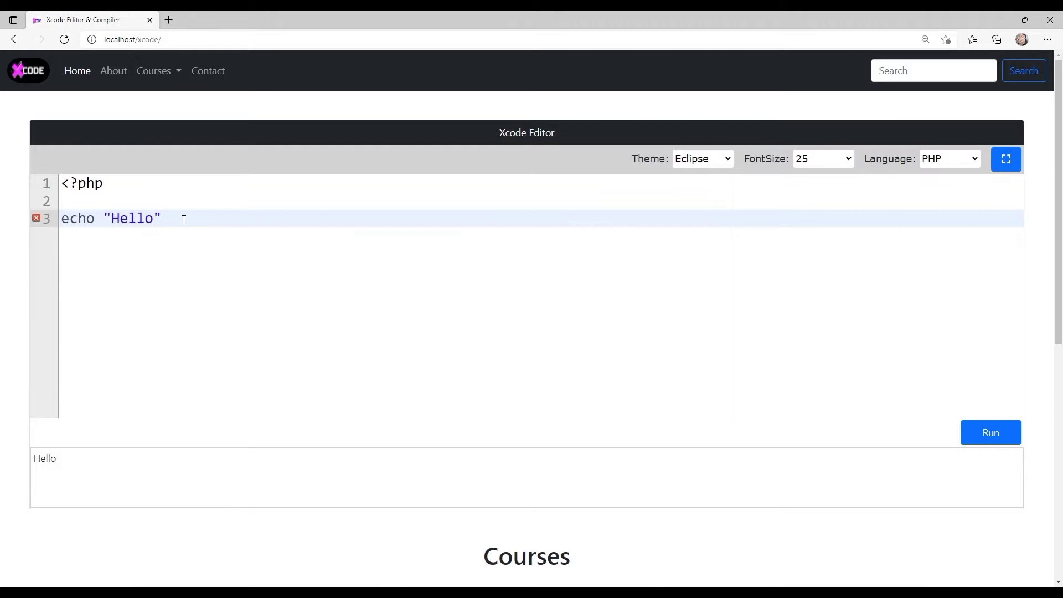
mouse_move(281, 216)
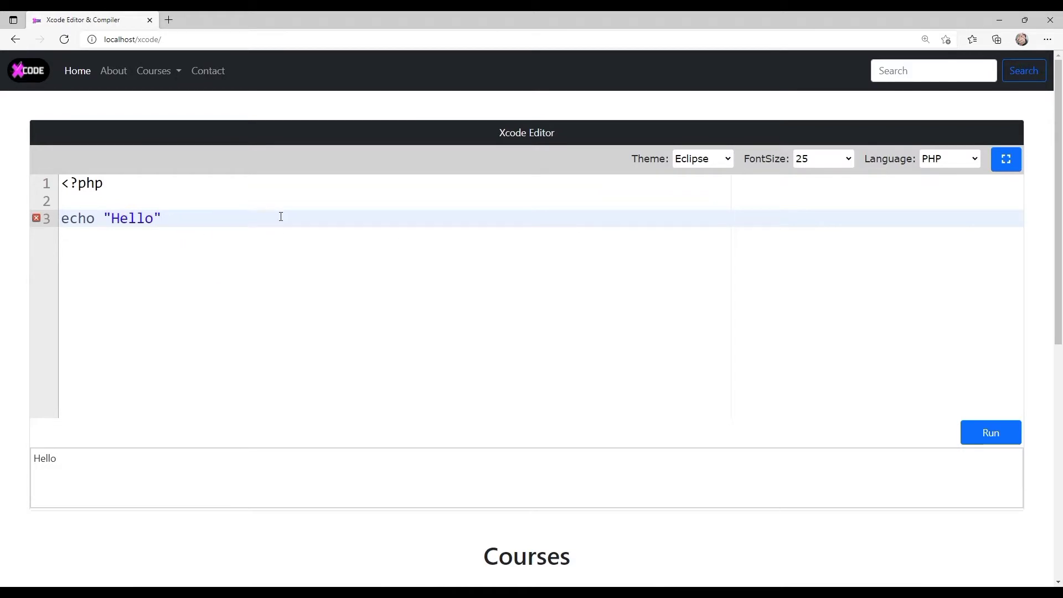
type(";")
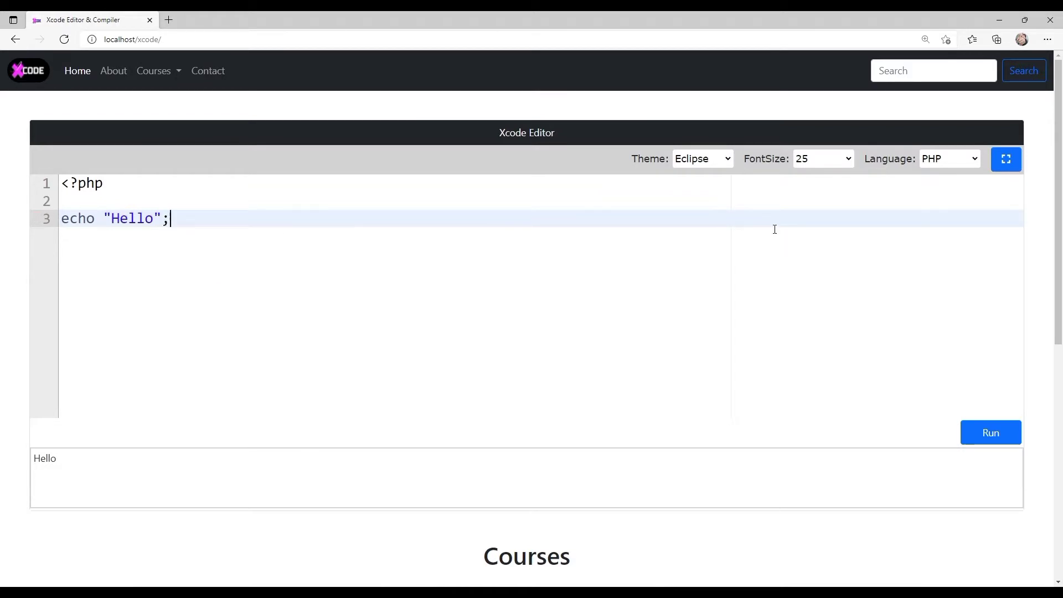
Step: Switch to Python, write print('Hello World') and run it to output Hello World
left_click(950, 159)
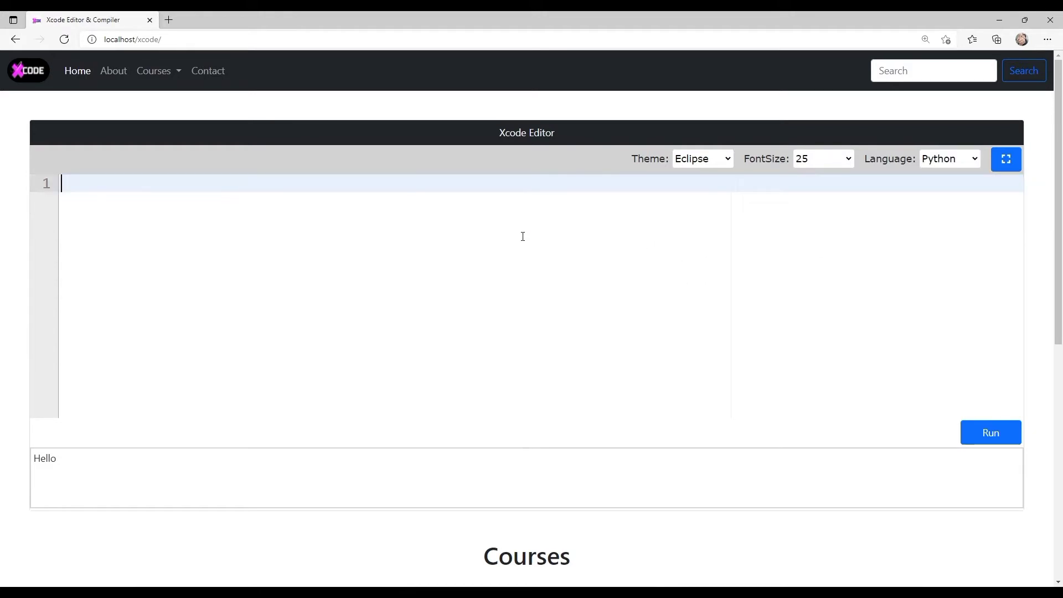
type("print('")
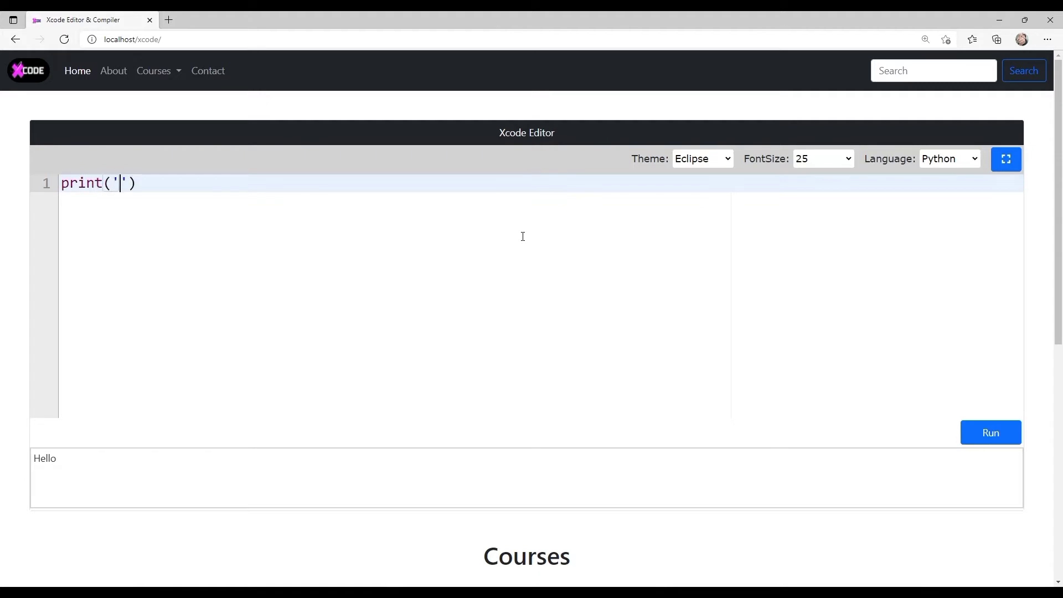
type("Hello W")
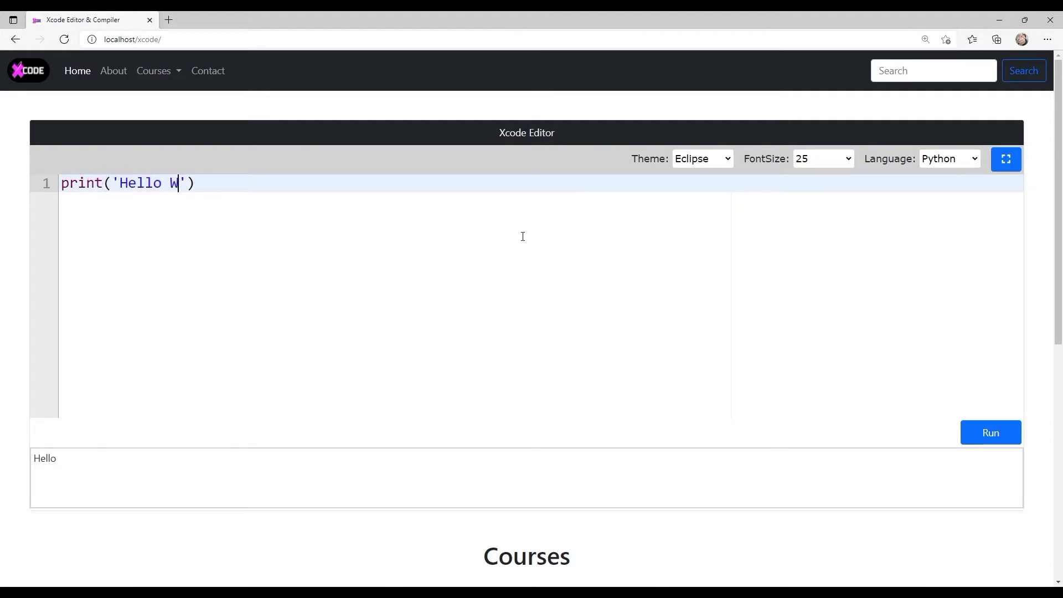
type("orld")
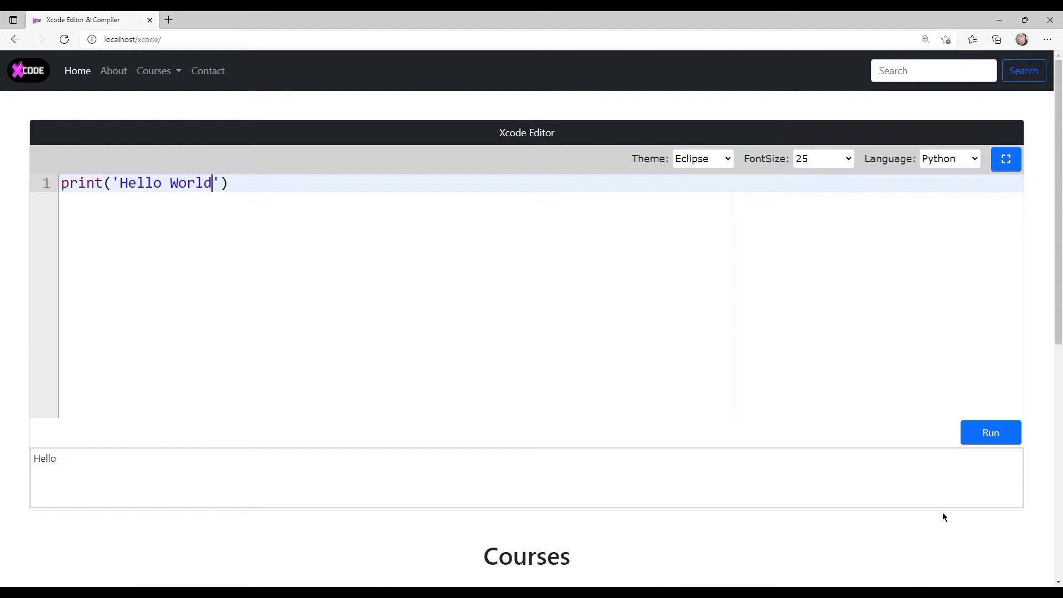
left_click(990, 433)
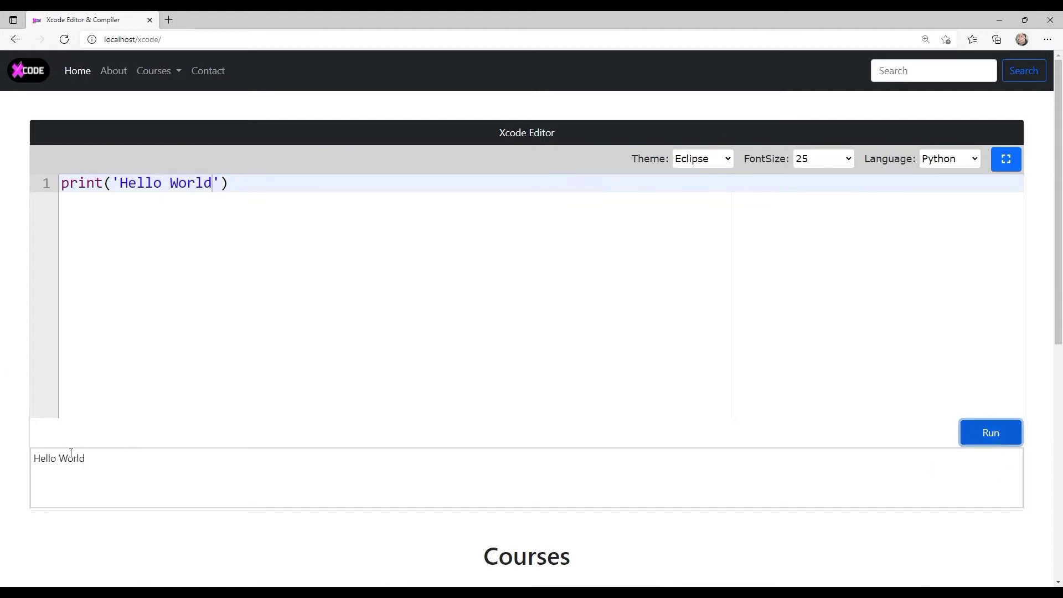
double_click(59, 459)
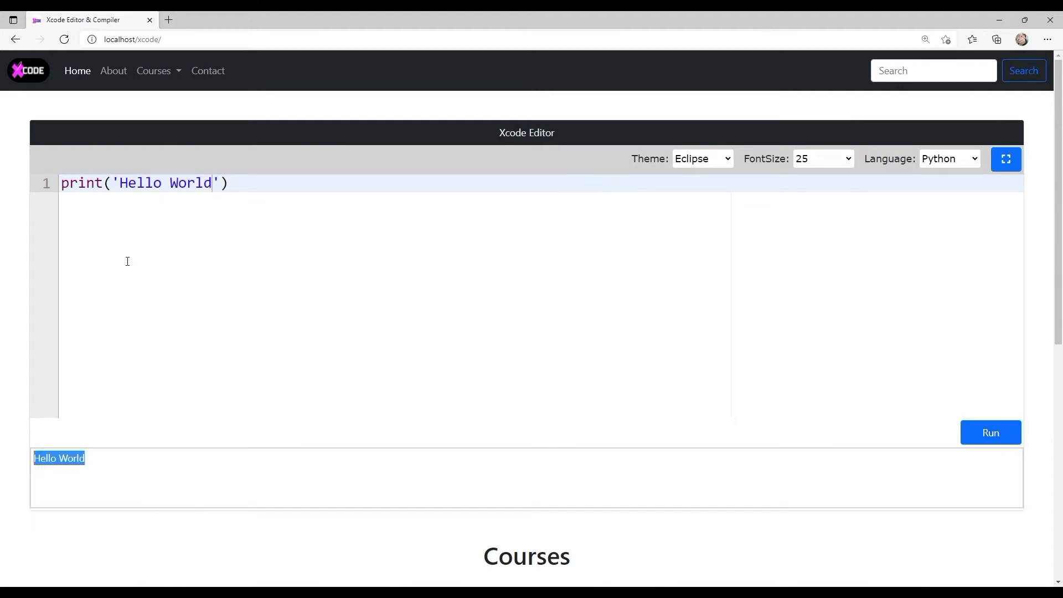
left_click(949, 159)
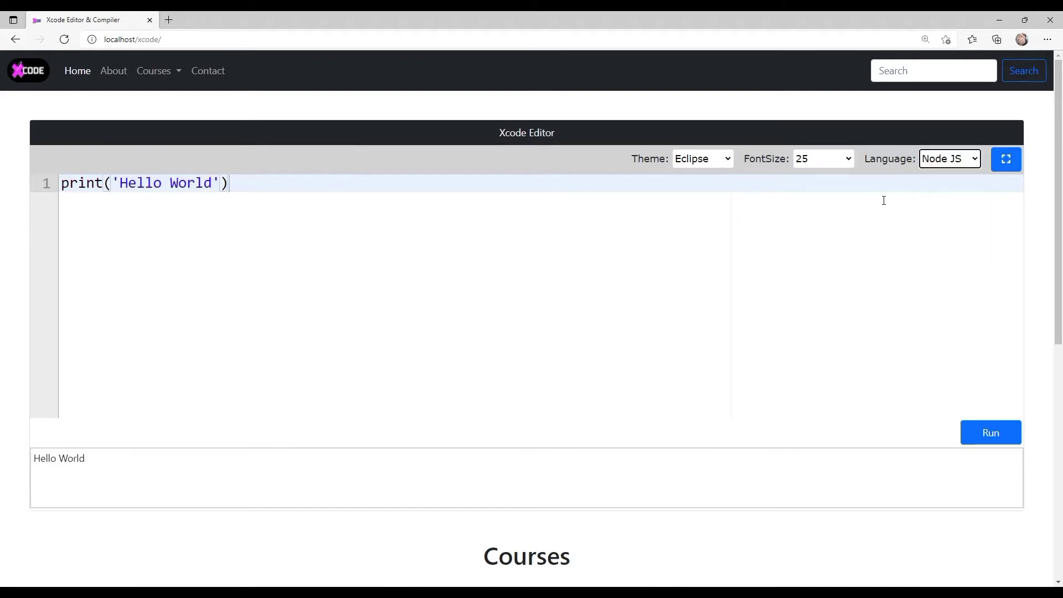
mouse_move(958, 223)
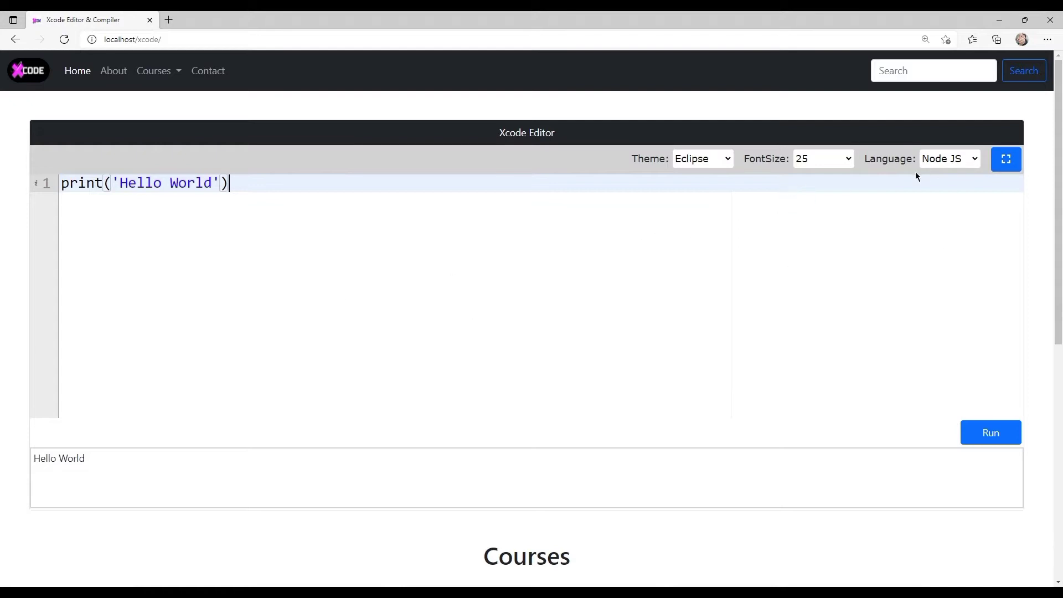
mouse_move(1006, 159)
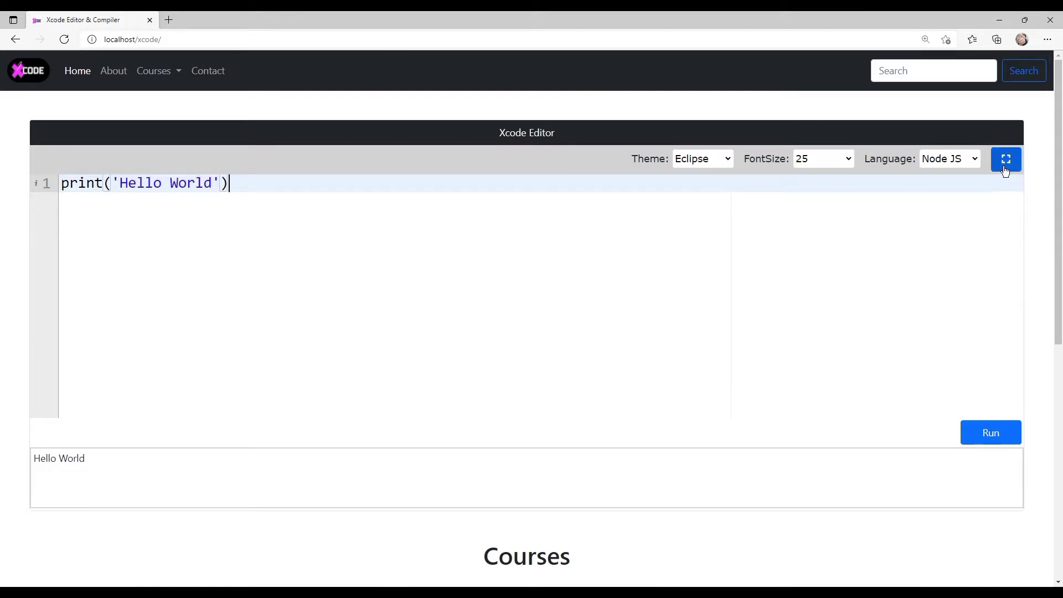
Step: Expand the editor to full screen and run console.log('Hello Javascript project') in Node JS
left_click(1006, 159)
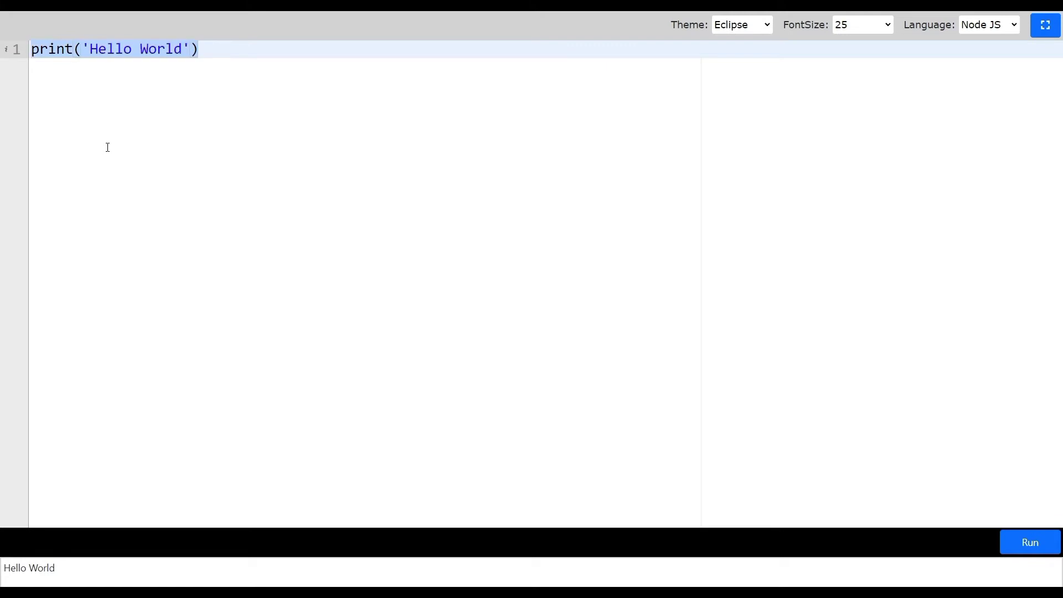
type("console")
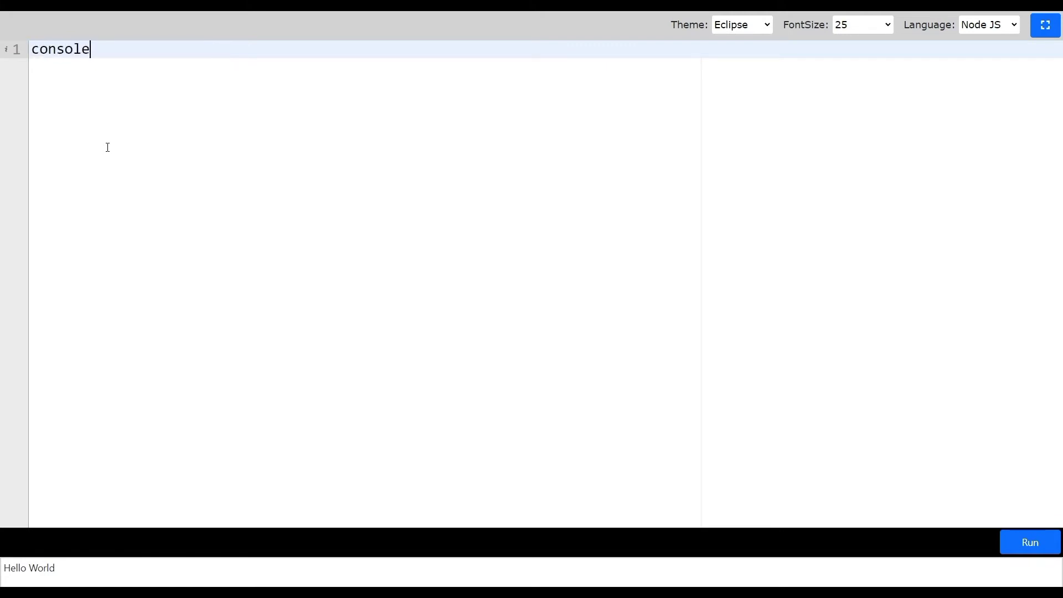
type(".log('Hello")
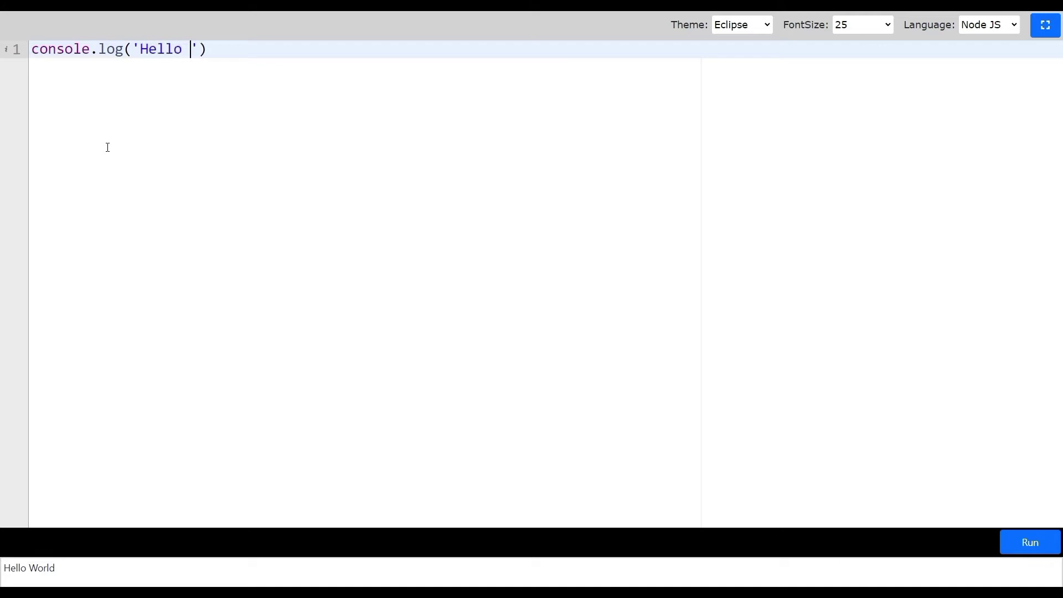
type("Ja")
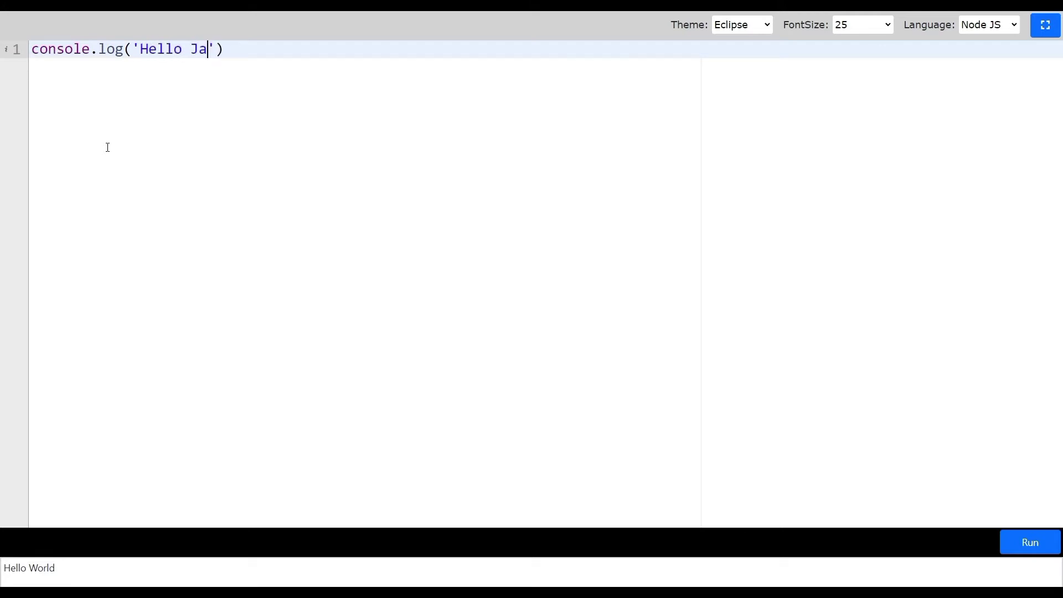
type("vascript")
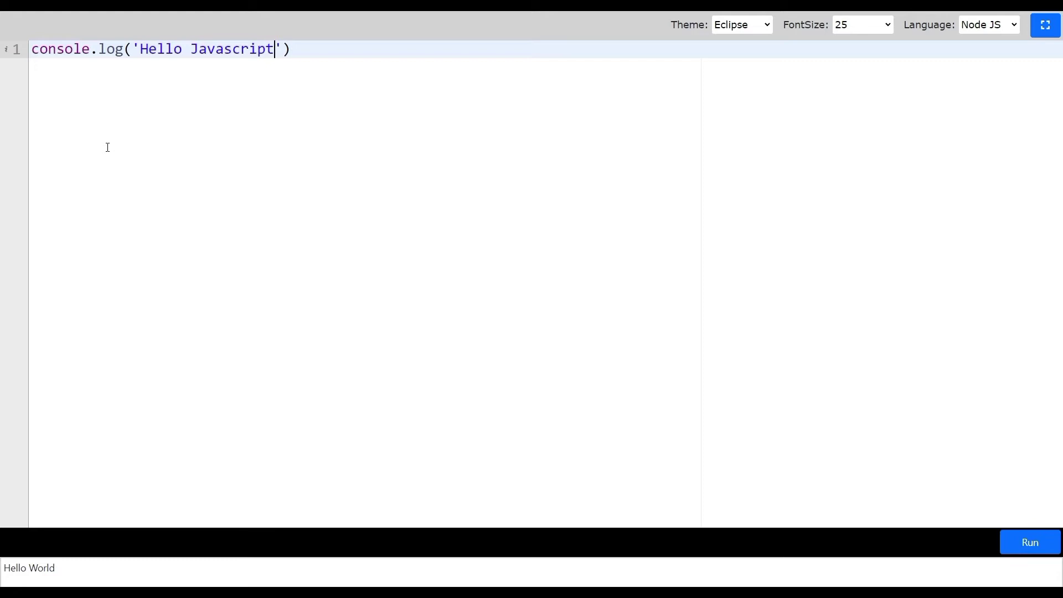
type("project")
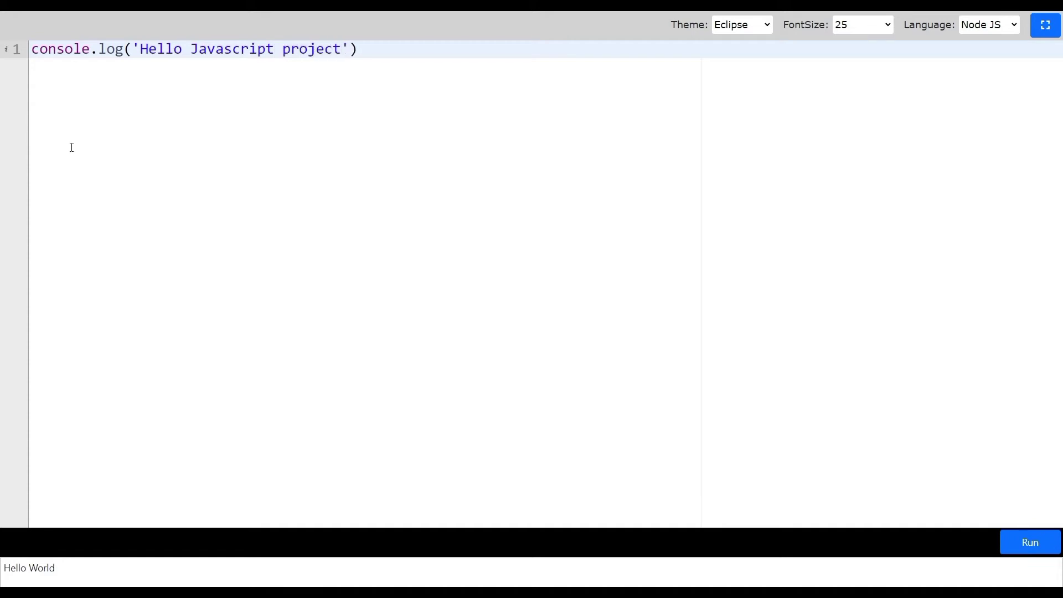
mouse_move(950, 543)
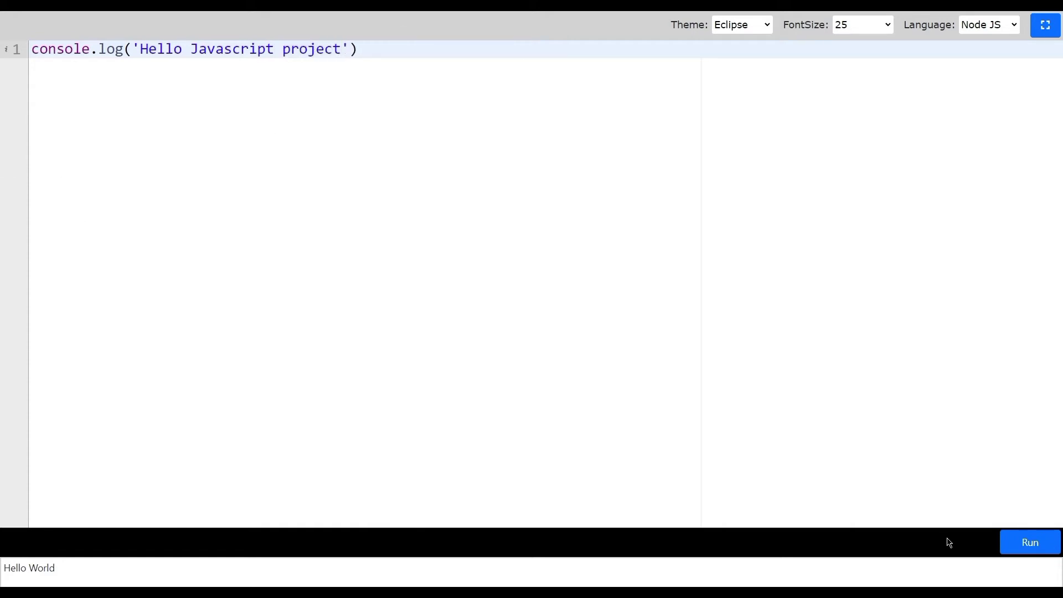
left_click(1029, 542)
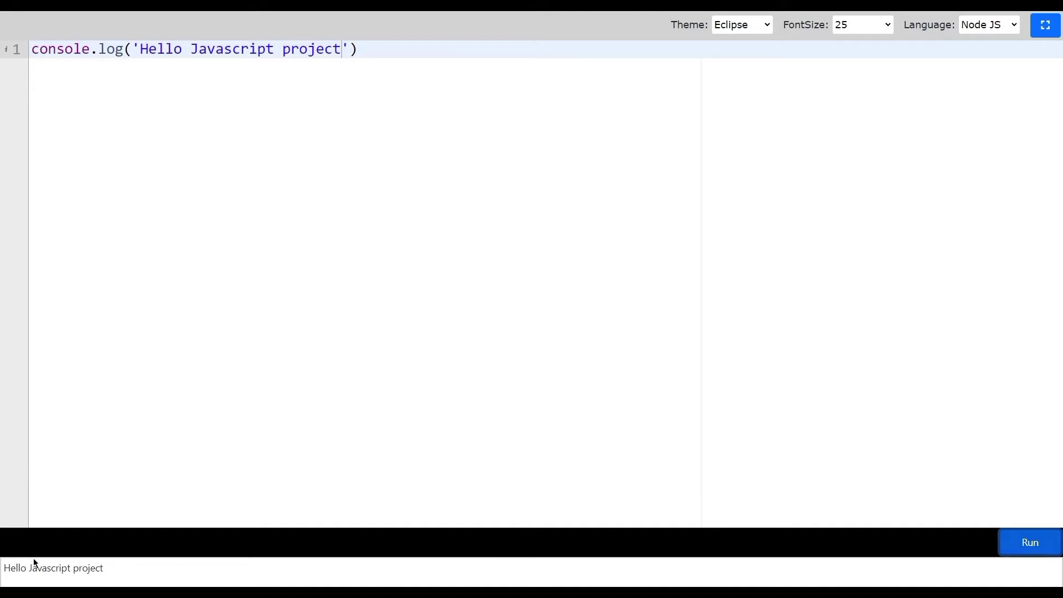
double_click(54, 567)
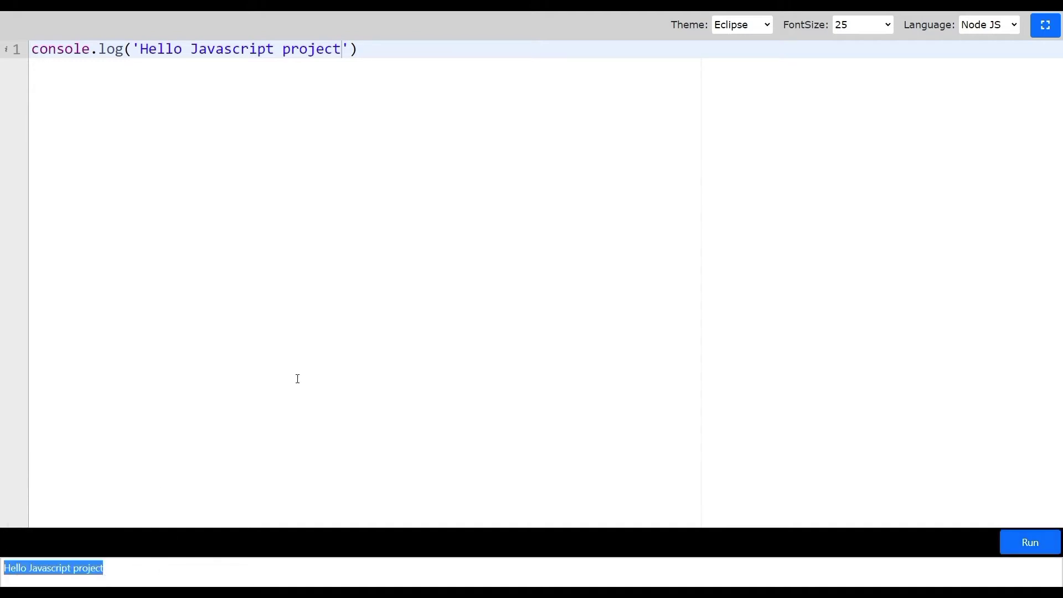
Step: Insert stray quotes before Hello, run to see the error, remove them and rerun successfully
left_click(140, 49)
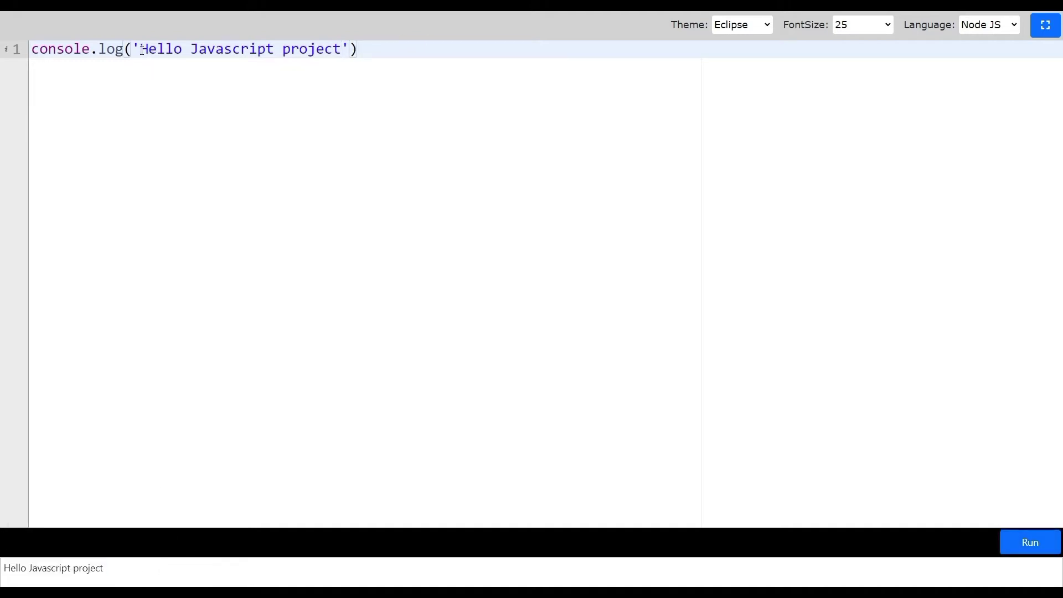
type("''")
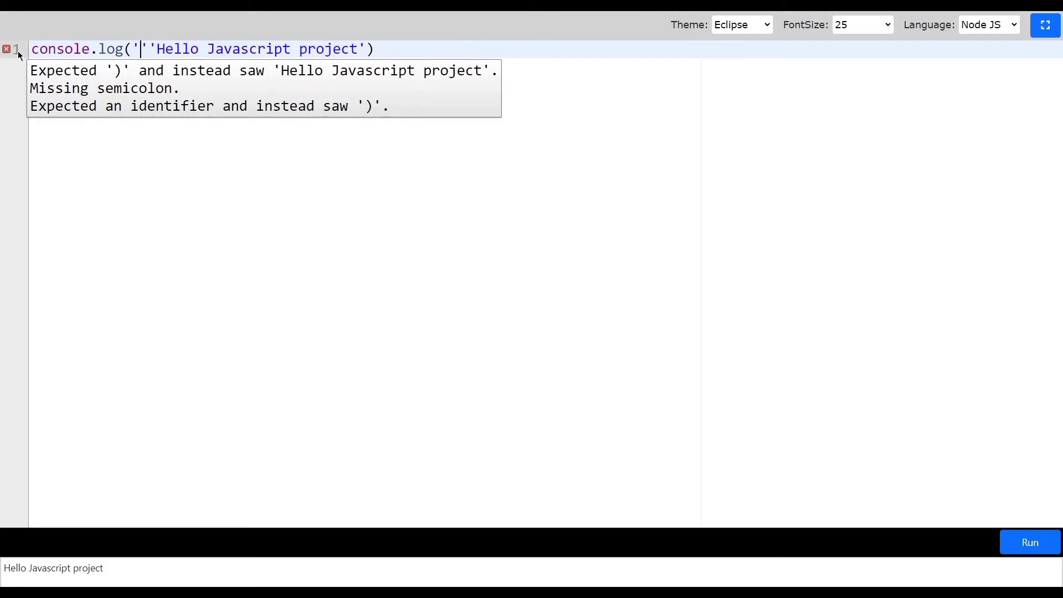
left_click(1029, 542)
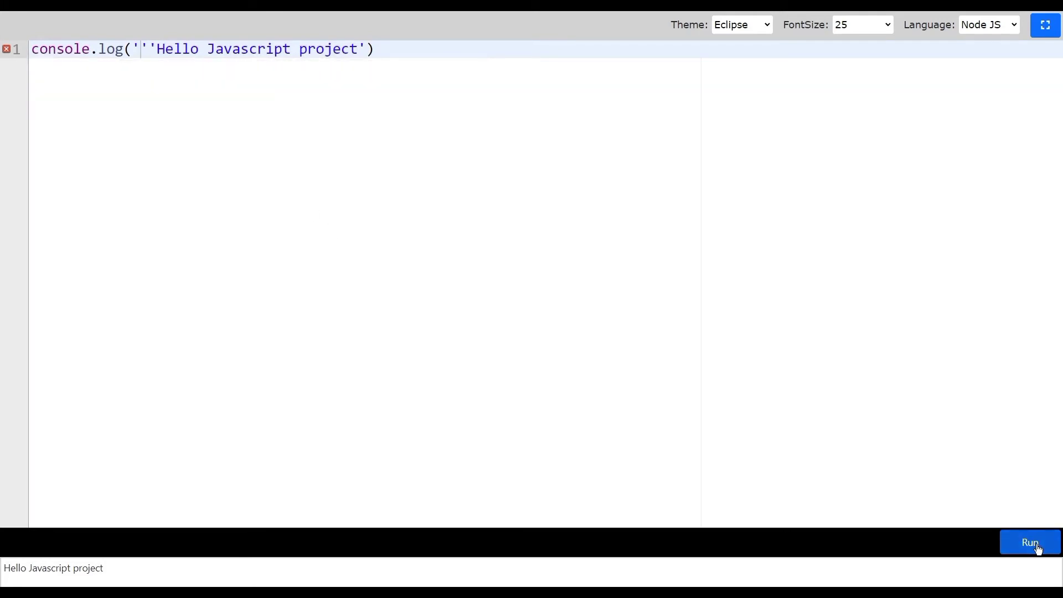
left_click(1029, 542)
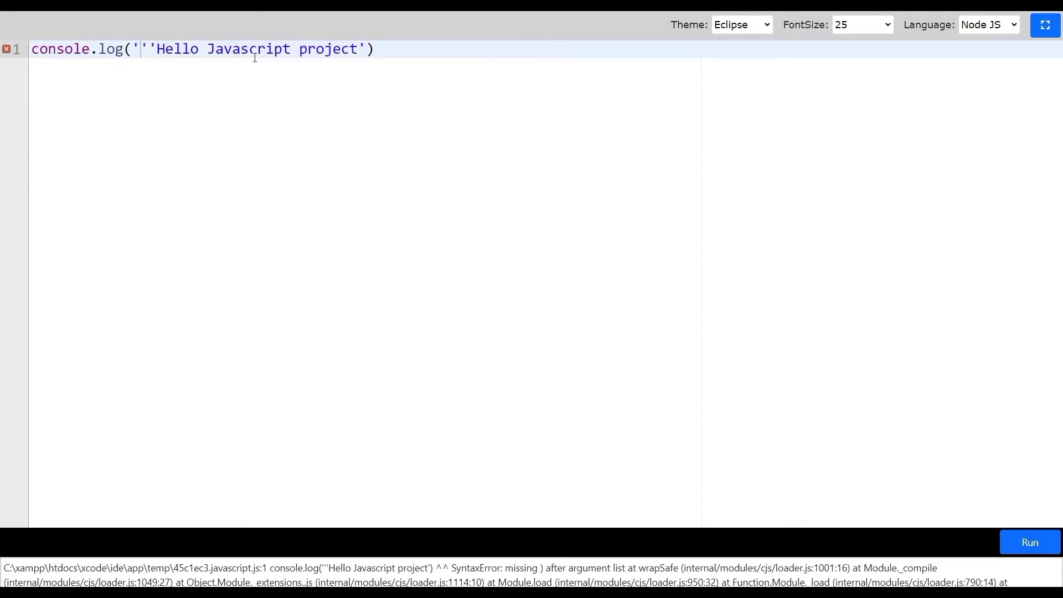
key("Backspace")
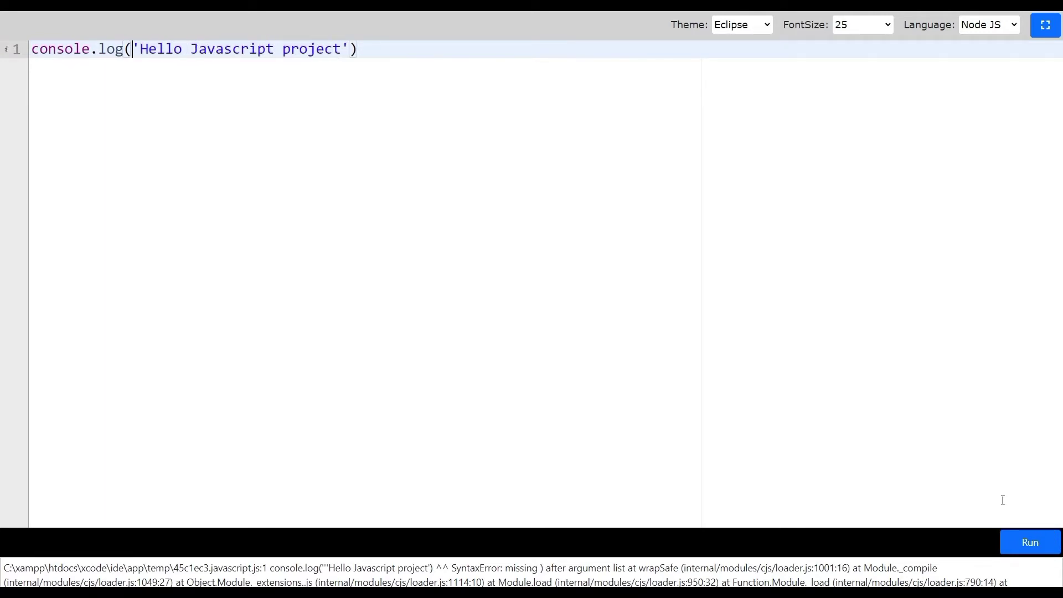
left_click(1029, 542)
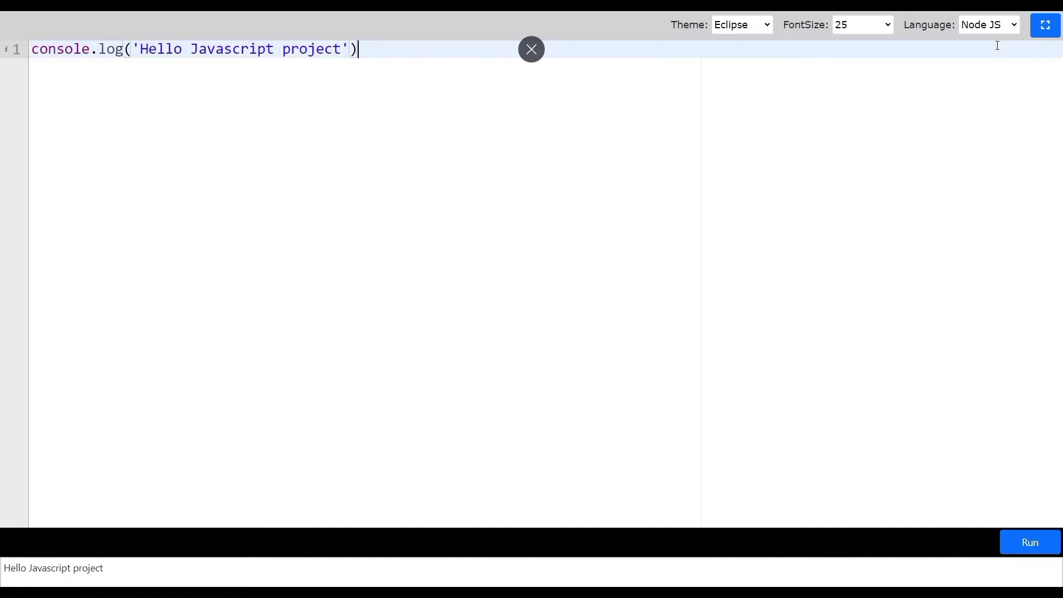
Step: Set the font size to 35 then 20 and switch back to the xcode theme
left_click(862, 24)
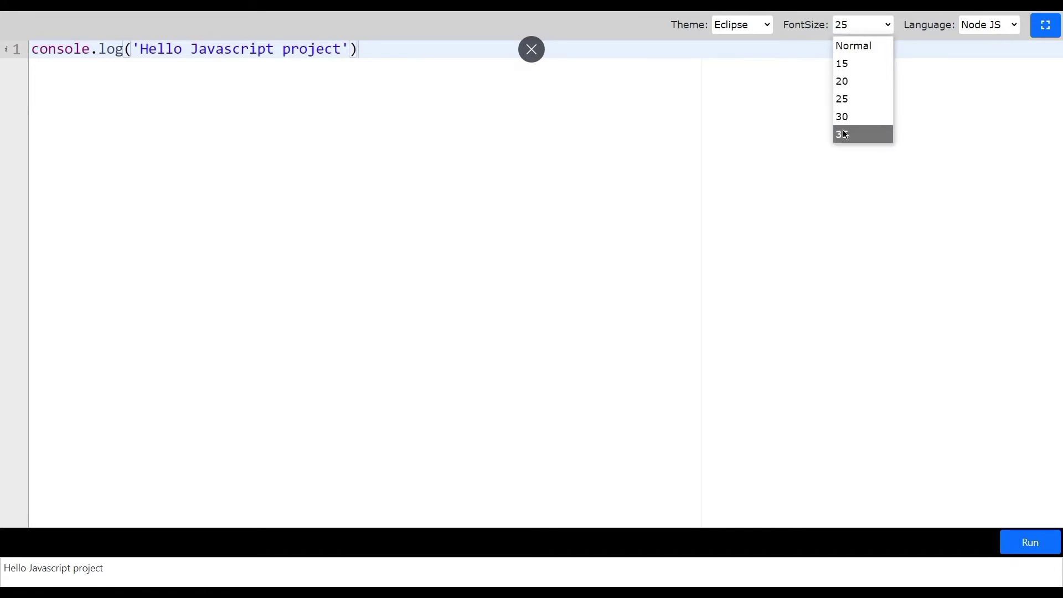
left_click(841, 134)
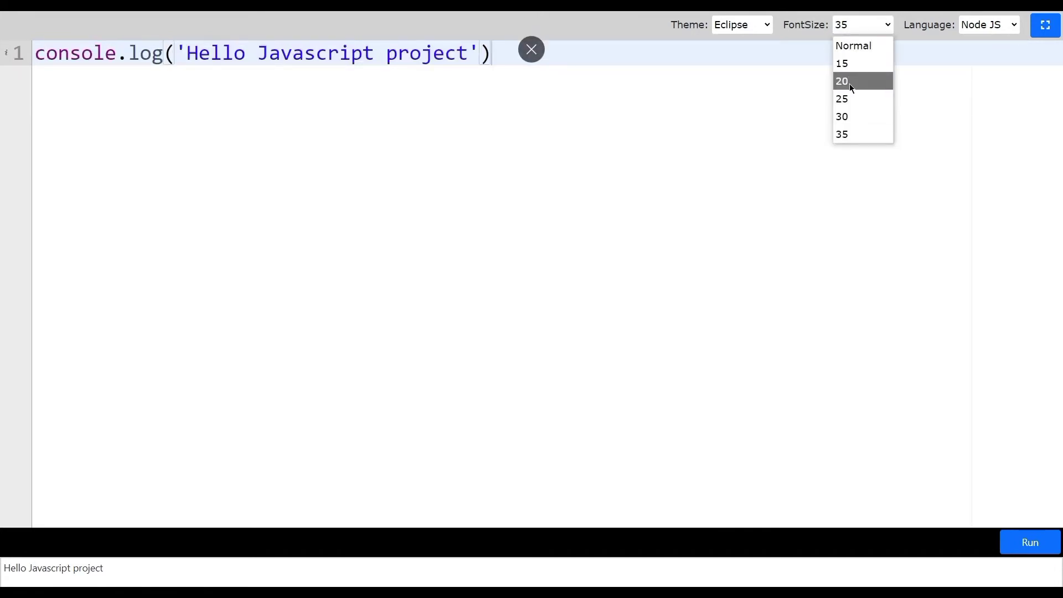
left_click(842, 81)
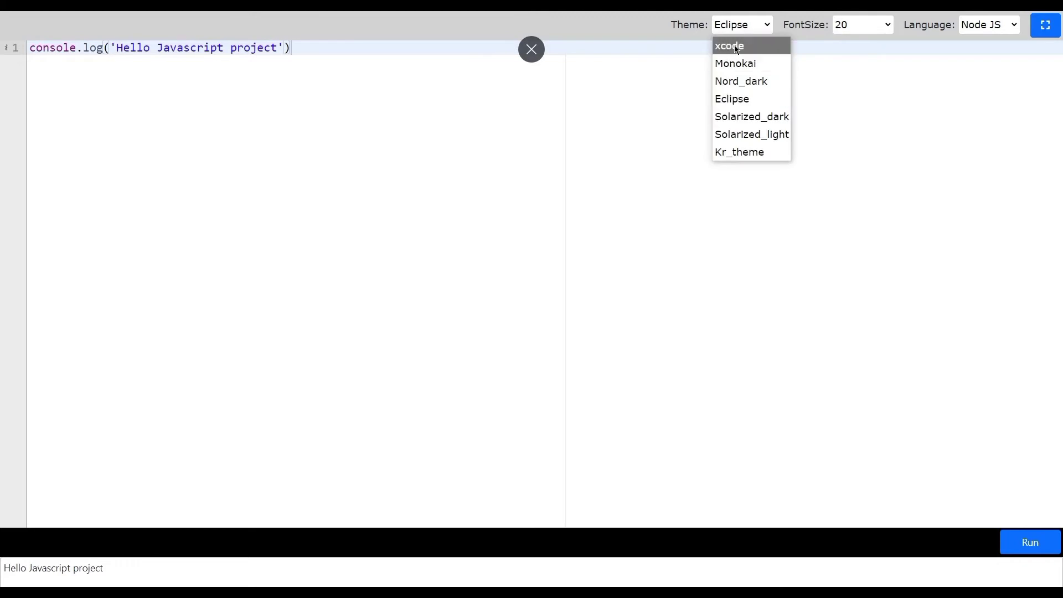
left_click(729, 46)
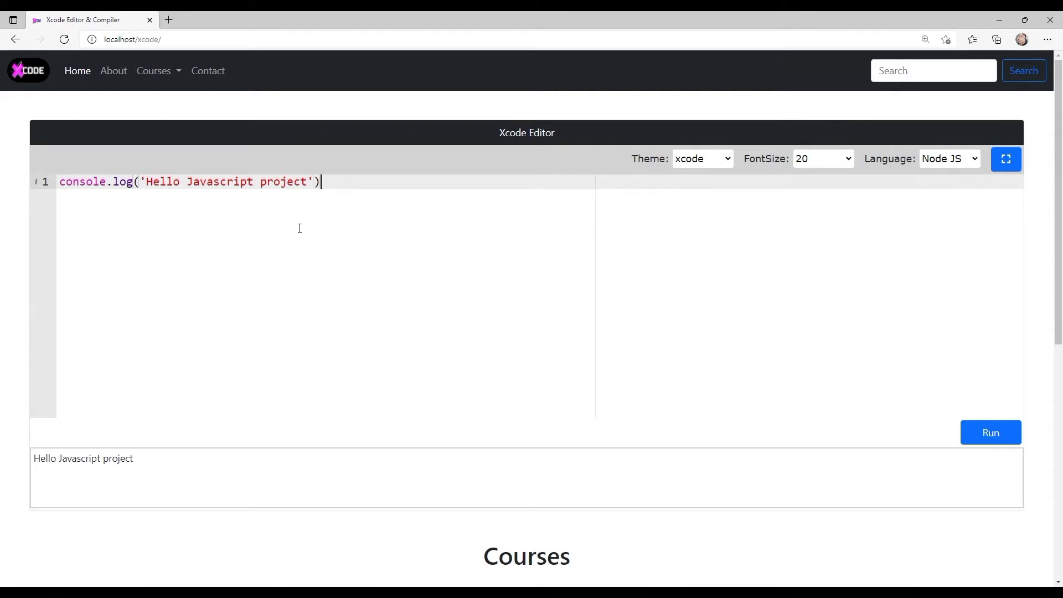
mouse_move(216, 109)
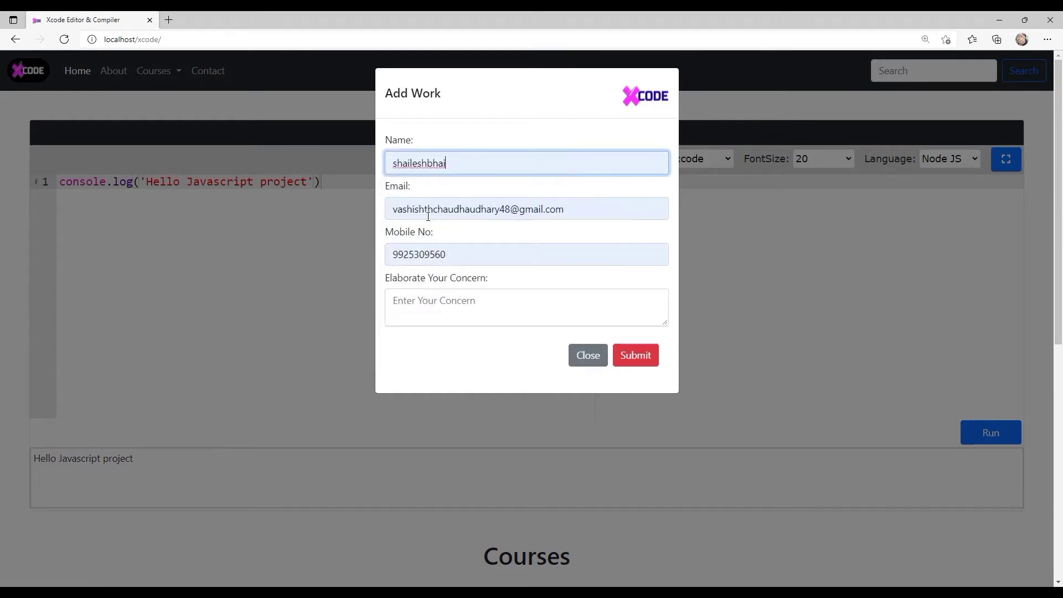
Step: Fill the Add Work form's mobile number and concern 'This is test form' and submit it
left_click(525, 255)
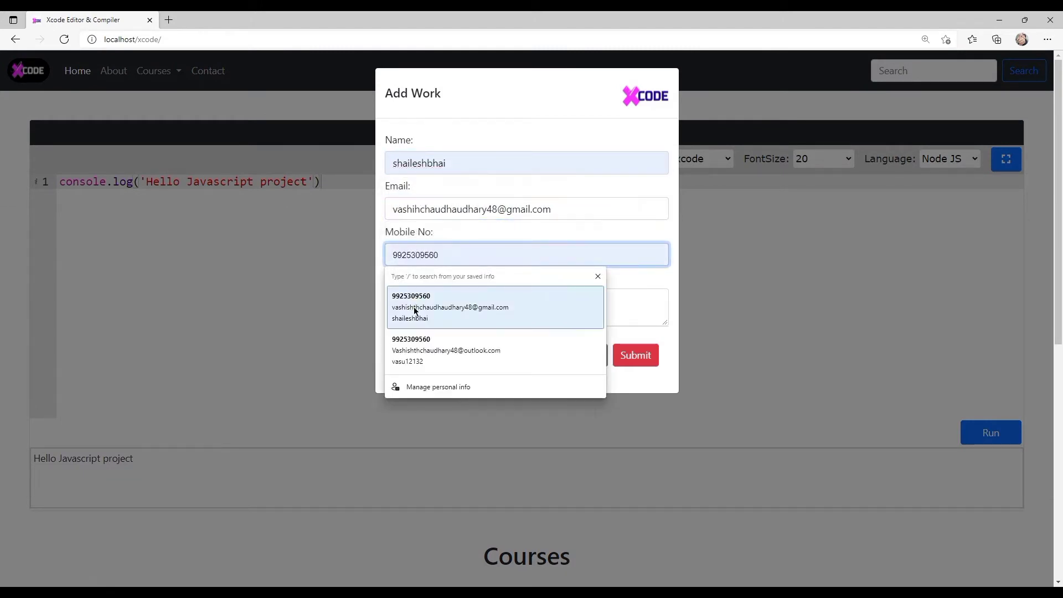
left_click(525, 307)
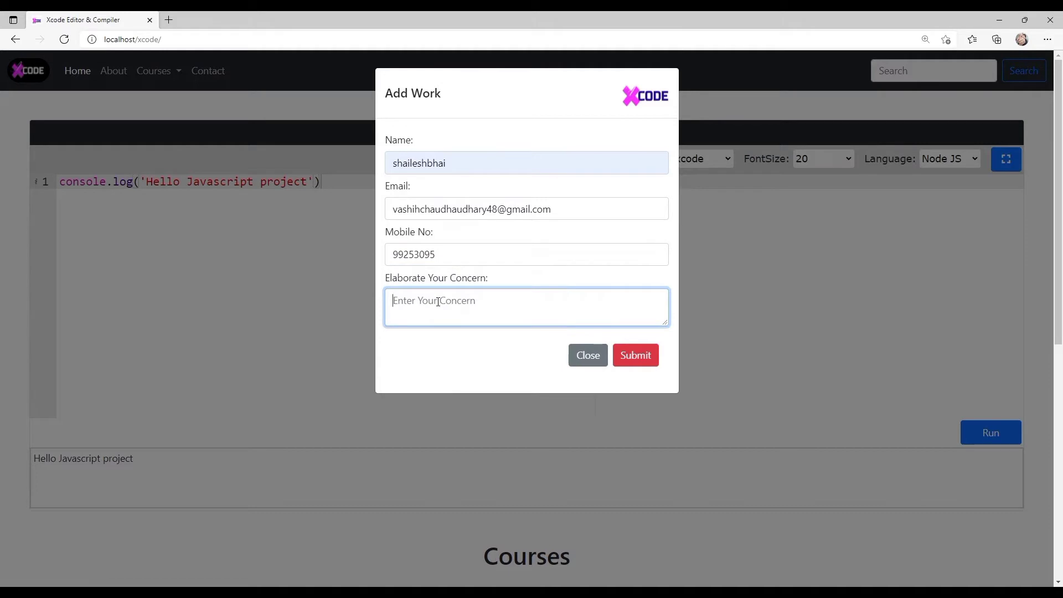
type("TH")
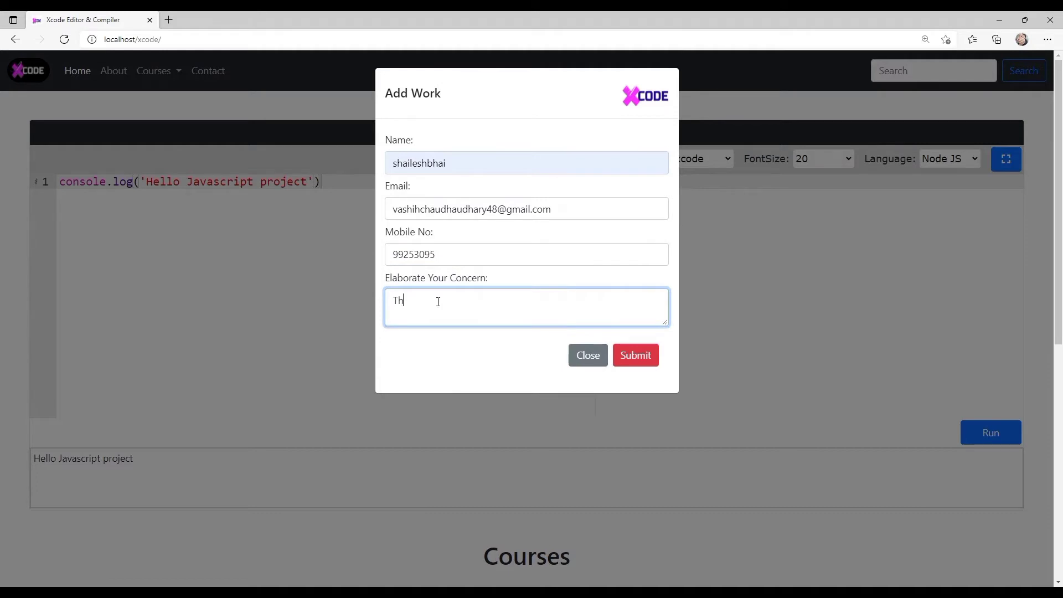
type("is is test fo")
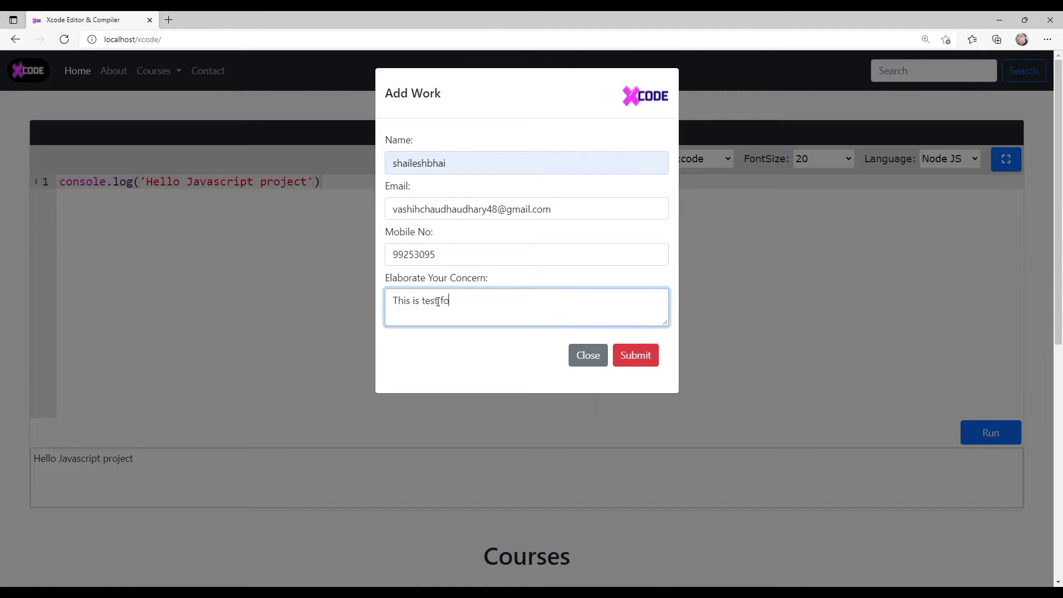
left_click(635, 355)
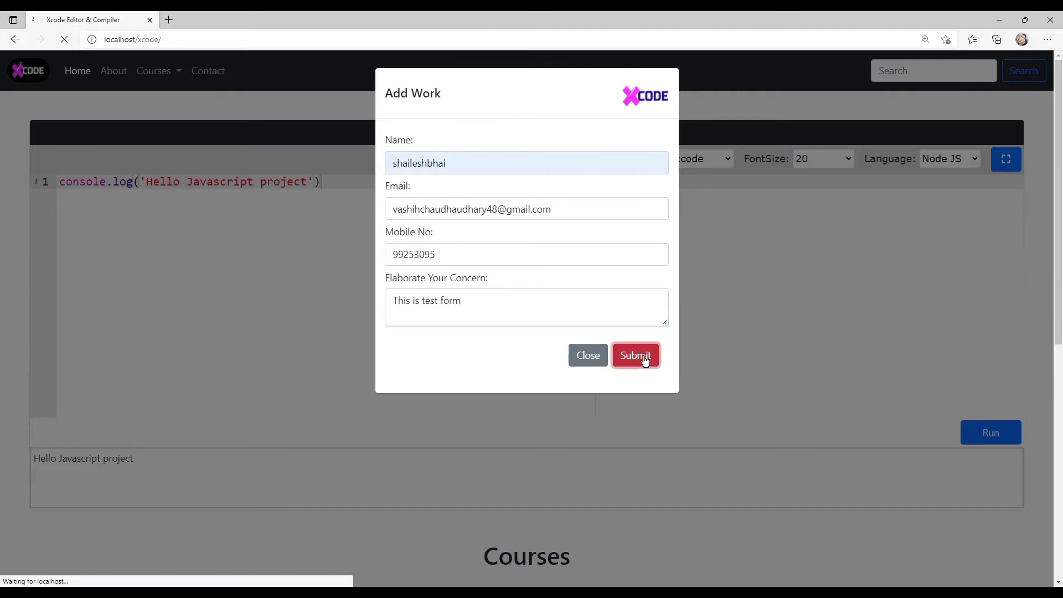
left_click(634, 355)
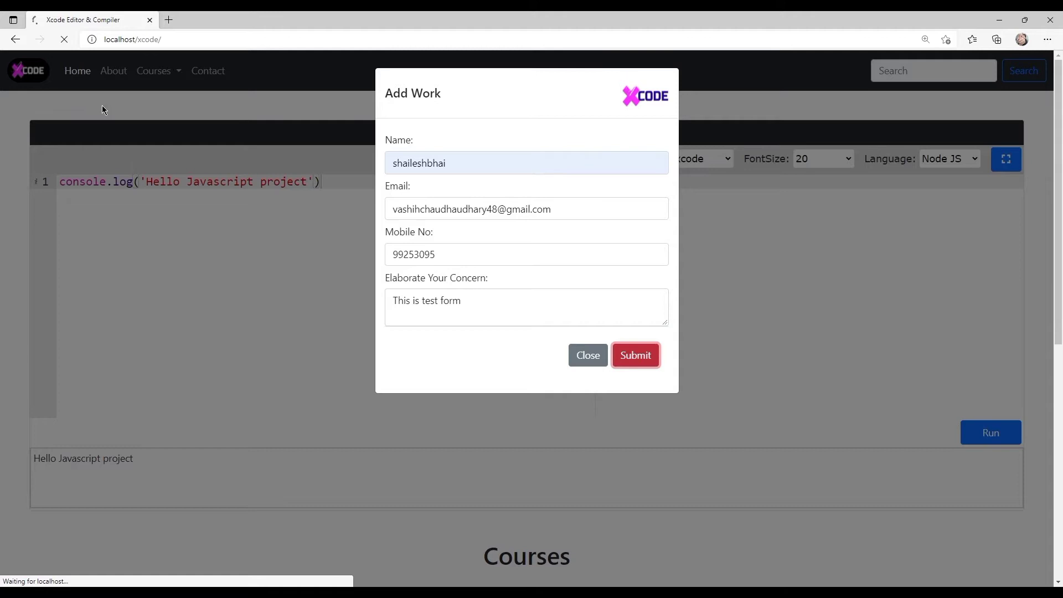
Step: Acknowledge the Formspree Thanks page and go back to the Xcode editor site
left_click(634, 355)
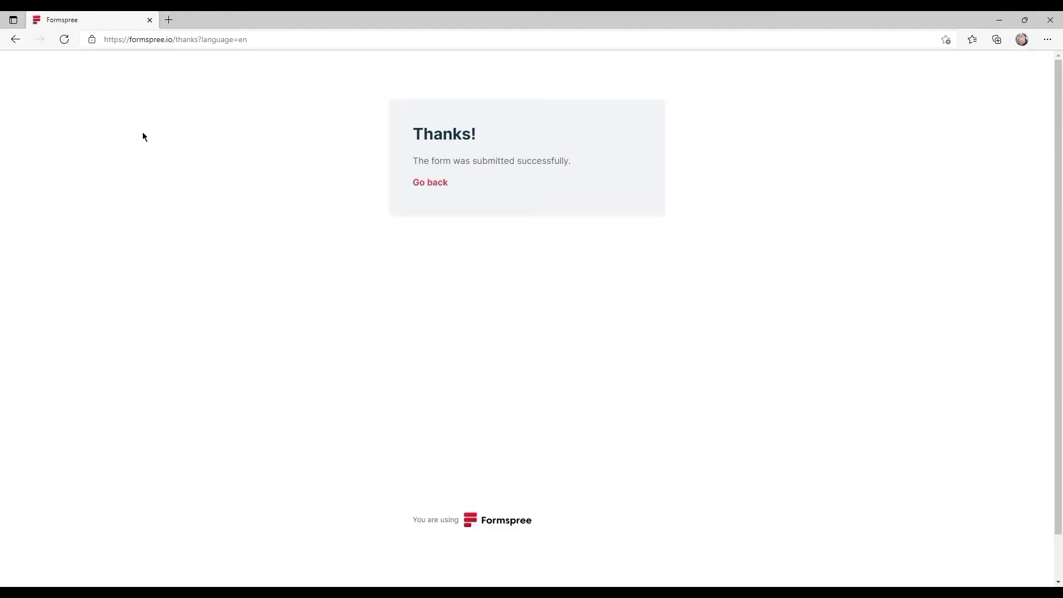
mouse_move(430, 183)
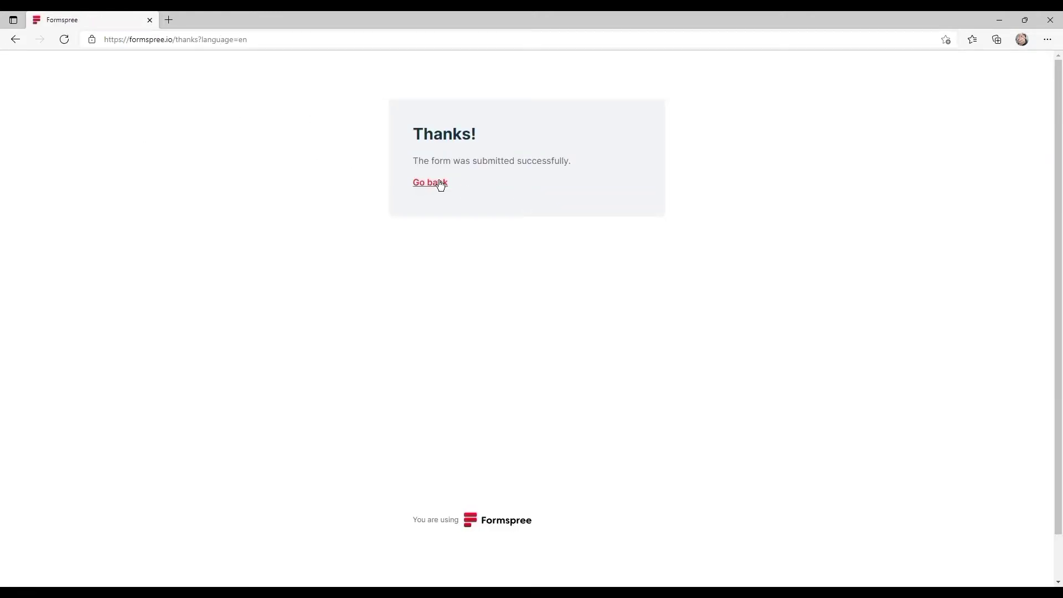
left_click(430, 183)
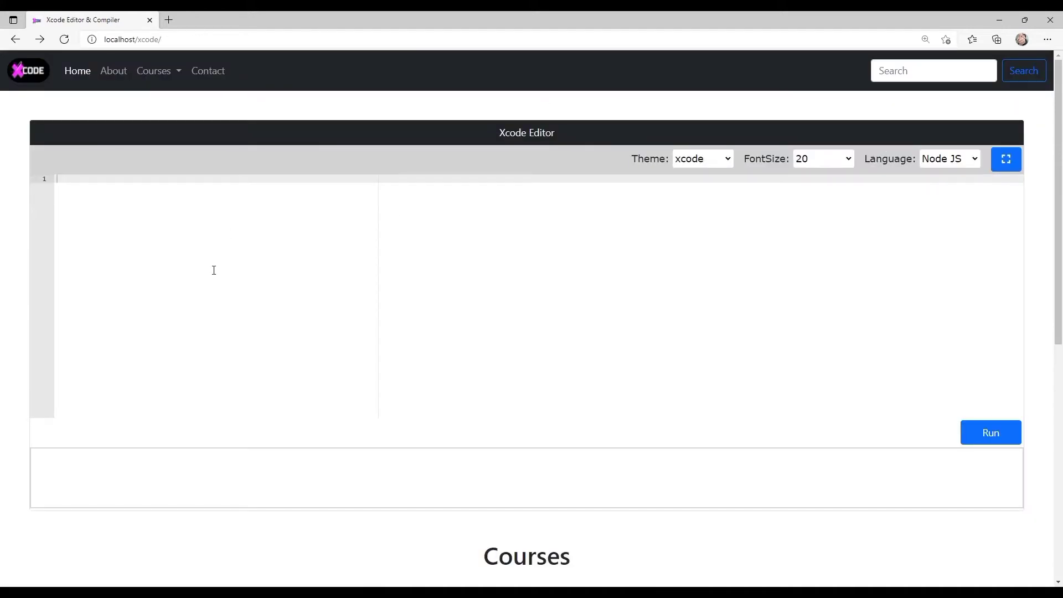
scroll("down", 3)
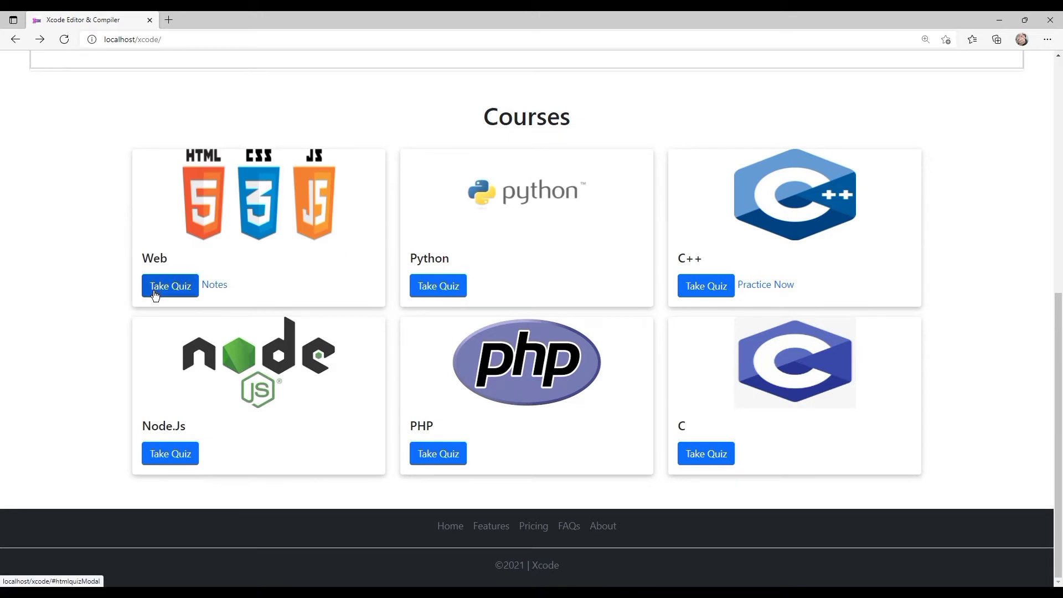
left_click(170, 286)
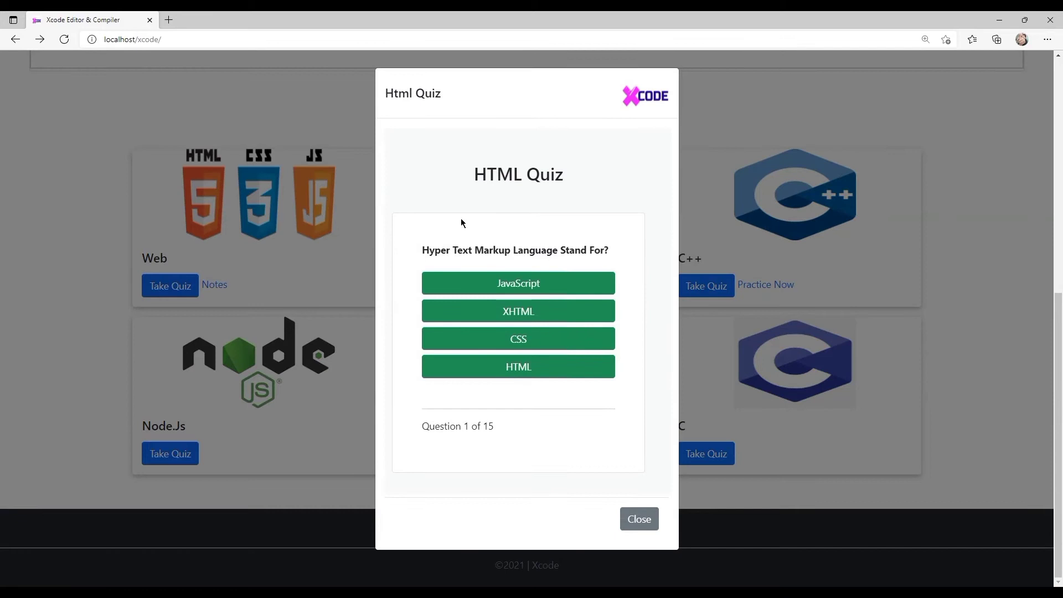
left_click(518, 367)
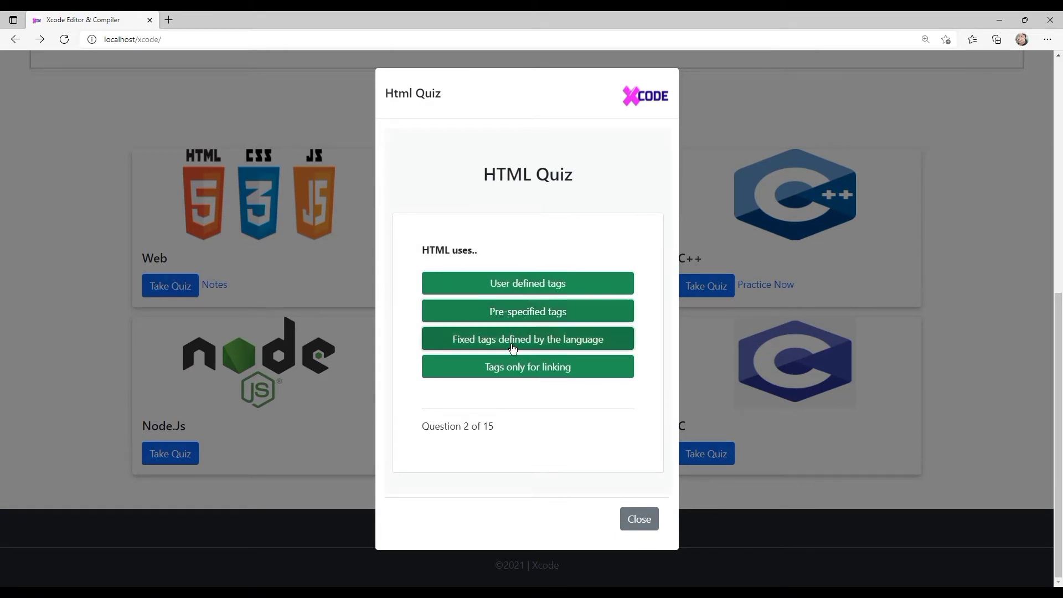
left_click(528, 339)
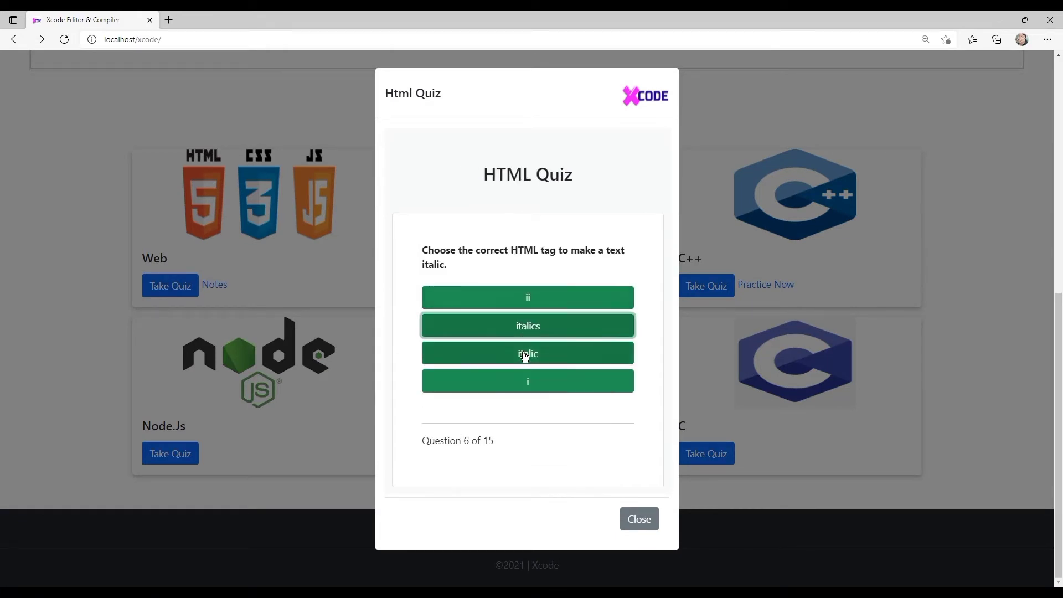
left_click(528, 353)
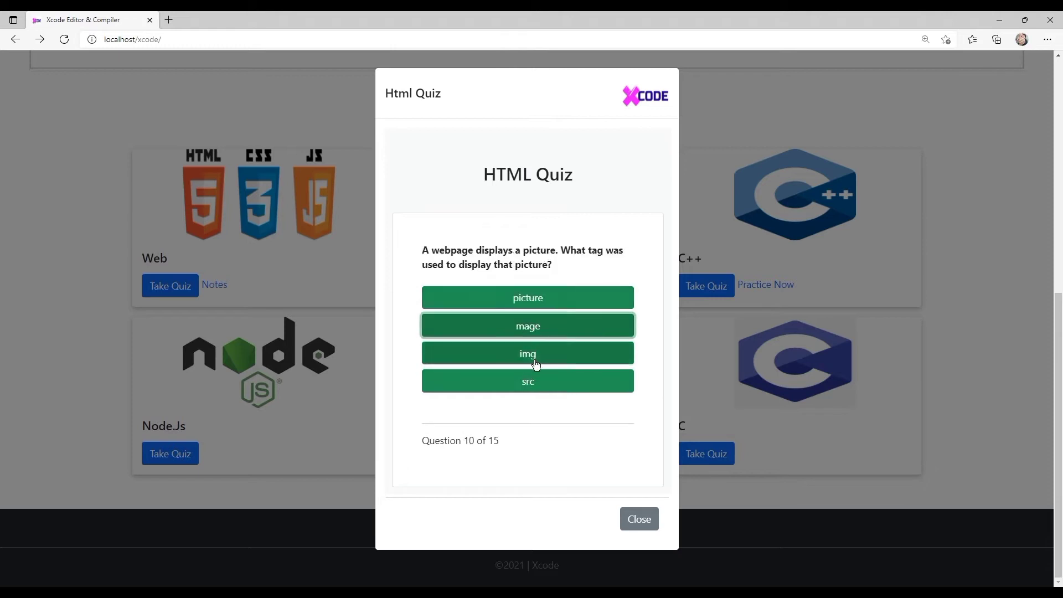
left_click(528, 354)
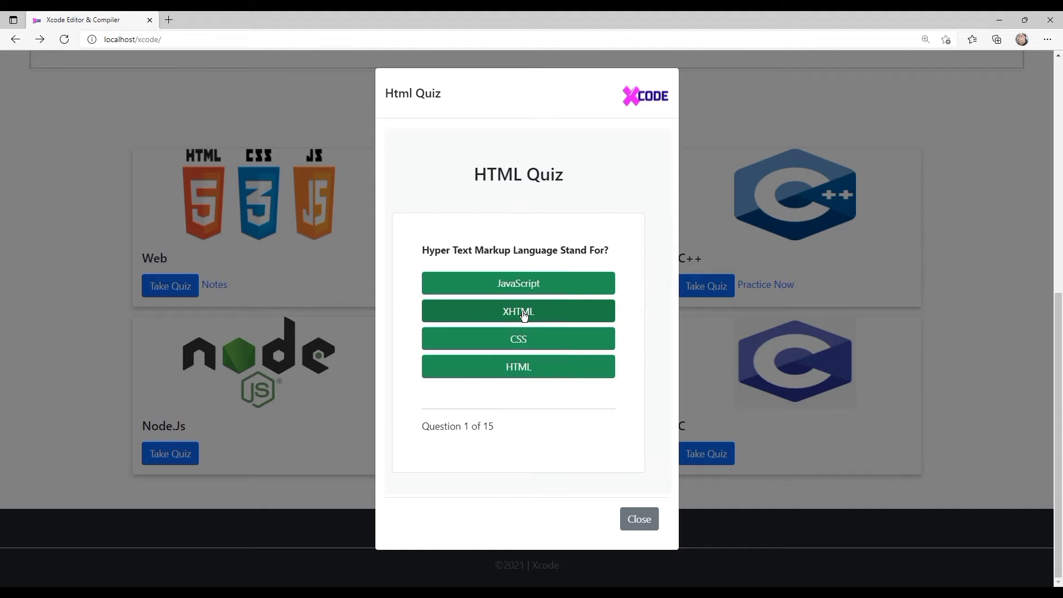
left_click(638, 518)
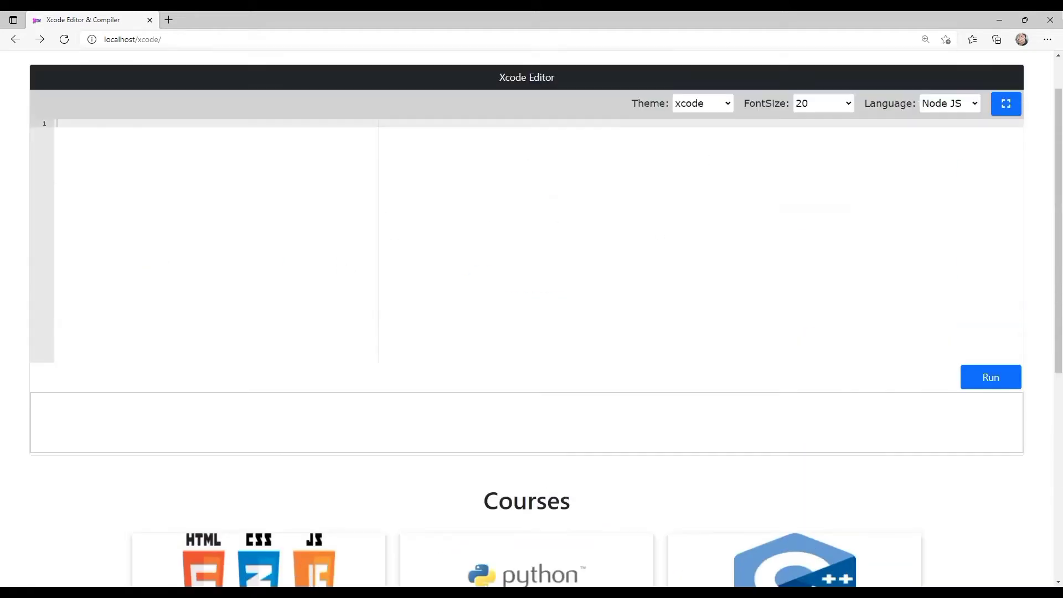
Step: Inspect the page in developer tools at mobile width and scroll to the Courses section
right_click(216, 271)
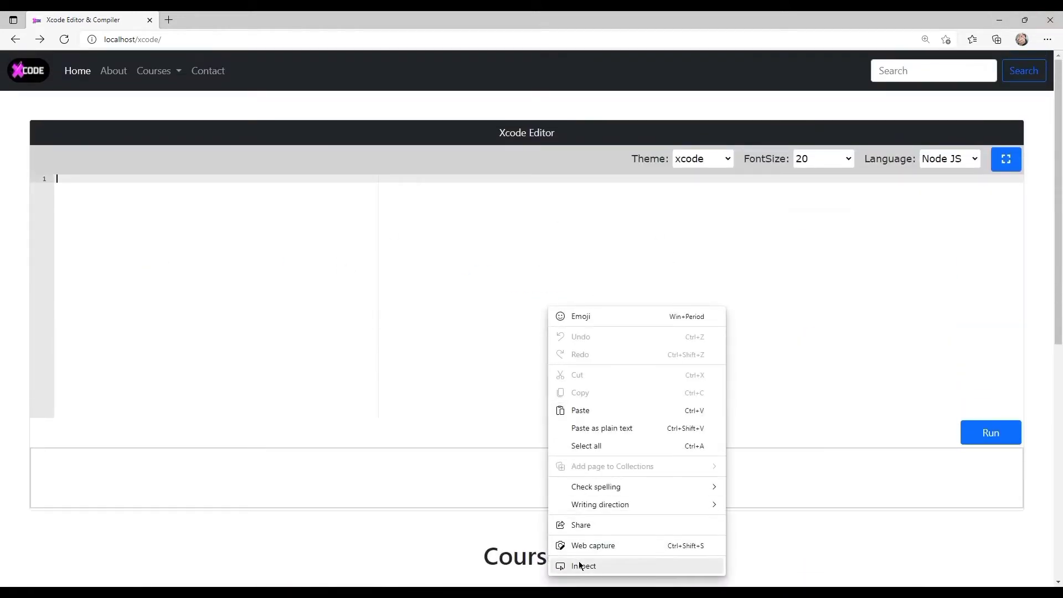
left_click(582, 566)
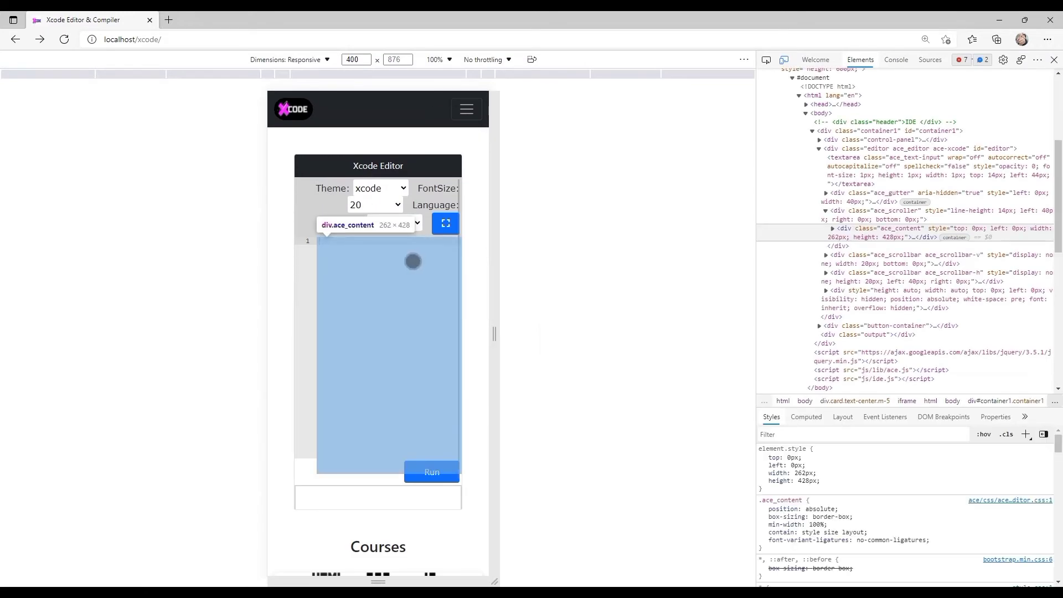
scroll("down", 3)
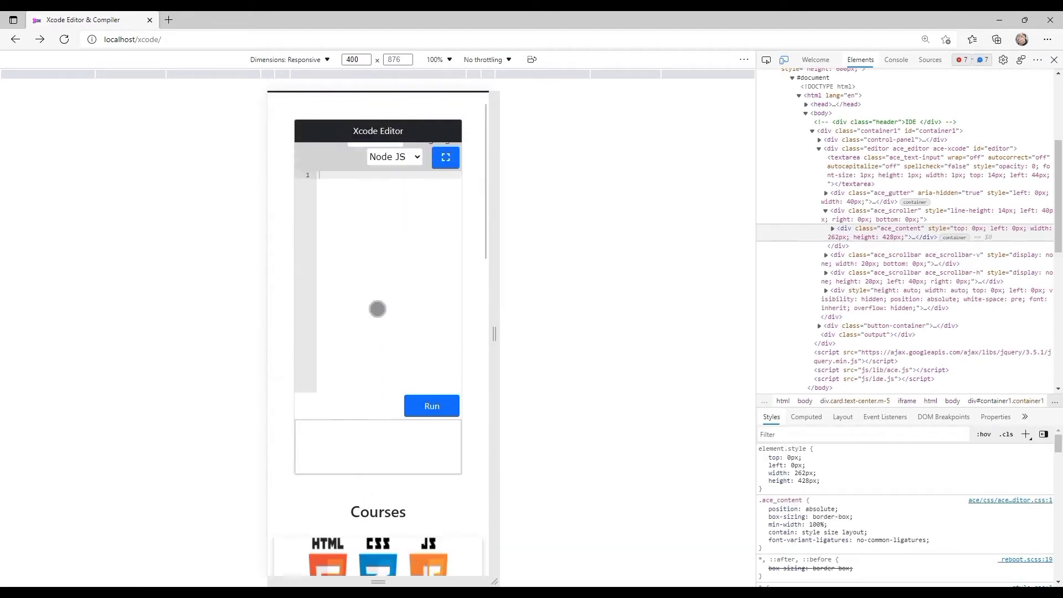
scroll("down", 3)
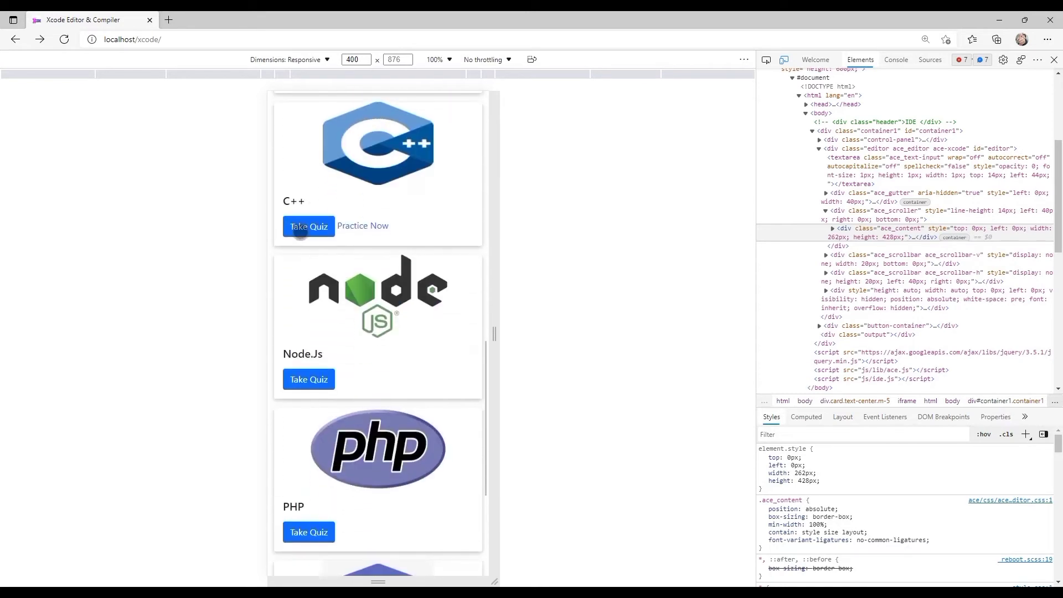
Step: Start the C++ quiz, close developer tools and return to the course listing page
left_click(308, 226)
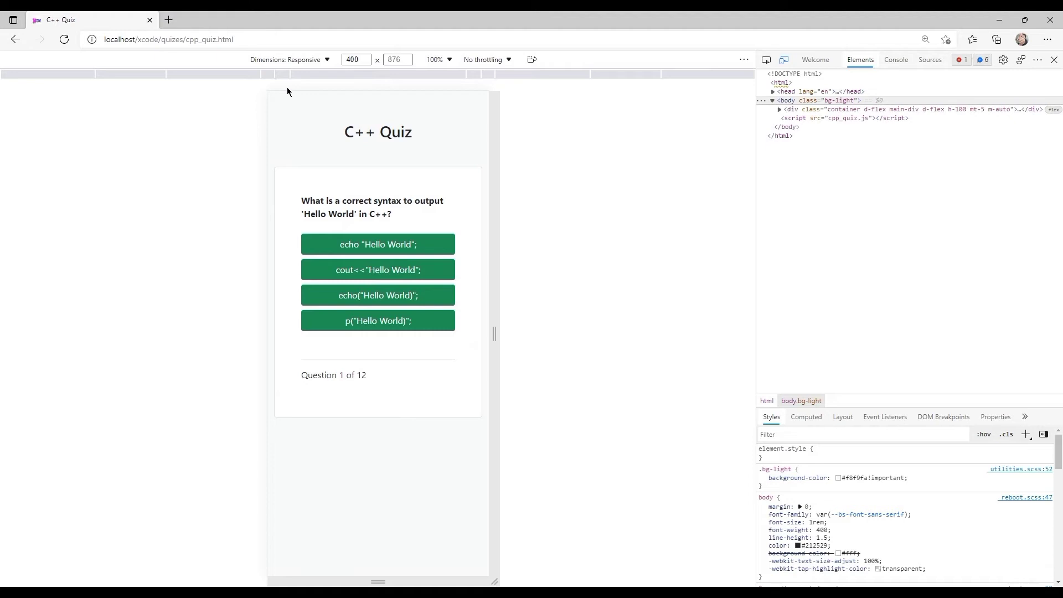
left_click(1056, 60)
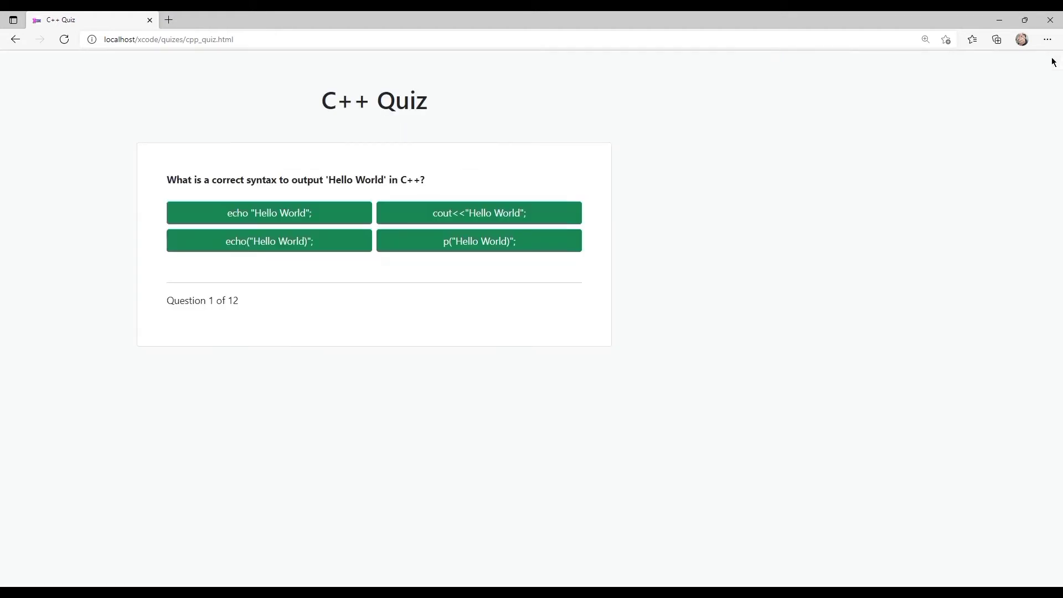
left_click(15, 38)
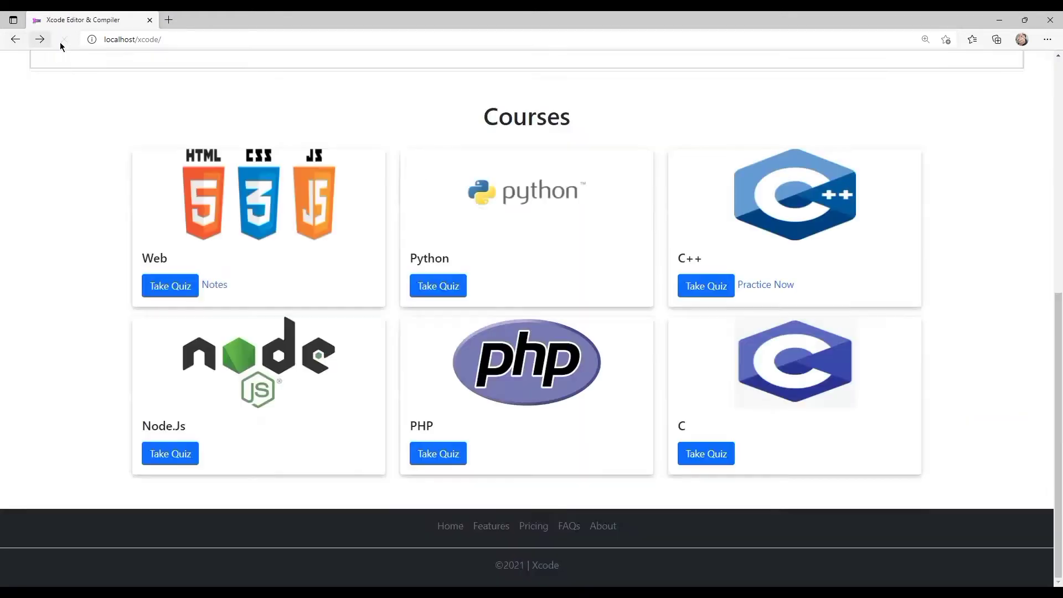
Step: View the Web course's HTML Links notes in a new tab, then return to the Xcode site
left_click(63, 39)
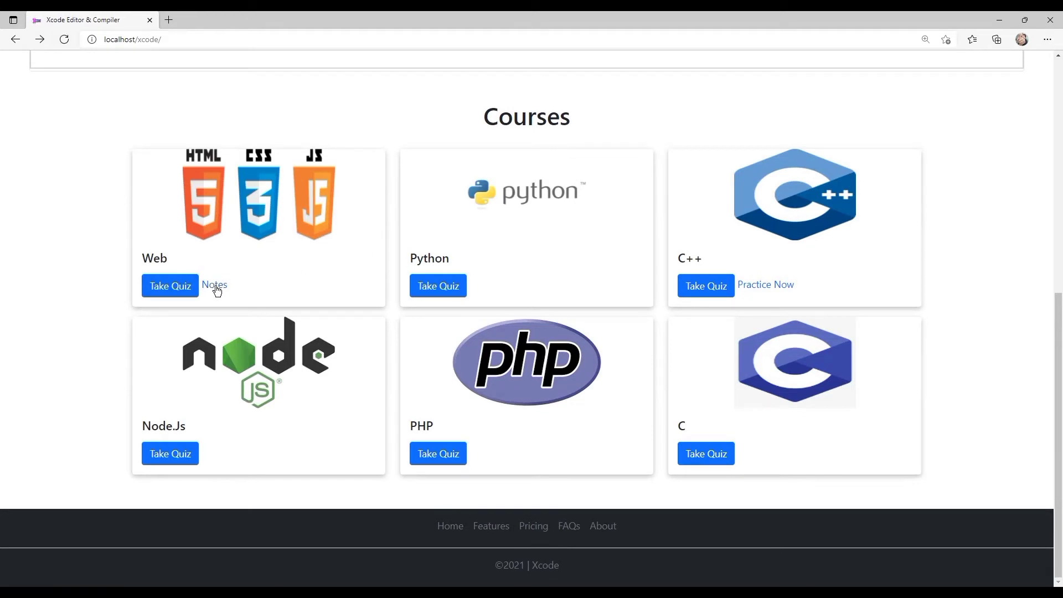
mouse_move(156, 230)
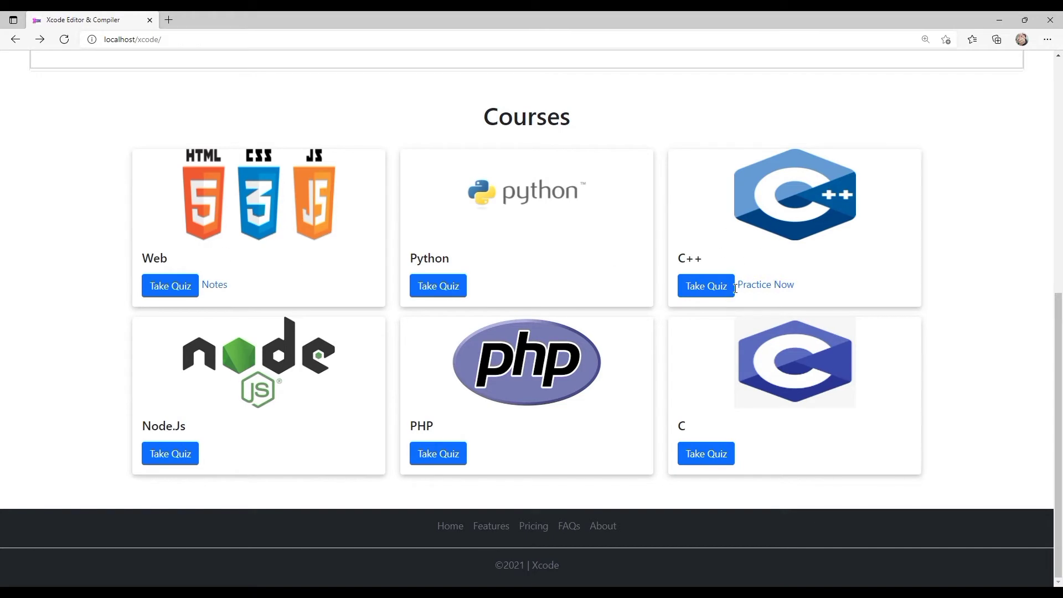
left_click(765, 285)
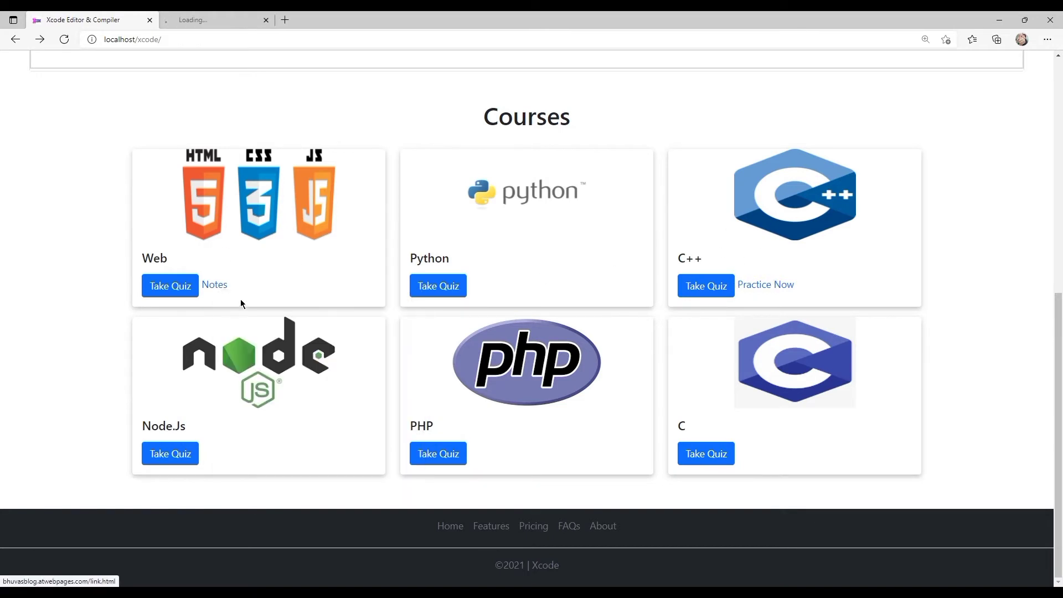
left_click(214, 284)
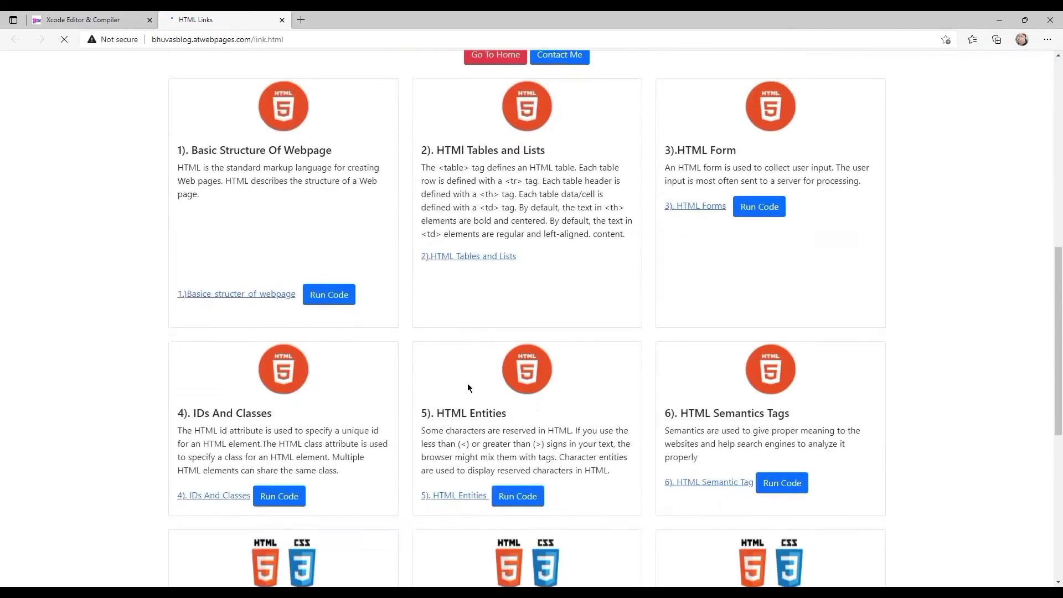
scroll("down", 3)
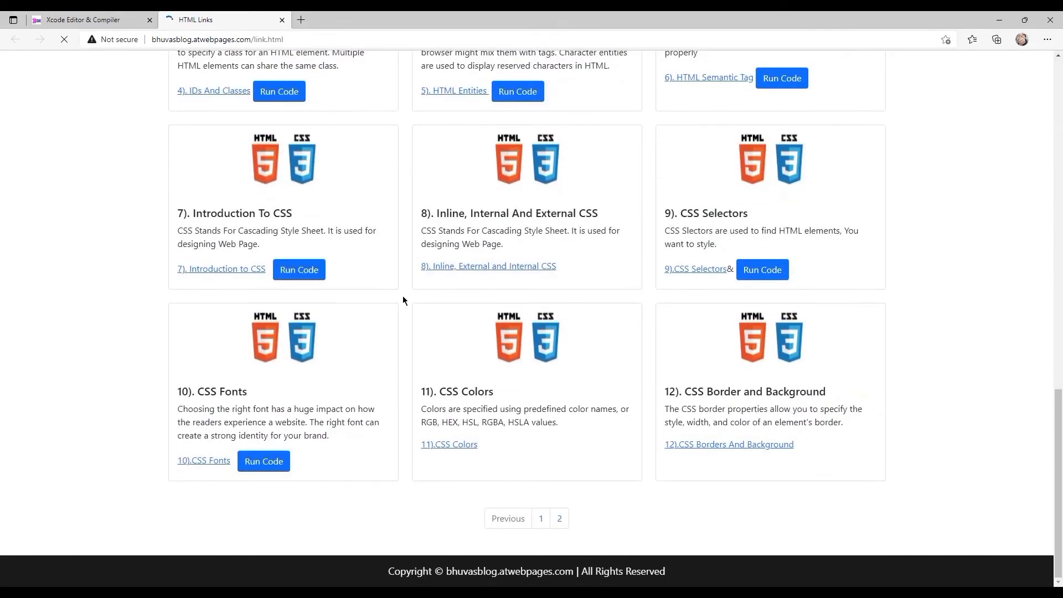
left_click(81, 19)
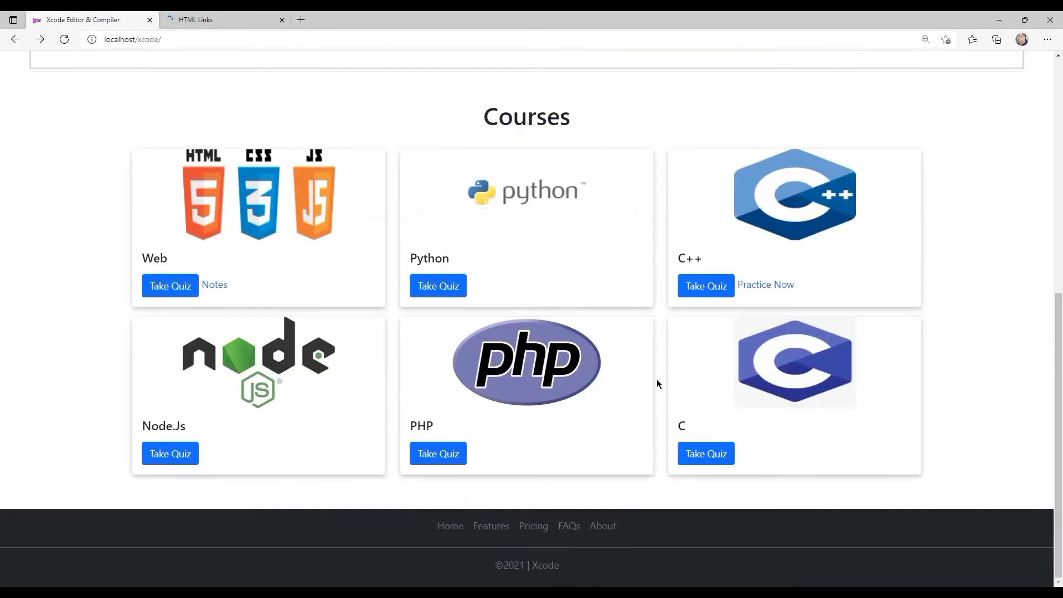
scroll("up", 3)
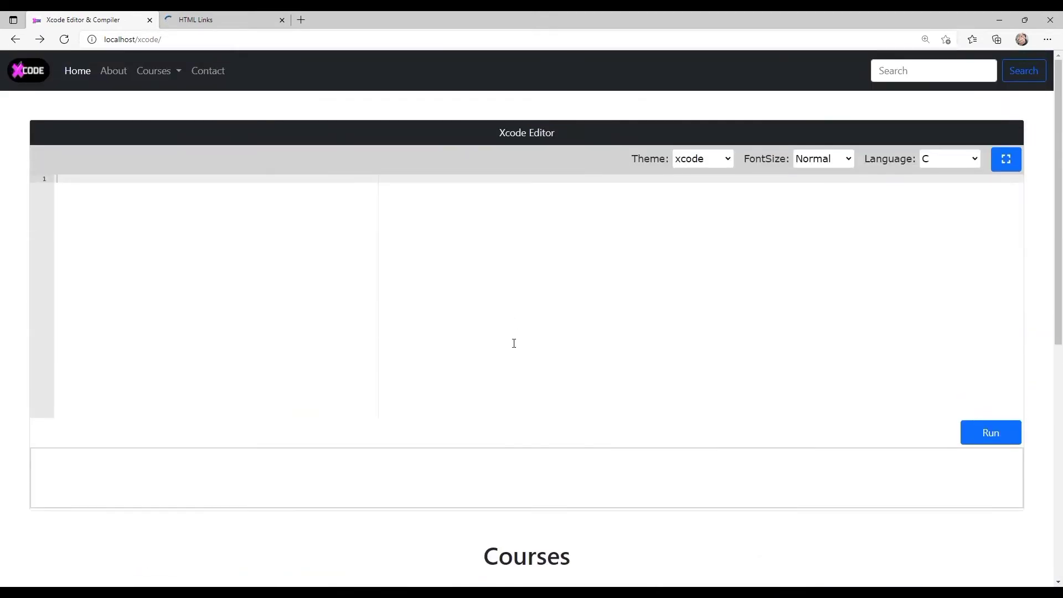
Step: Scroll the phone-width preview of the course cards, then go to the project's GitHub repository
scroll("down", 3)
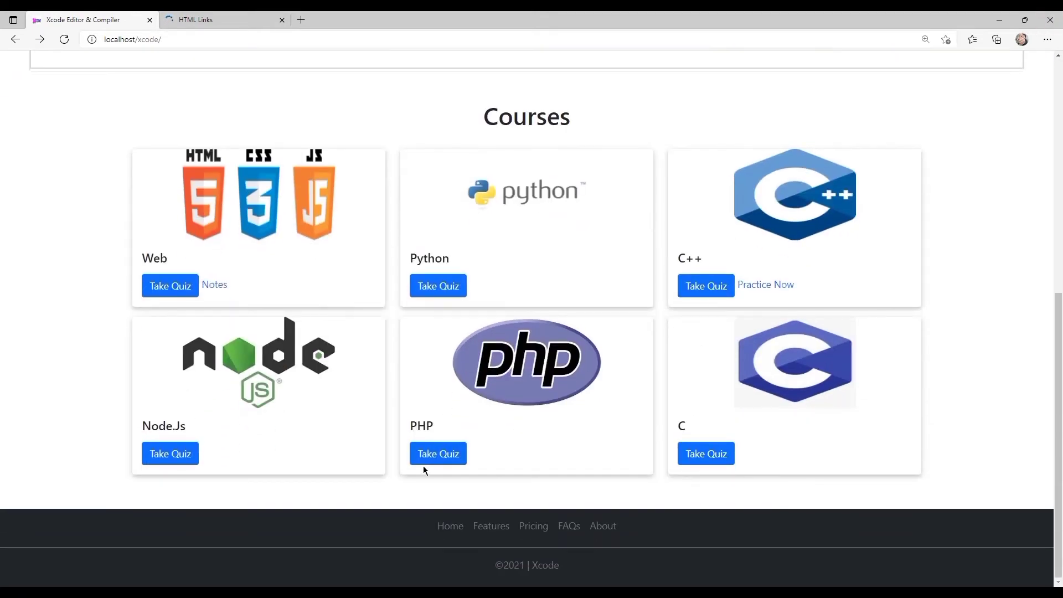
scroll("up", 3)
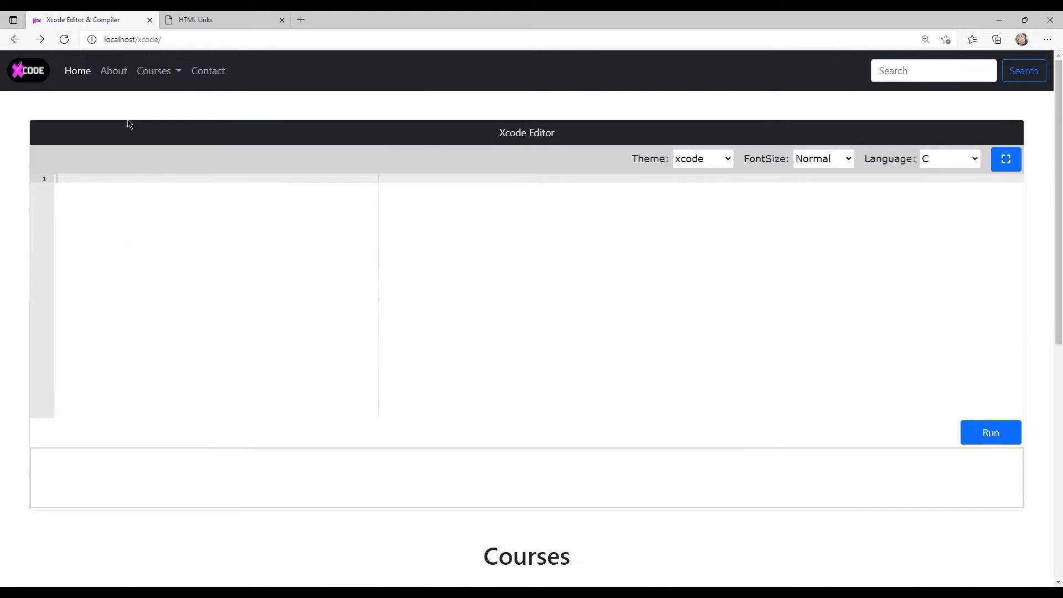
scroll("down", 3)
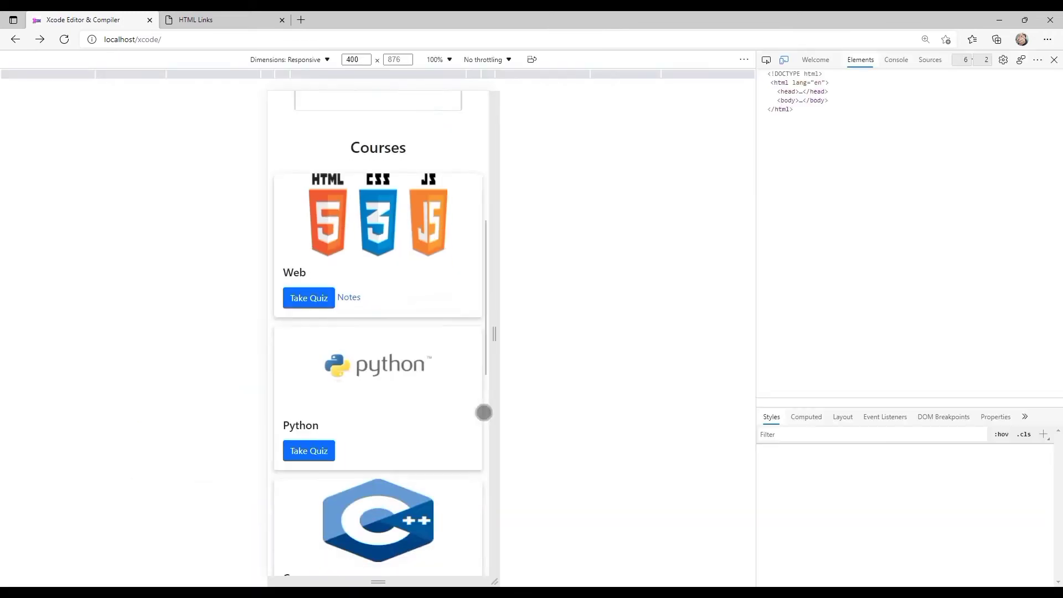
left_click(789, 100)
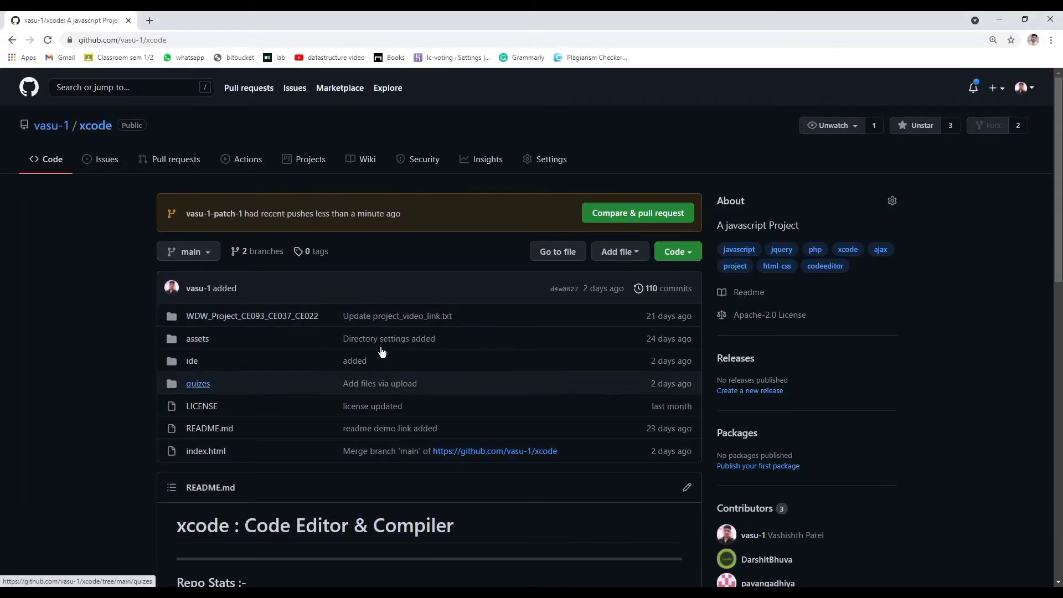
Step: Scroll through the xcode repository README and back up to the file list
scroll("down", 3)
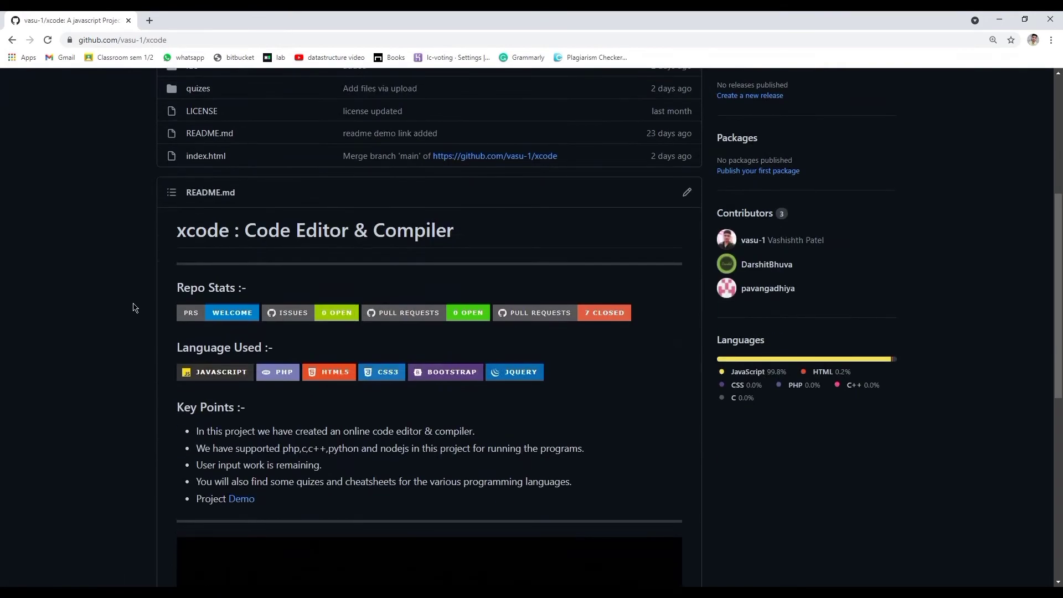
scroll("down", 3)
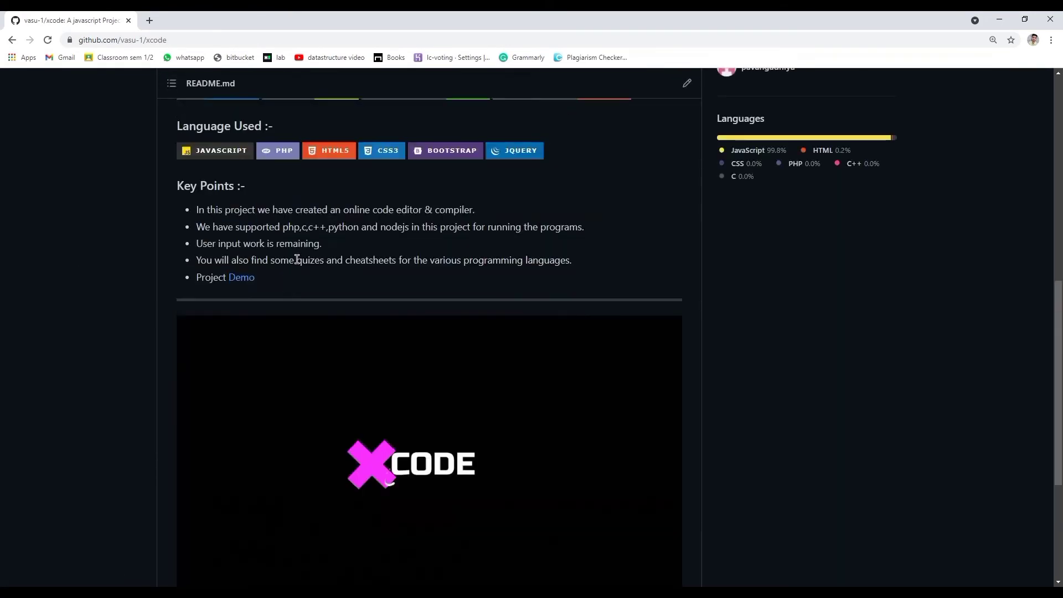
scroll("up", 3)
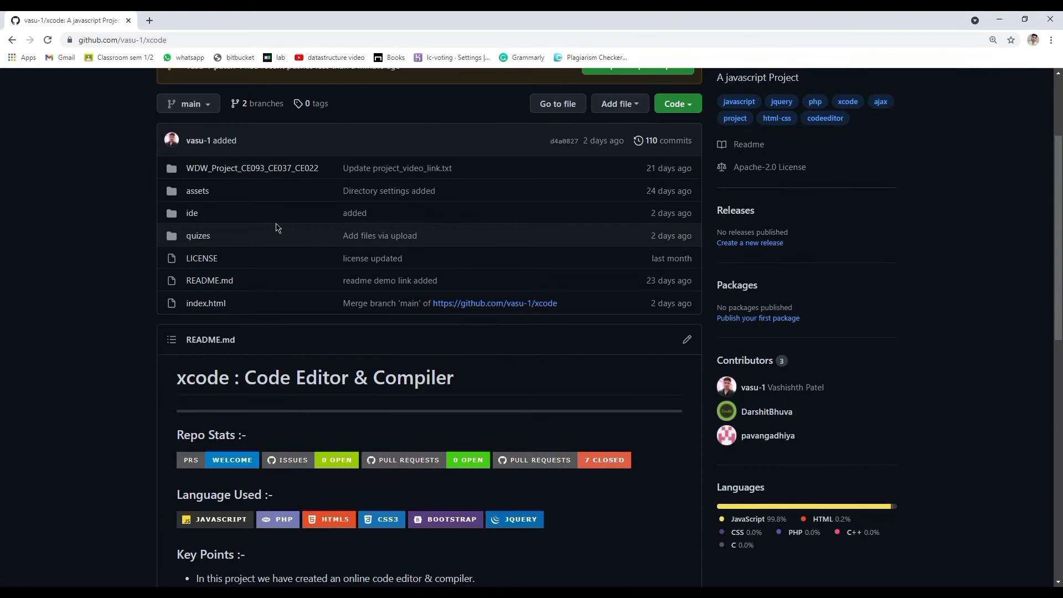
mouse_move(314, 282)
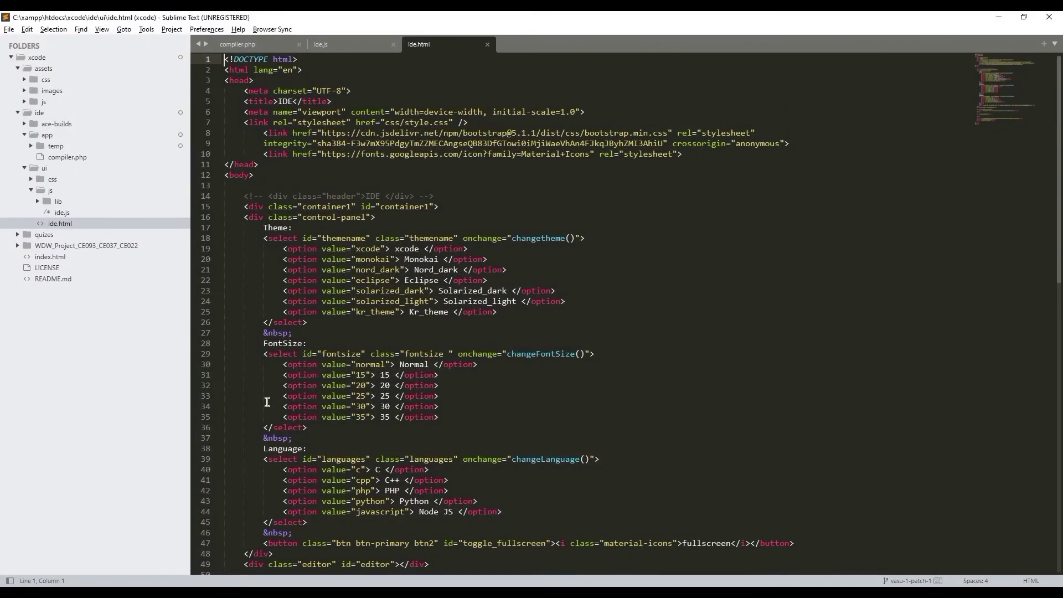
mouse_move(352, 57)
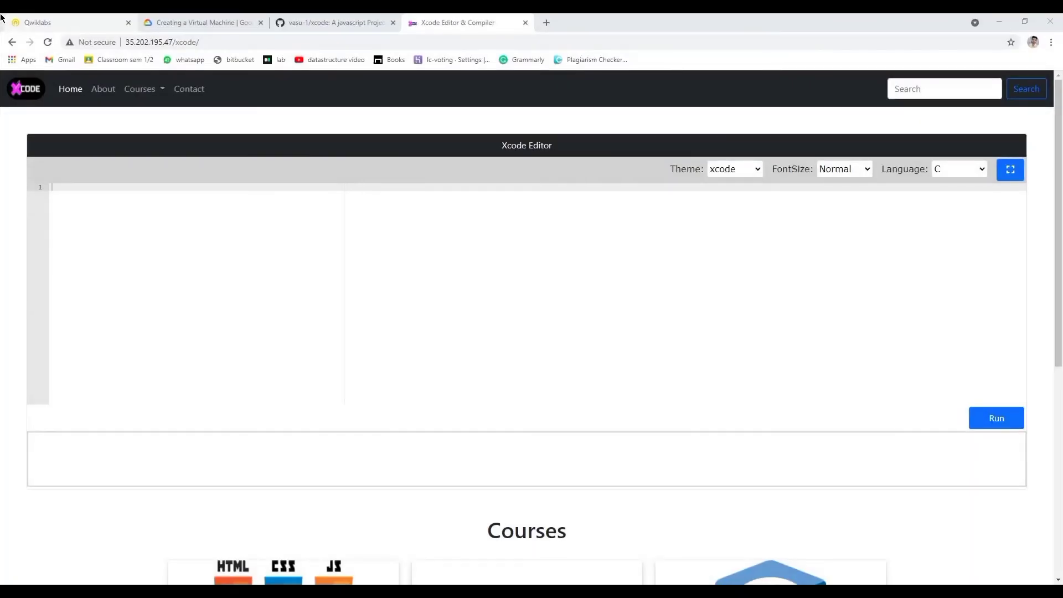
Step: Show the gcelab VM's SSH terminal with the cloned xcode repo in Compute Engine, then return to the hosted site
left_click(163, 42)
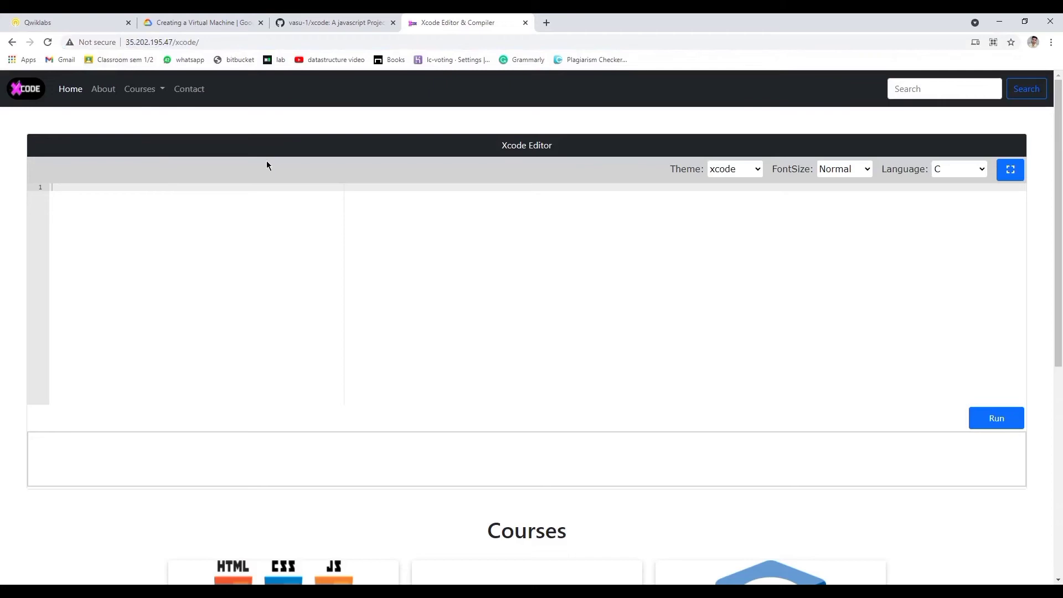
left_click(202, 22)
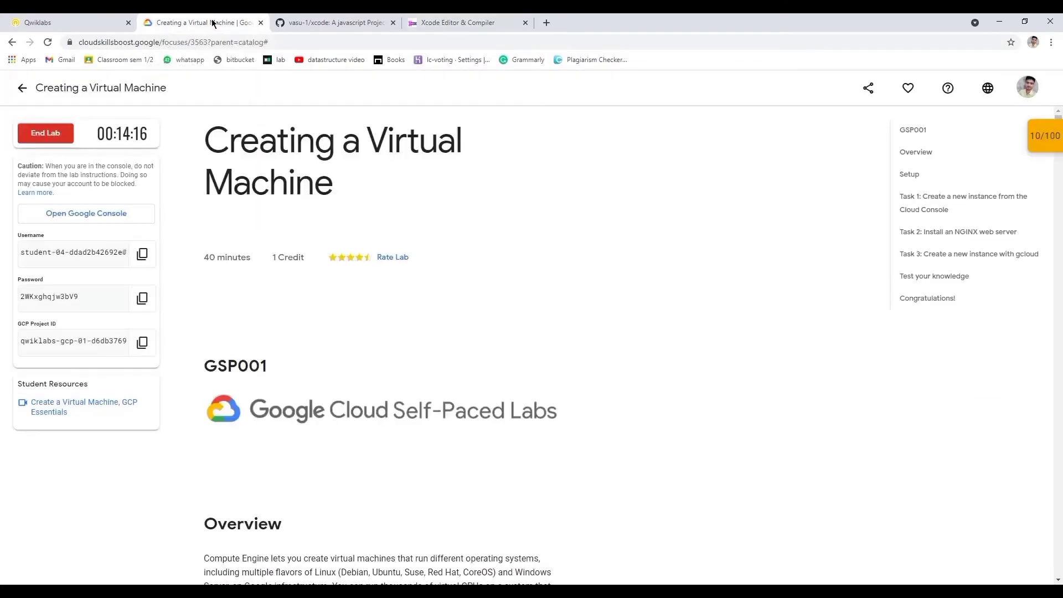
left_click(86, 212)
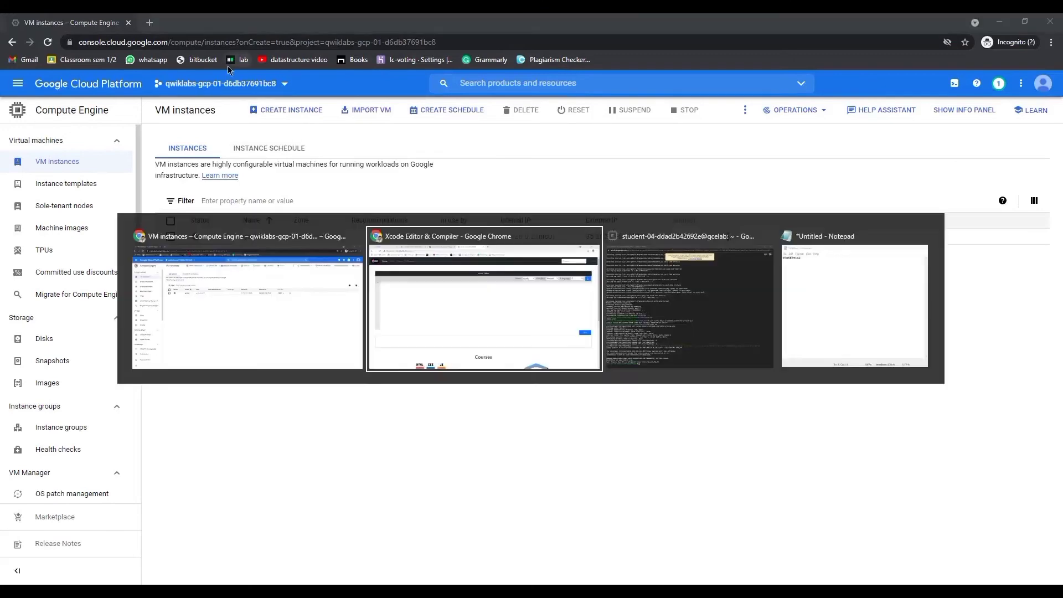
left_click(687, 301)
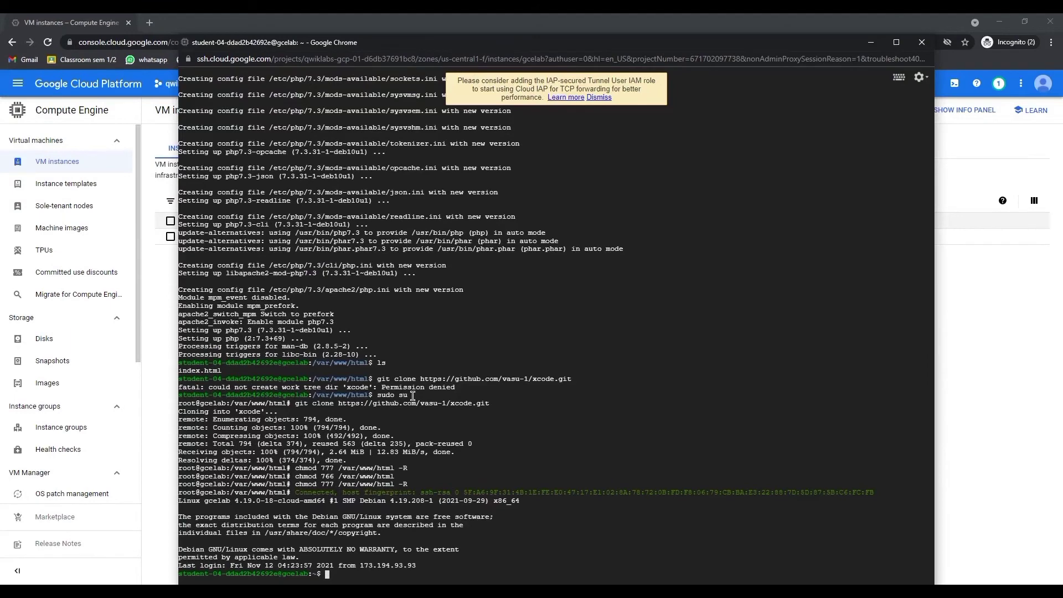
left_click(458, 22)
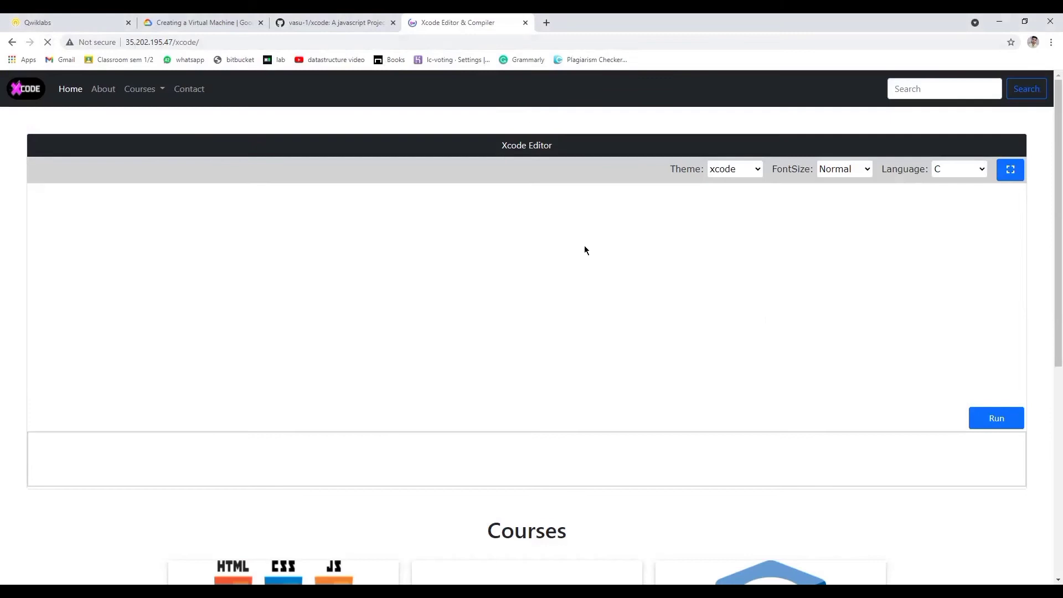
Step: Run a PHP echo "Hello PHP" script on the hosted site, printing Hello PHP
left_click(958, 168)
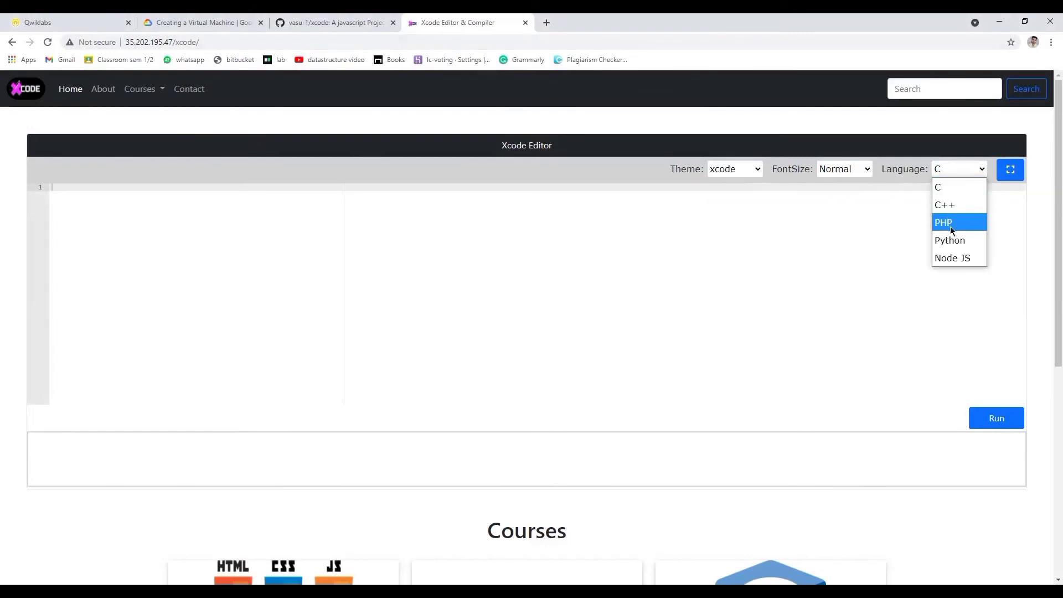
left_click(942, 223)
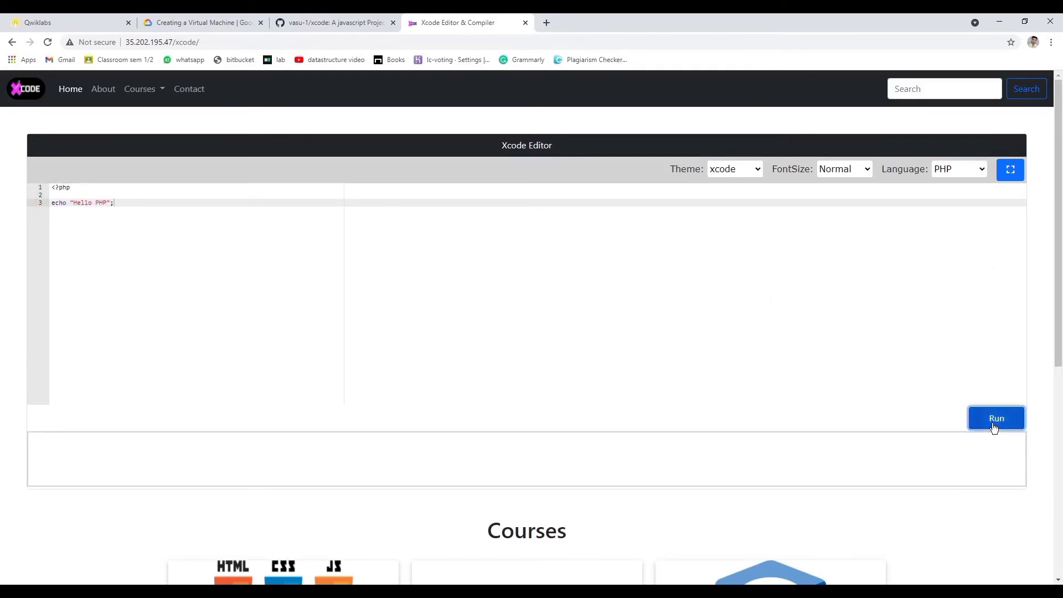
left_click(995, 417)
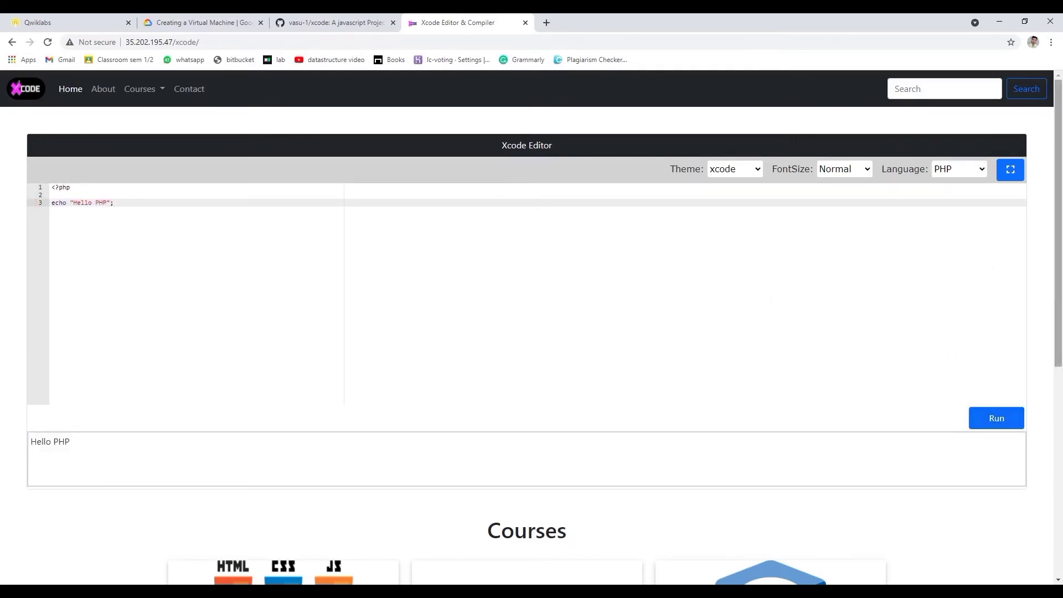
Step: Expand the editor full screen with font size 25 and switch the language to Node JS
left_click(1010, 168)
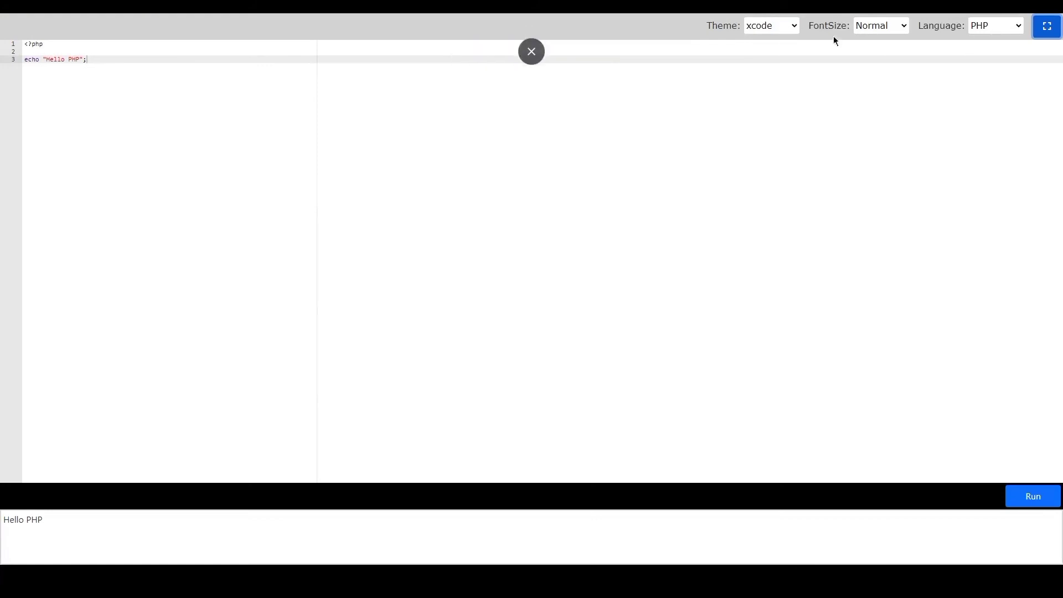
left_click(880, 25)
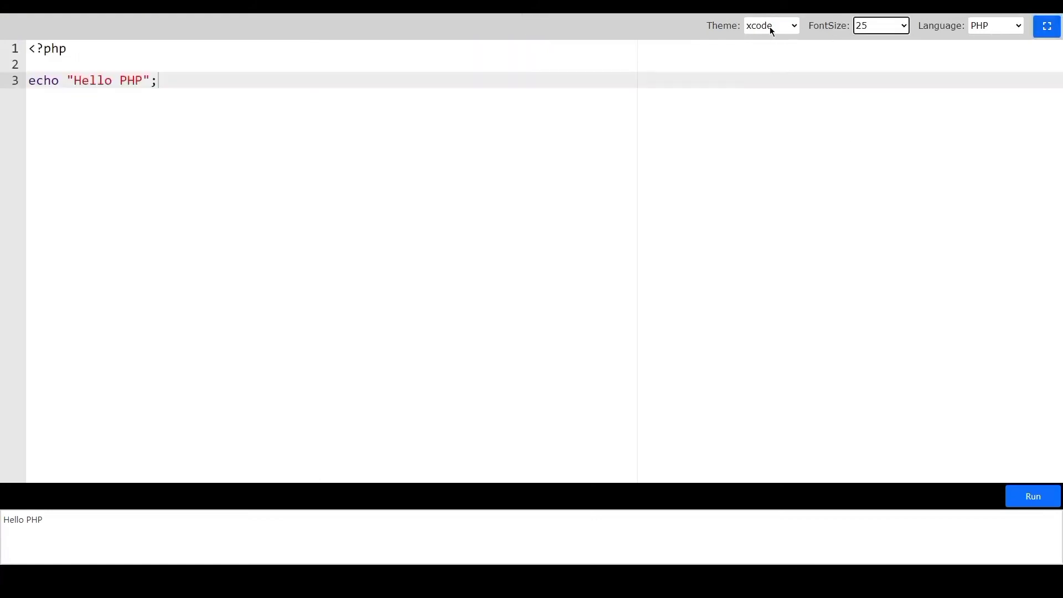
left_click(770, 26)
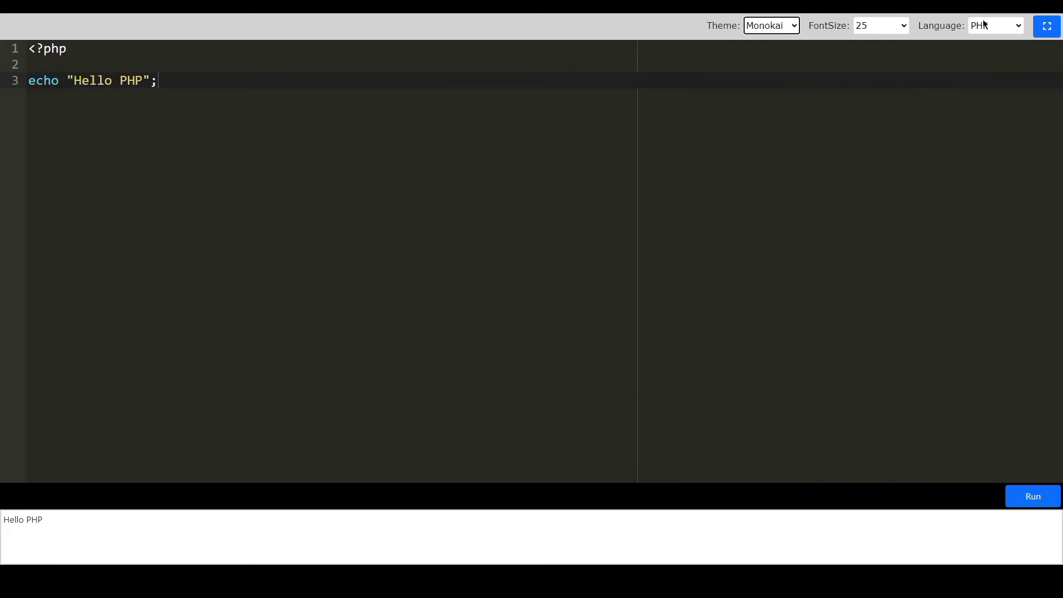
left_click(995, 26)
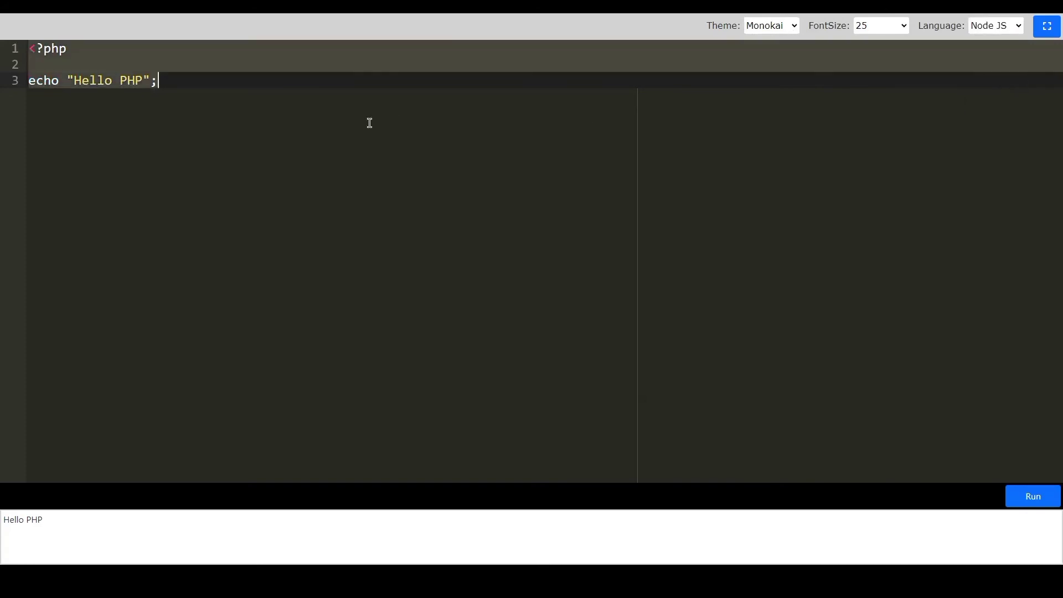
Step: Run console.log('Hello nodejs') to print Hello nodejs, then switch the language to C++
type("console.log('Hello")
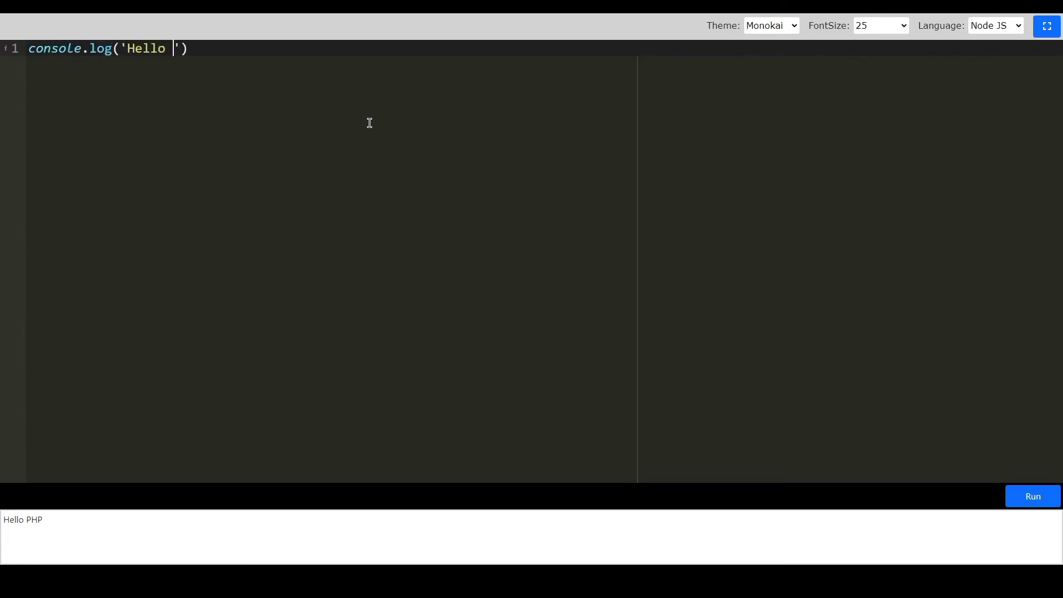
type("nodejs")
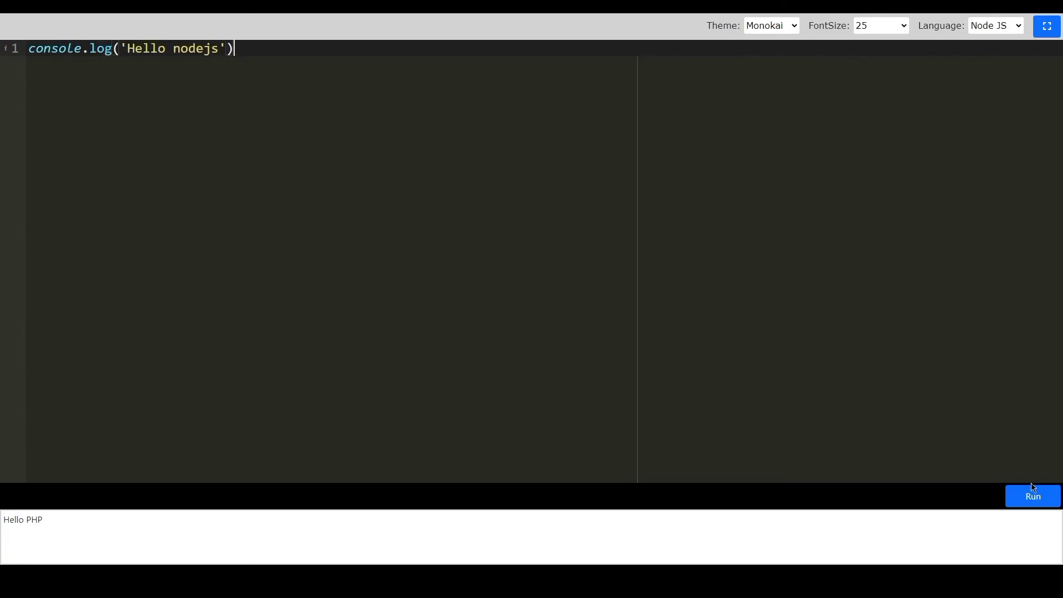
left_click(1032, 496)
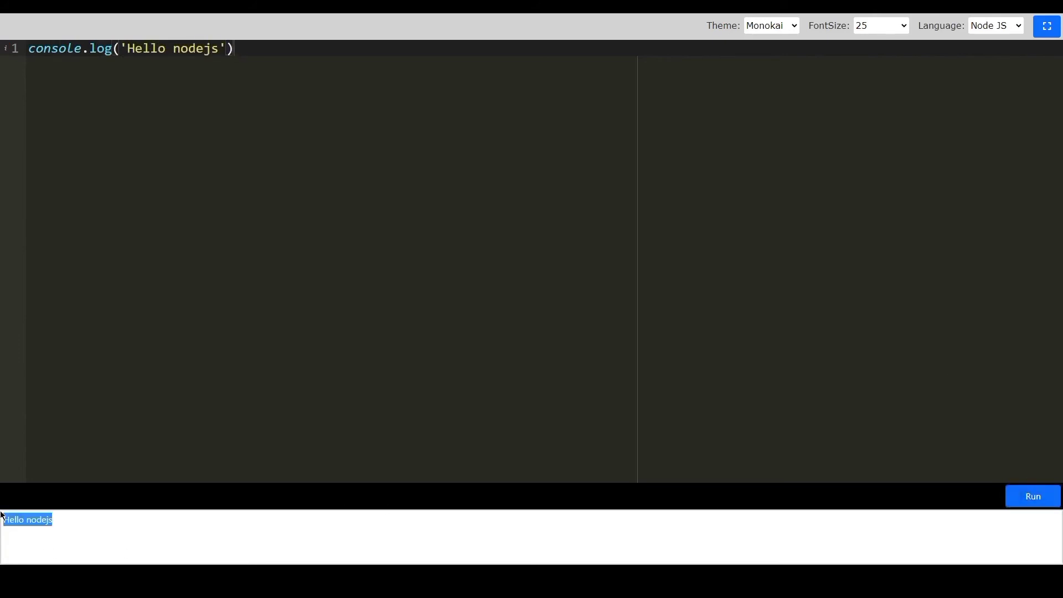
left_click(995, 26)
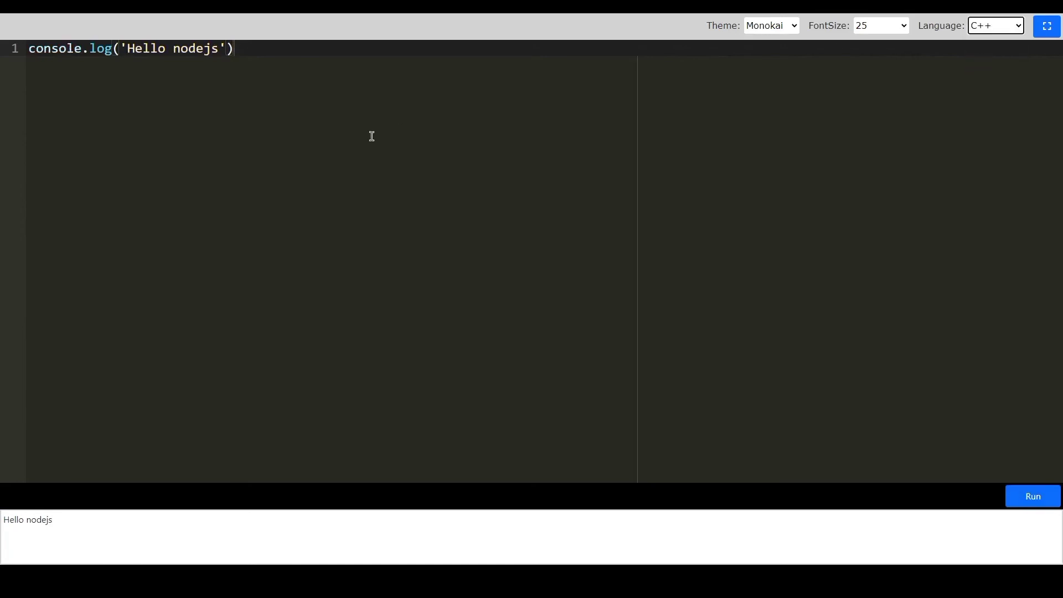
Step: Write and run a C++ main with int x = 122 and cout printing hello cpp 122
type("#include<iostream>")
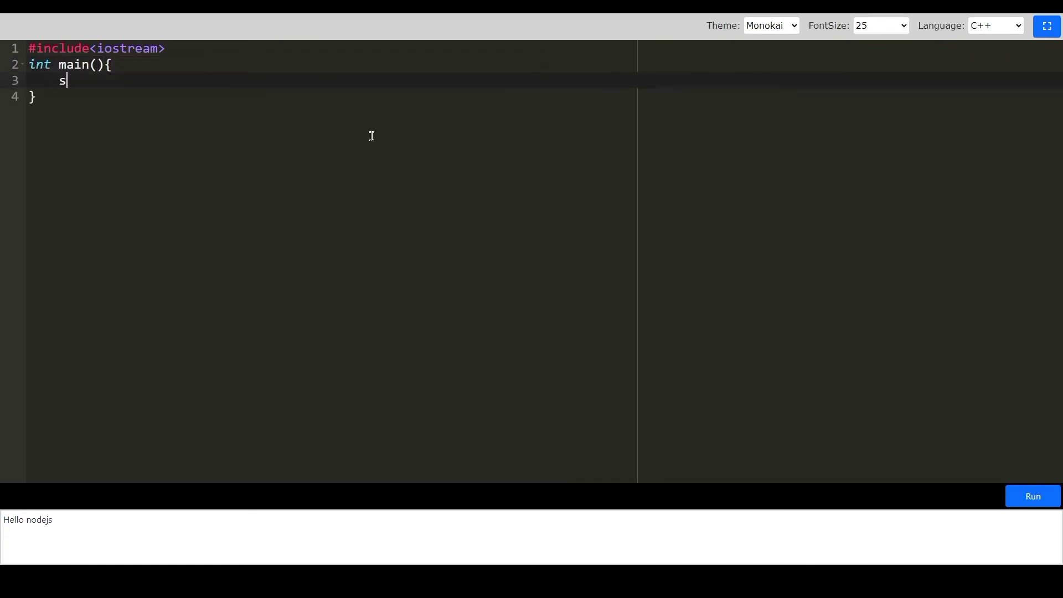
type("td::cout <<")
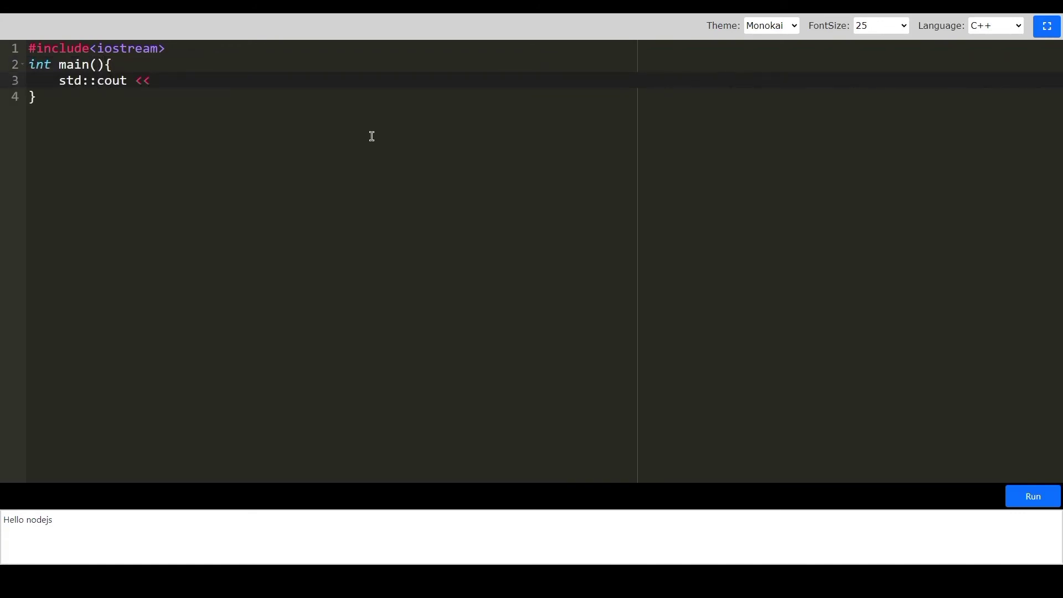
type("\"hello\"")
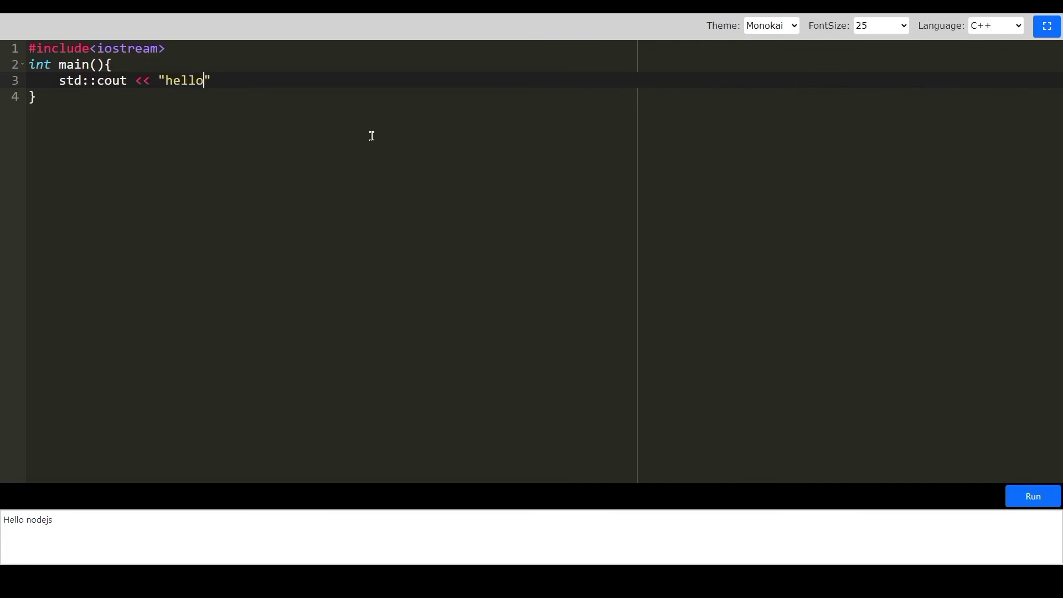
type("cpp\" << \" \" << x;")
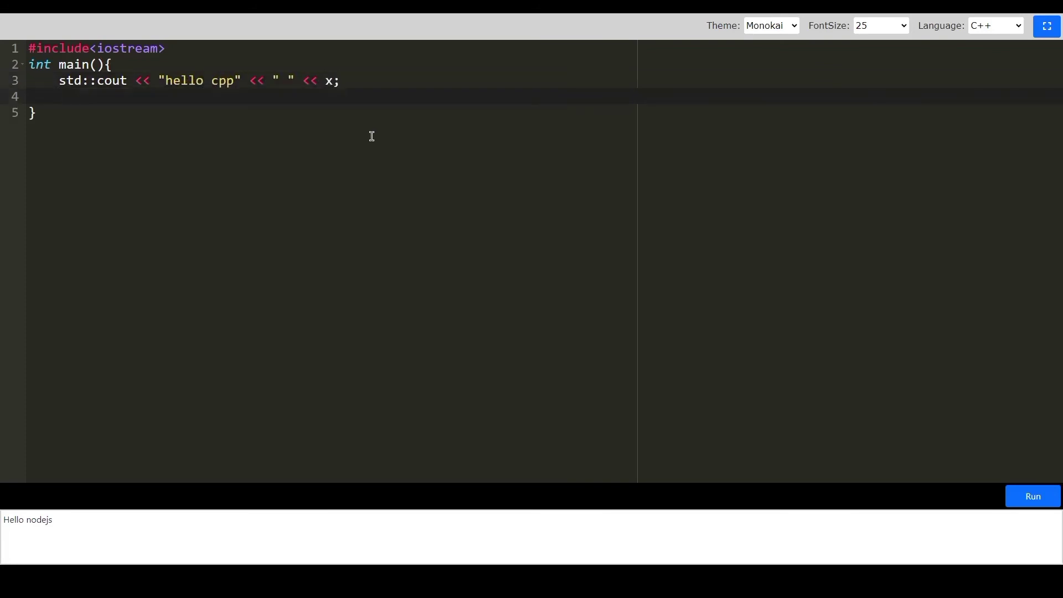
type("return 0;")
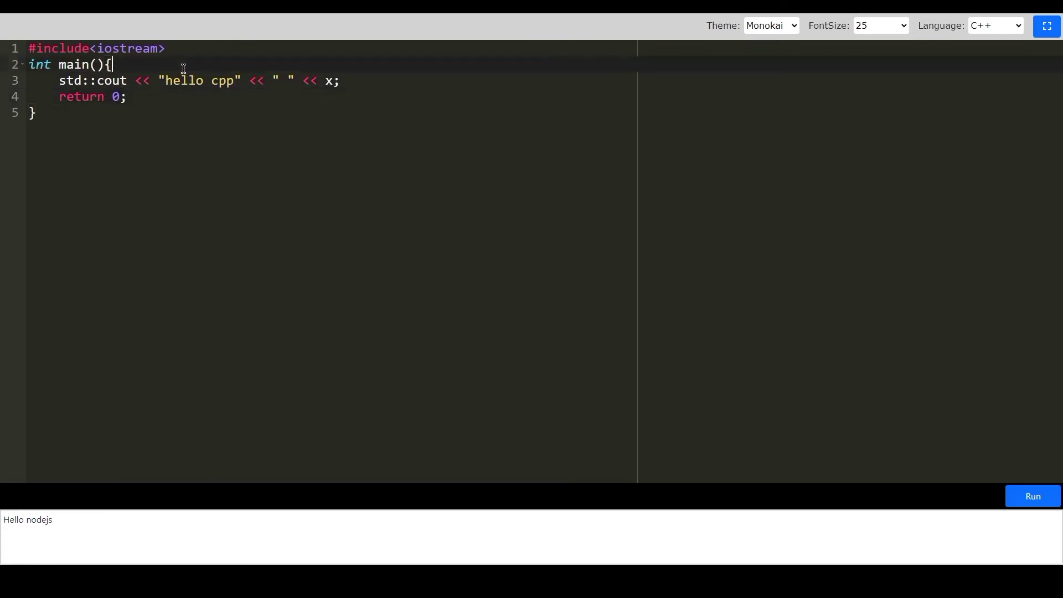
type("int x = 122;")
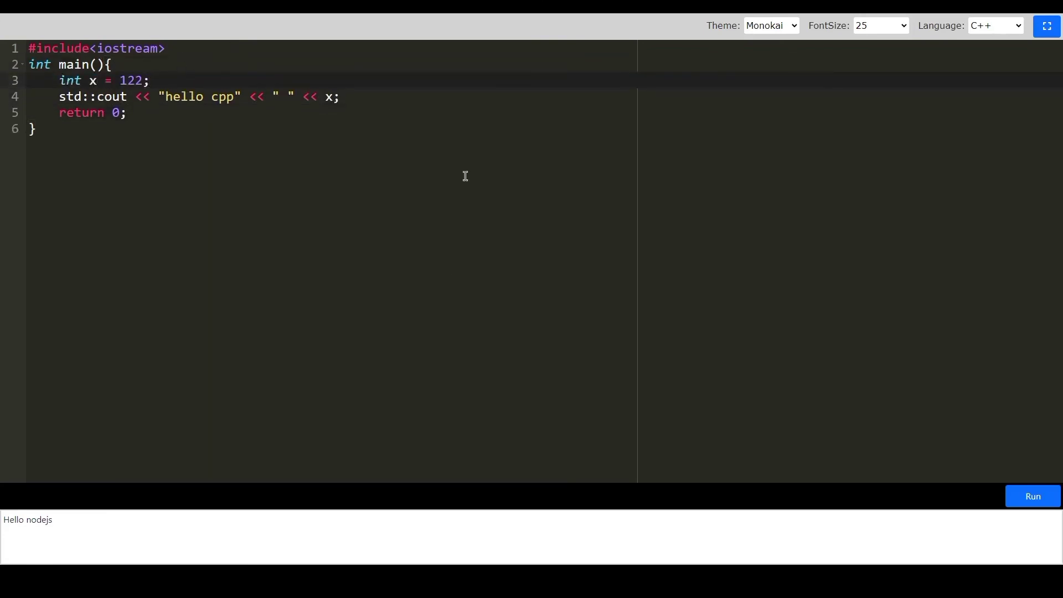
left_click(1032, 496)
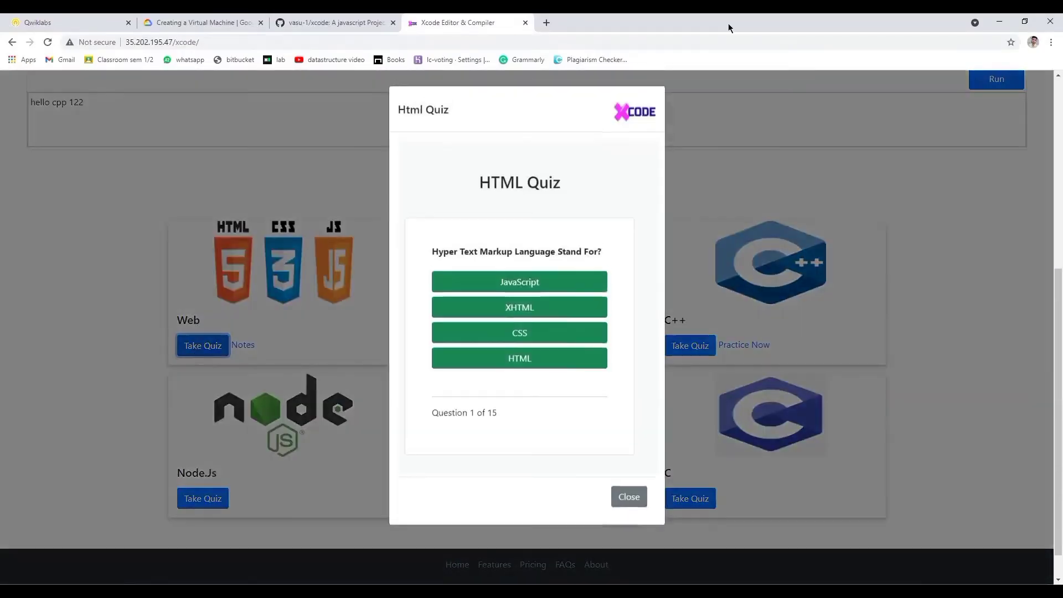
Step: Close the HTML quiz modal and go to the Creating a Virtual Machine lab page
left_click(628, 496)
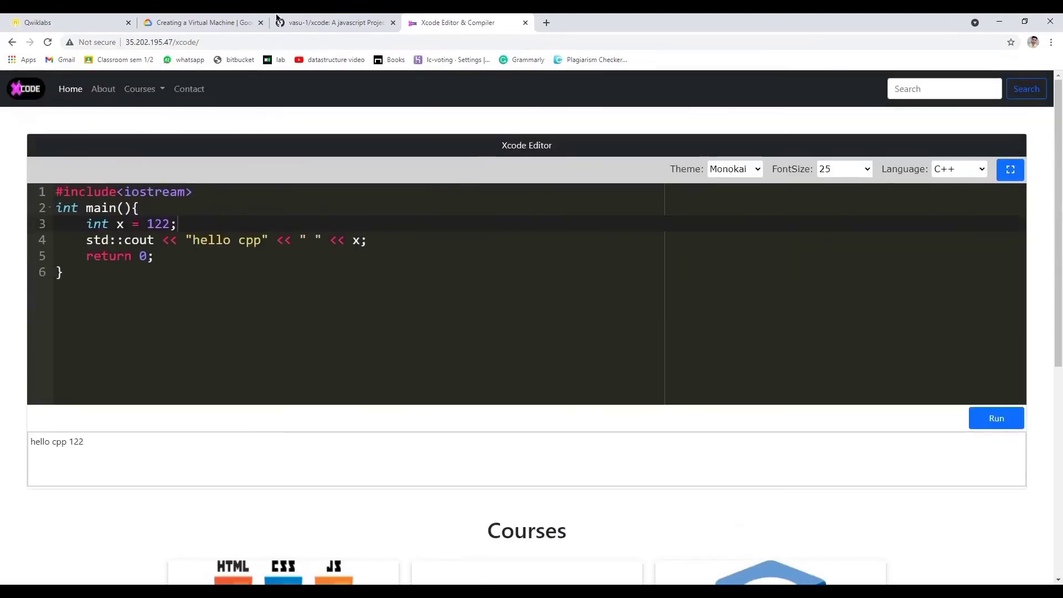
left_click(202, 22)
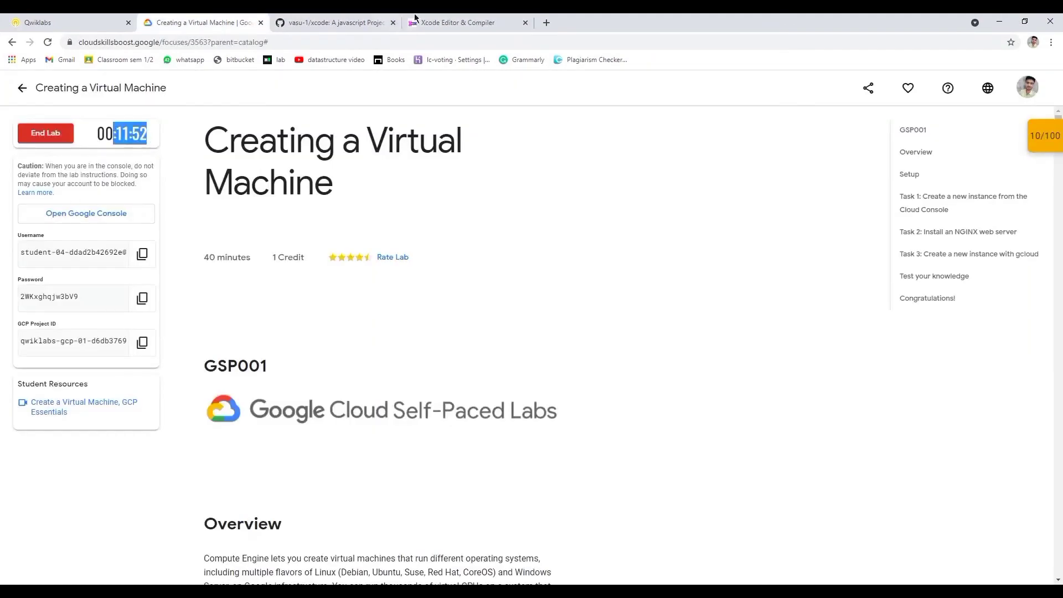
Step: SSH into the gcelab VM, become root with sudo su, and list index.html and xcode in /var/www/html
left_click(86, 212)
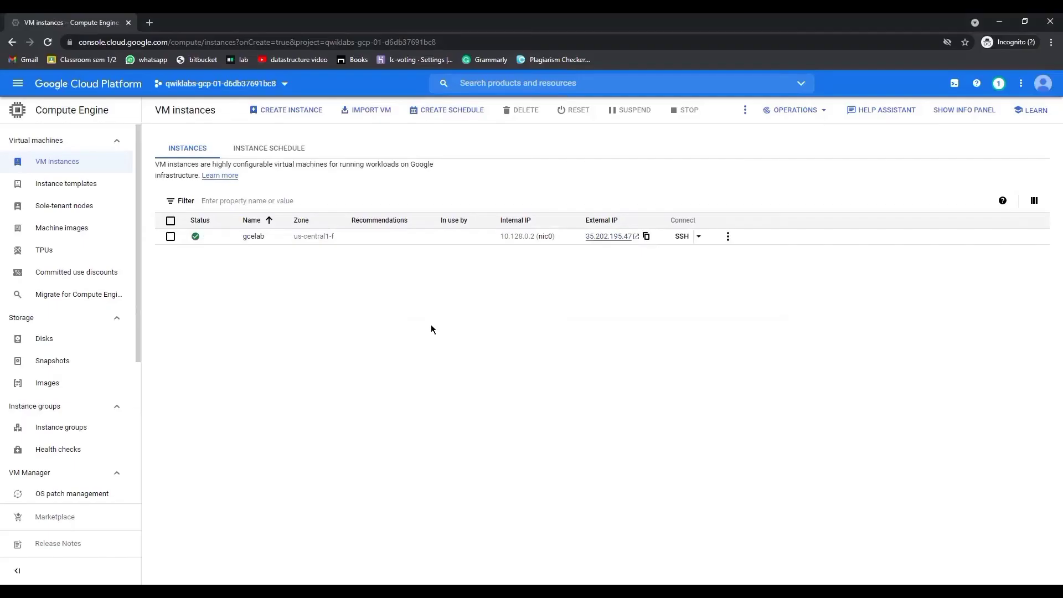
mouse_move(284, 350)
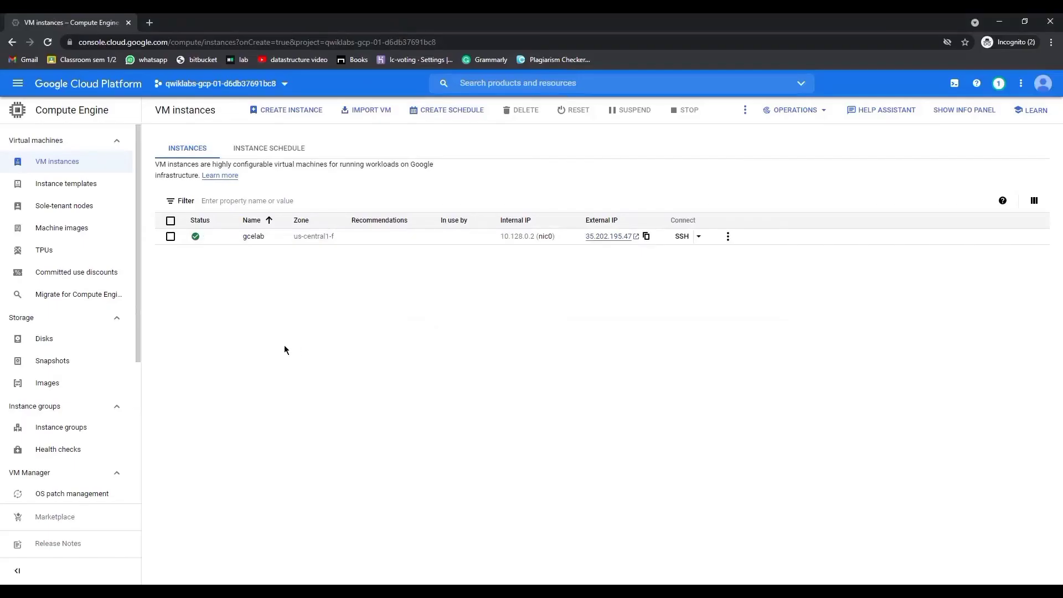
left_click(681, 236)
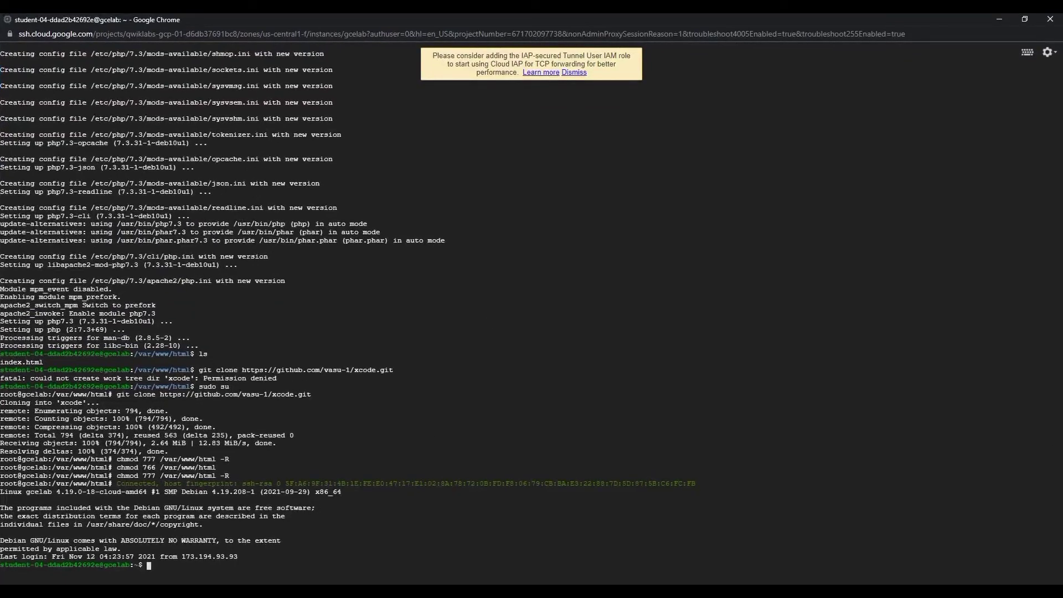
type("sudo su")
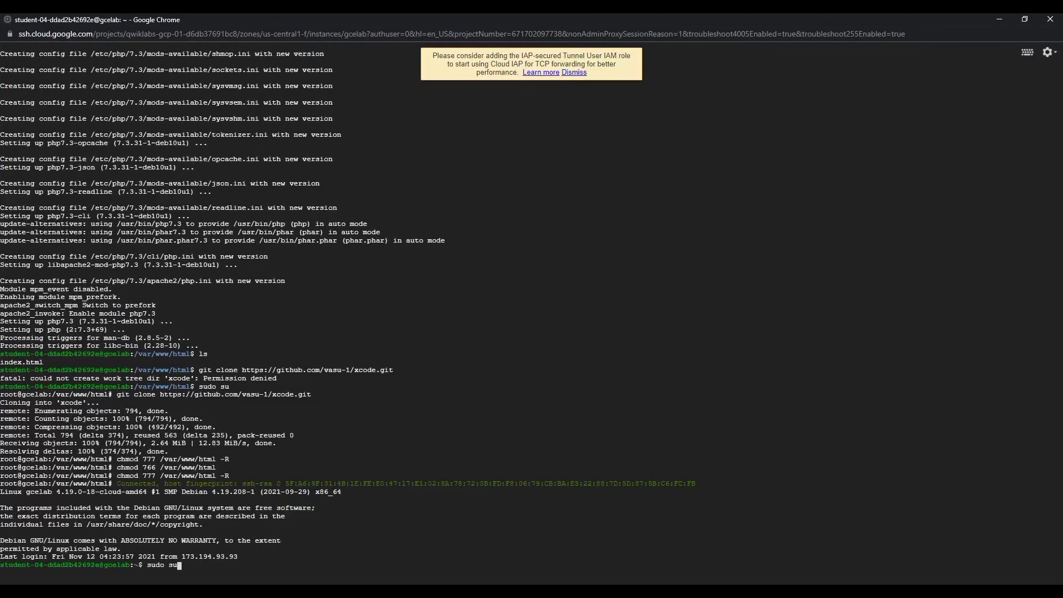
key("Return")
type("cd /var/www/ht")
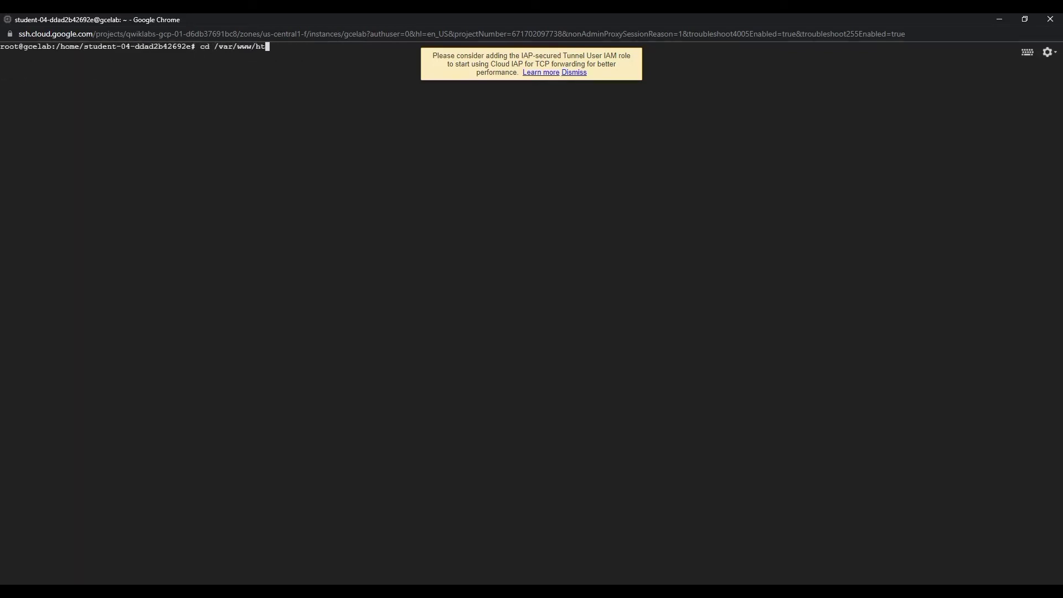
key("Return")
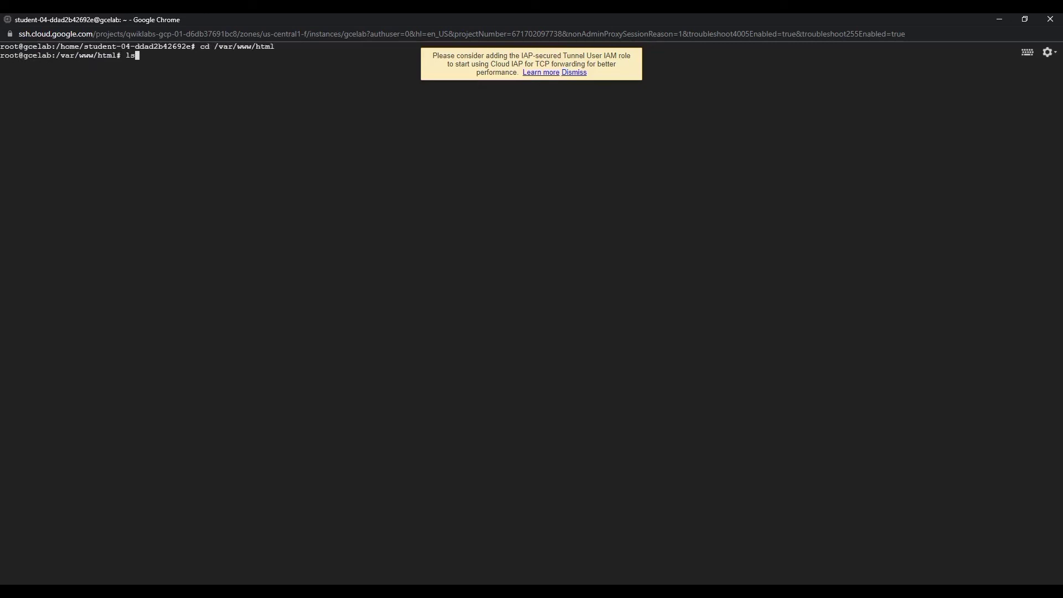
key("Return")
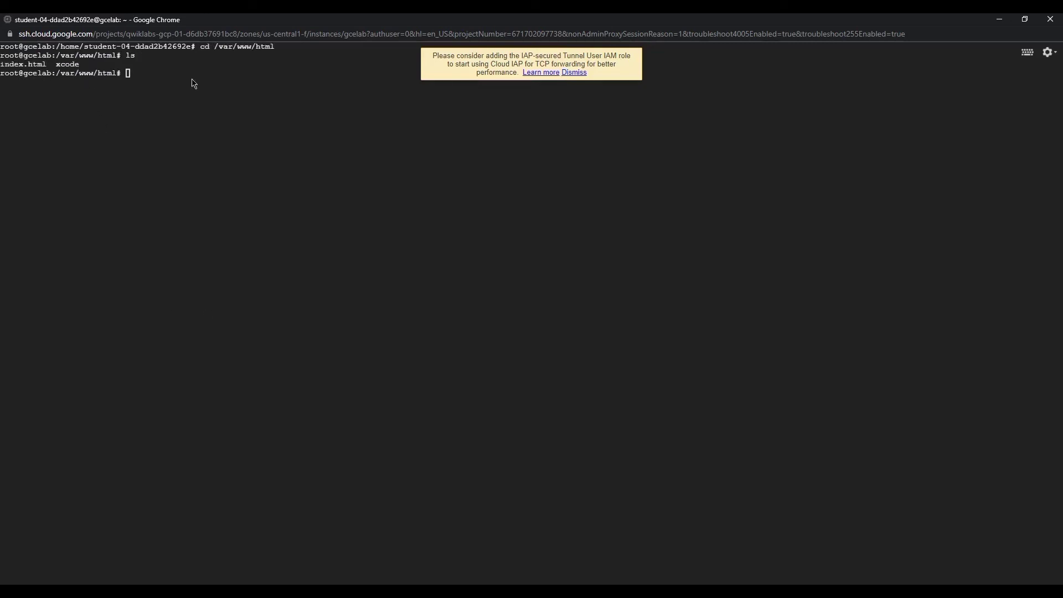
mouse_move(997, 19)
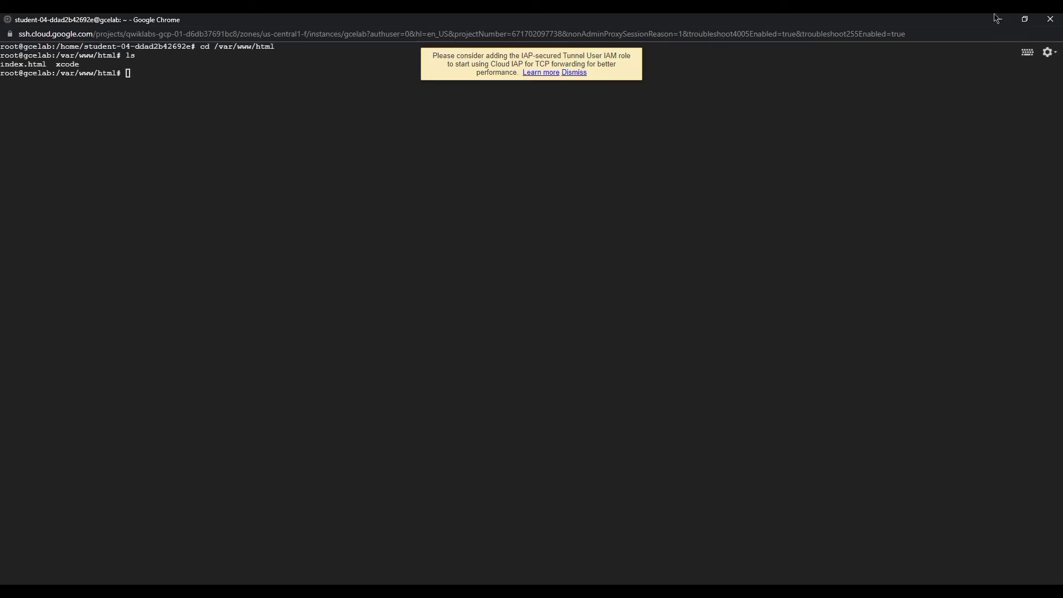